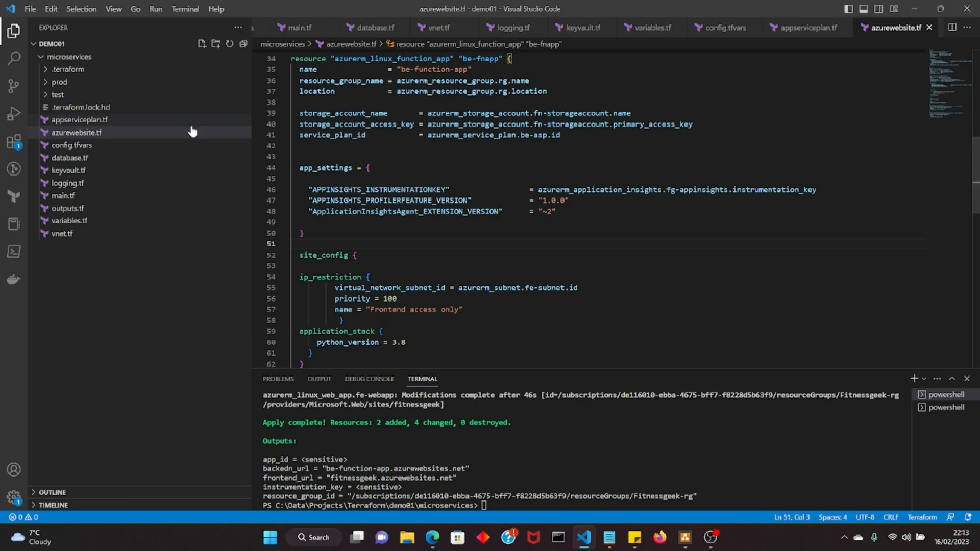
Step: Review the Log Analytics workspace and Application Insights resources in the logging Terraform file
left_click(67, 182)
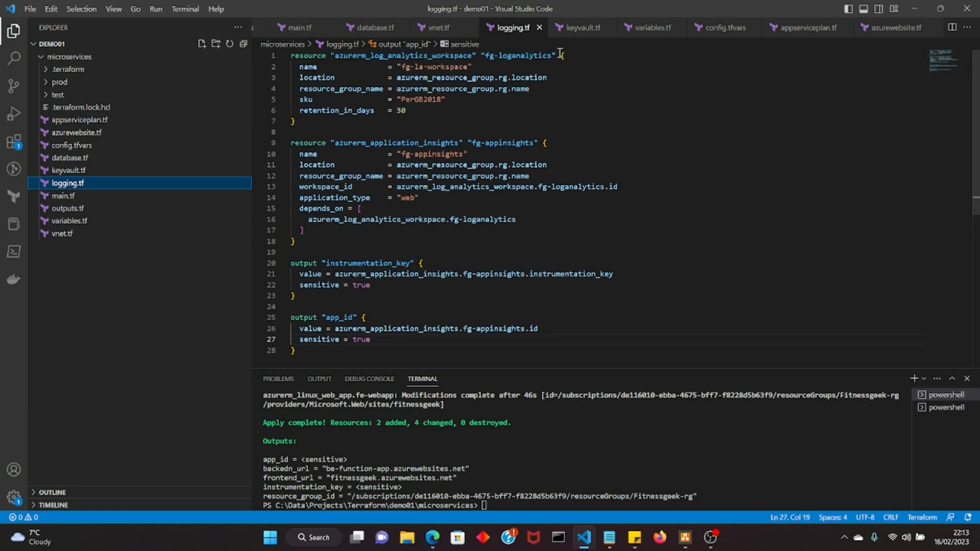
double_click(520, 55)
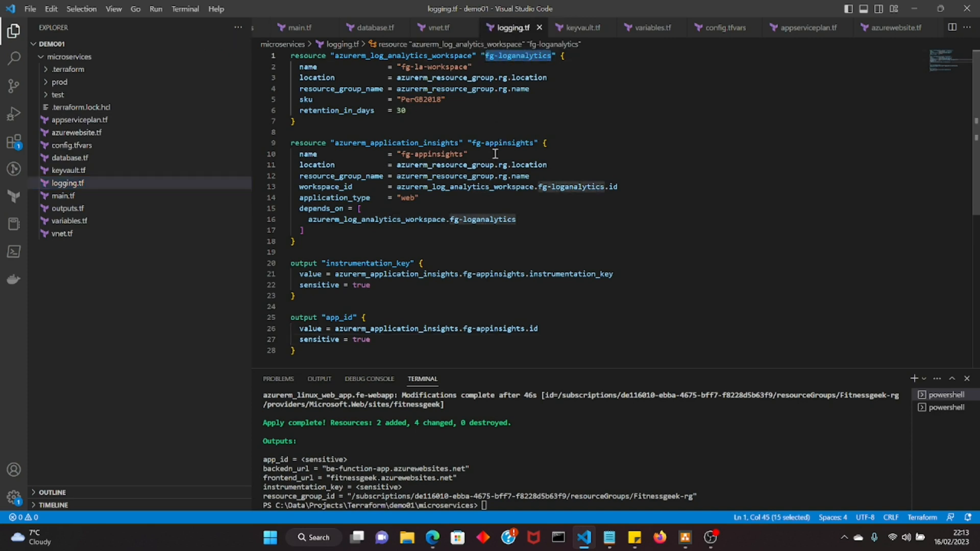
double_click(509, 142)
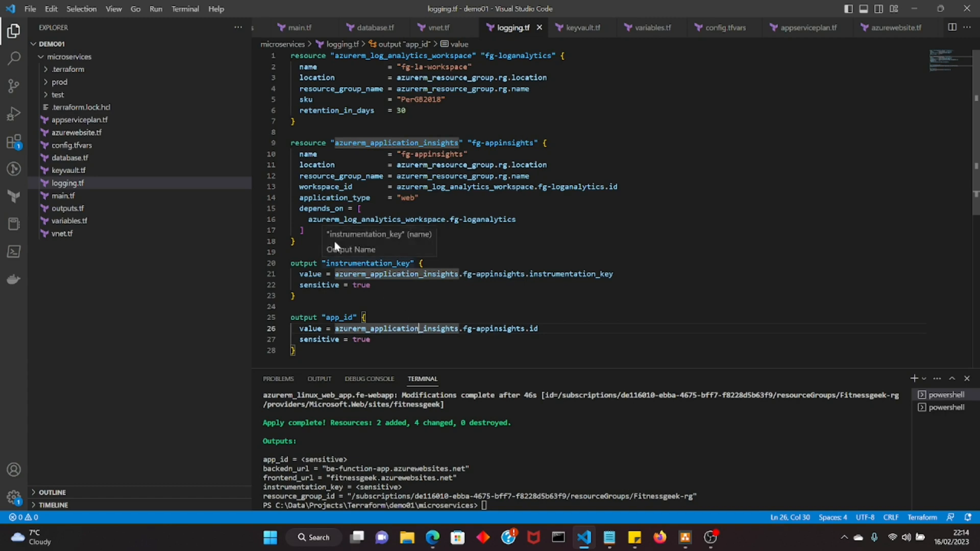
left_click(76, 132)
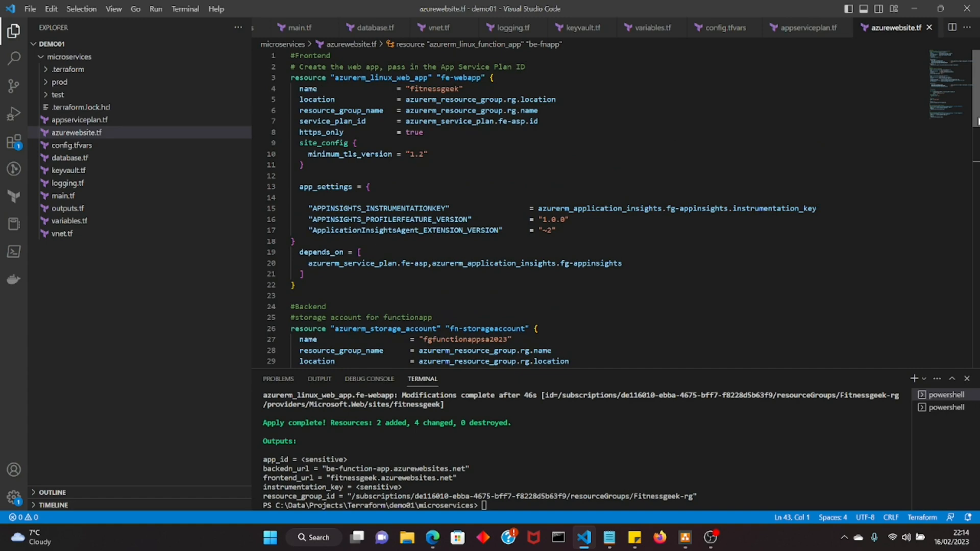
mouse_move(600, 292)
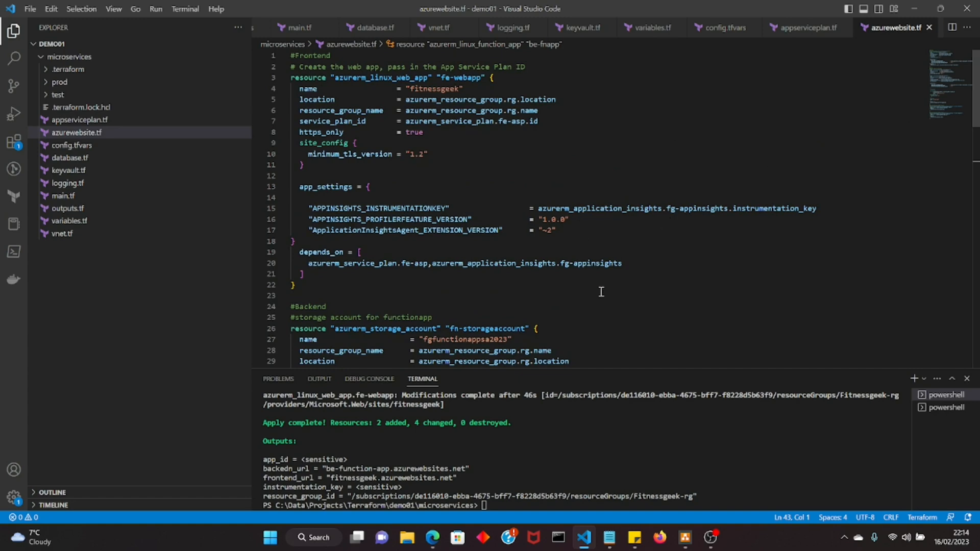
mouse_move(976, 125)
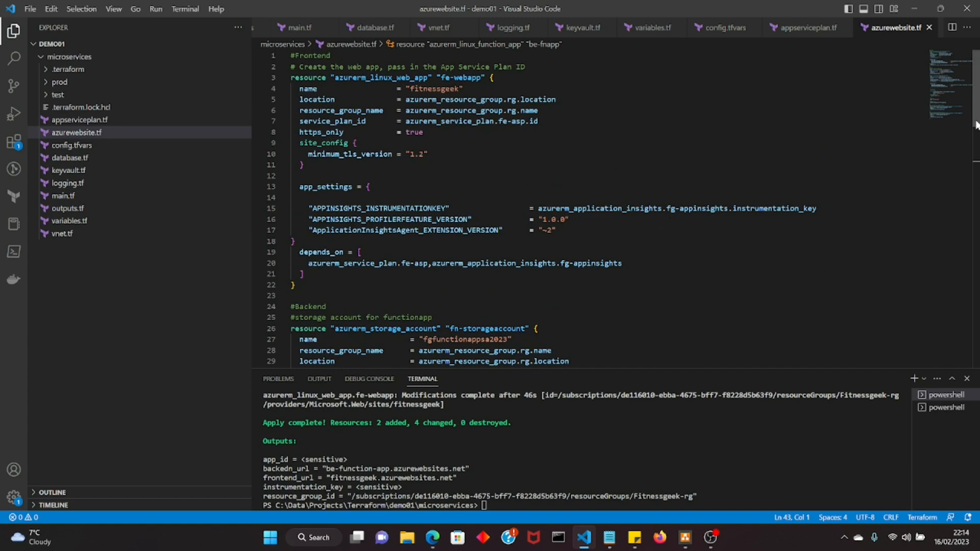
Step: Run terraform plan -var-file="config.tfvars" and enlarge the terminal to follow the refresh
scroll("down", 3)
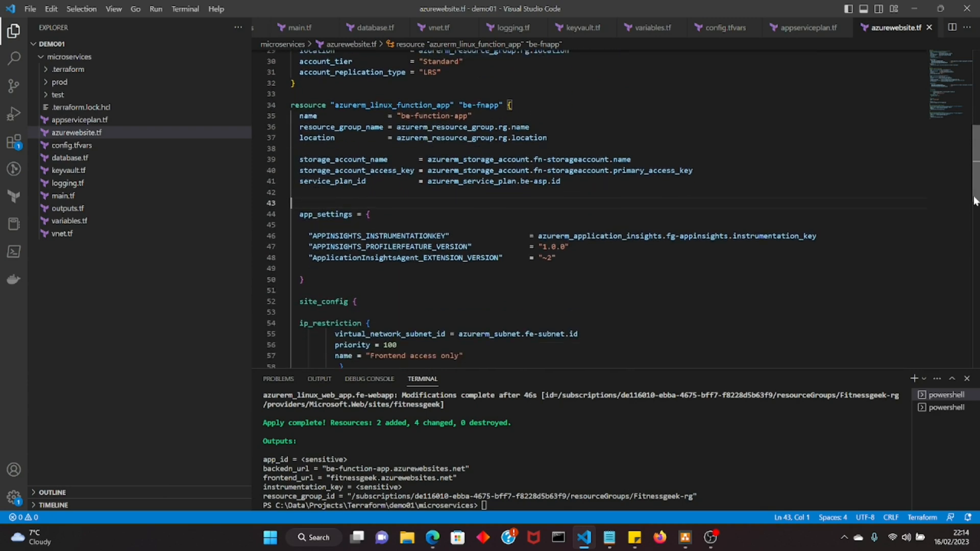
scroll("down", 3)
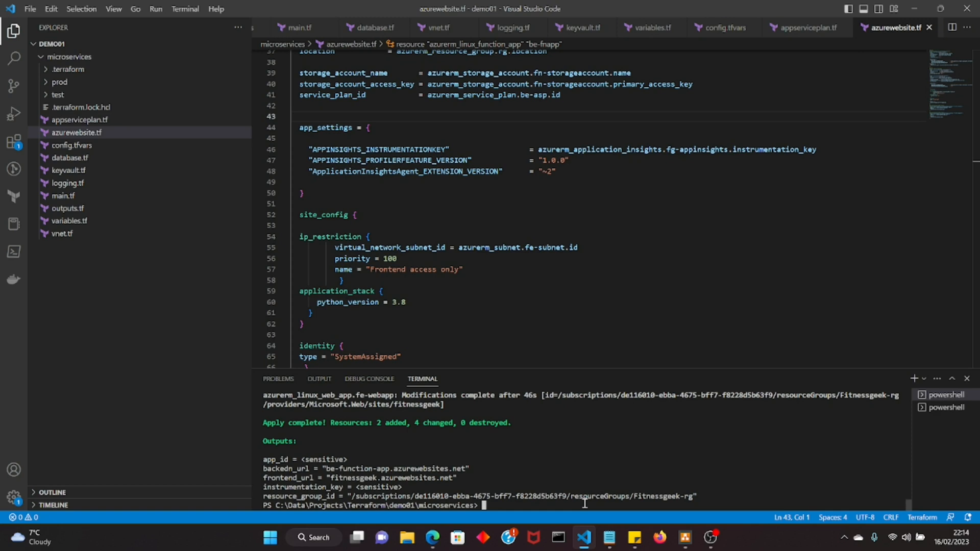
type("terraform plan -var-file=\"config.tfvars\"")
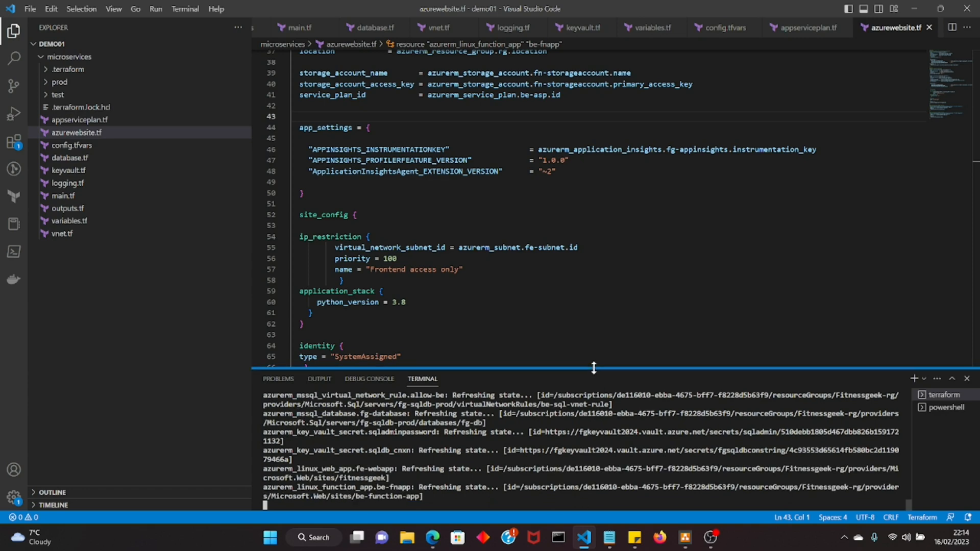
left_click_drag(593, 367, 587, 289)
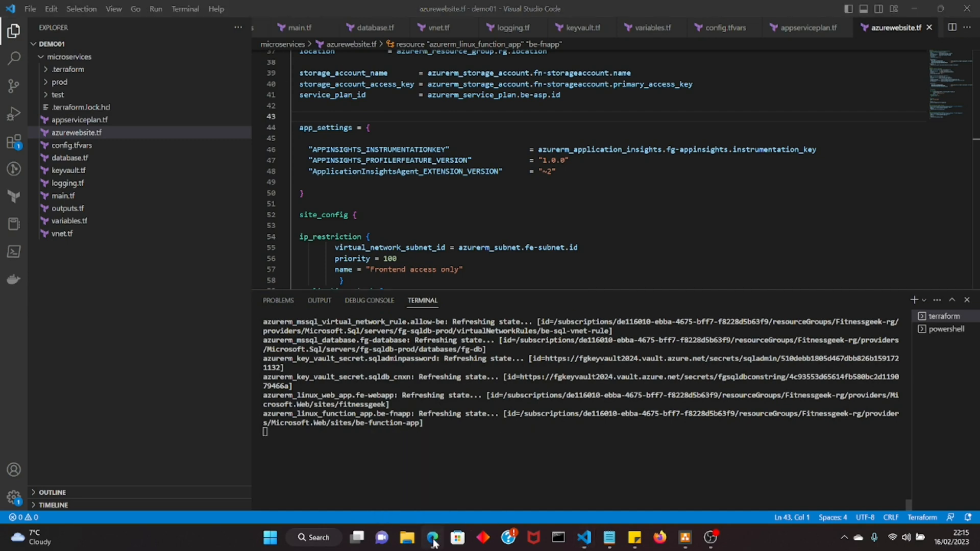
Step: Open the fitnessgeek web app's Application Insights settings from portal Home, checking Terraform progress meanwhile
left_click(432, 537)
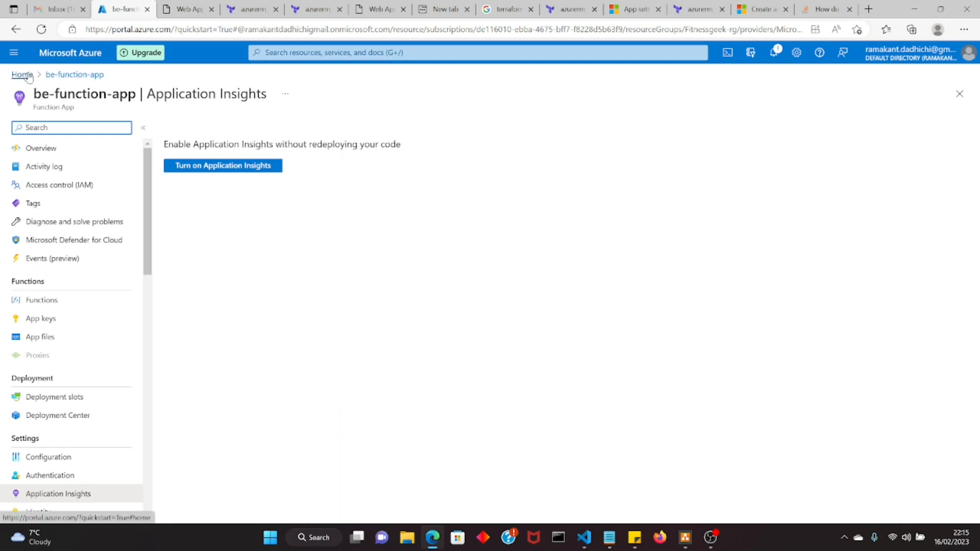
left_click(21, 75)
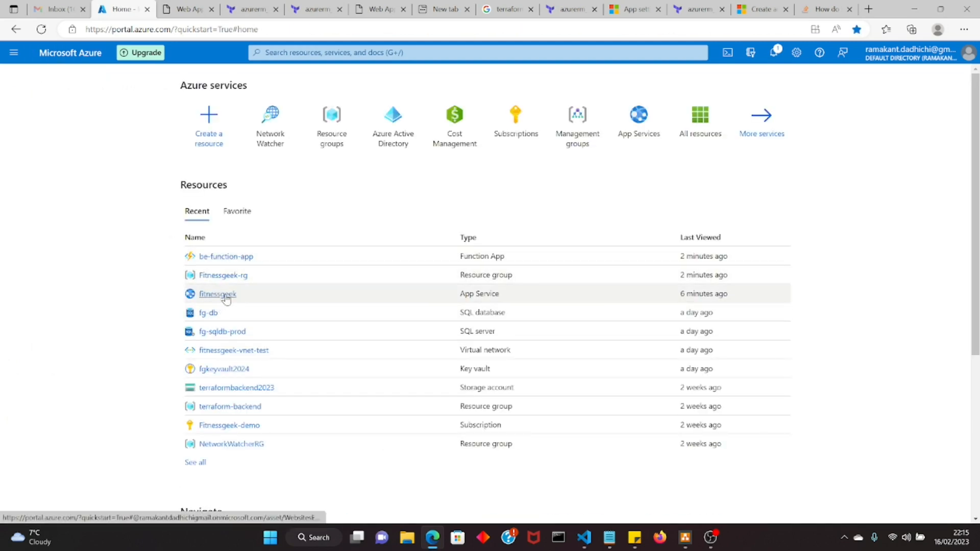
left_click(218, 294)
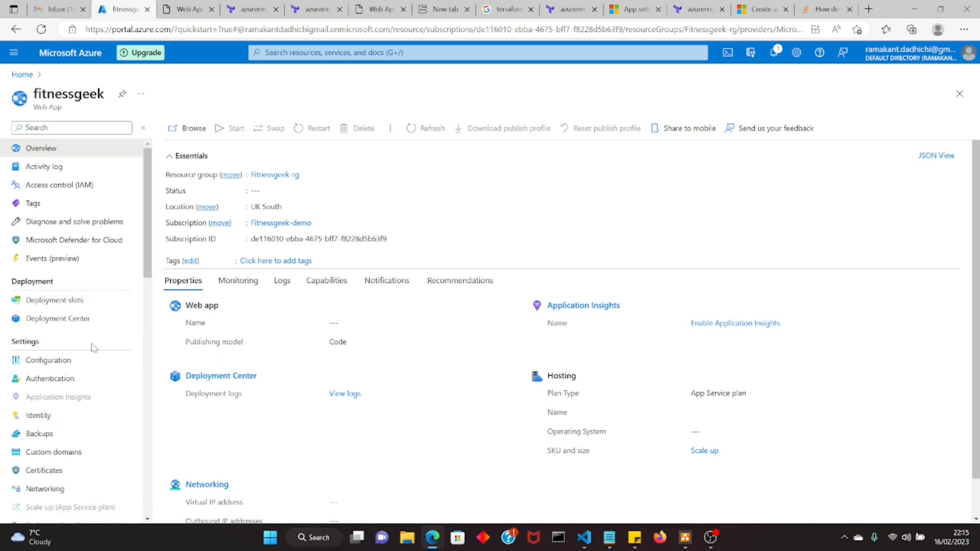
mouse_move(58, 397)
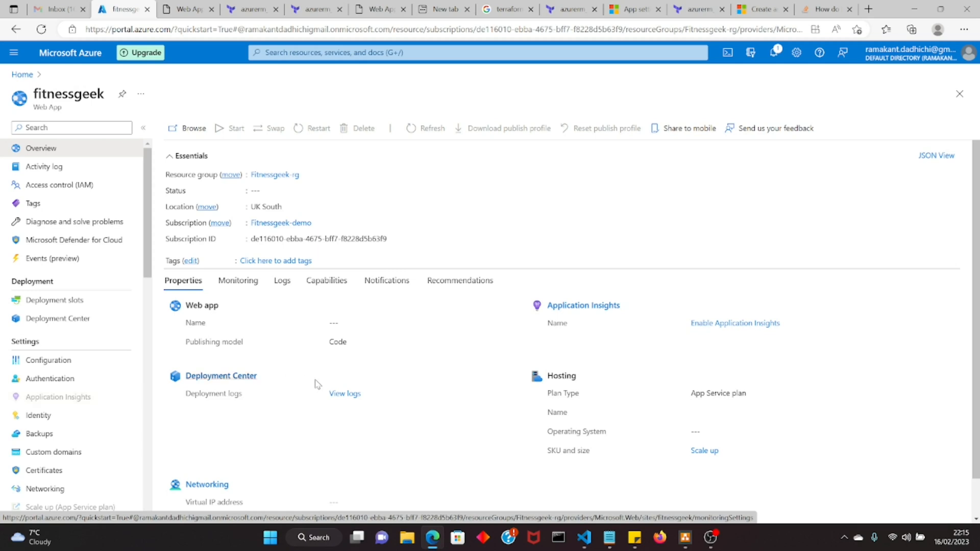
mouse_move(735, 357)
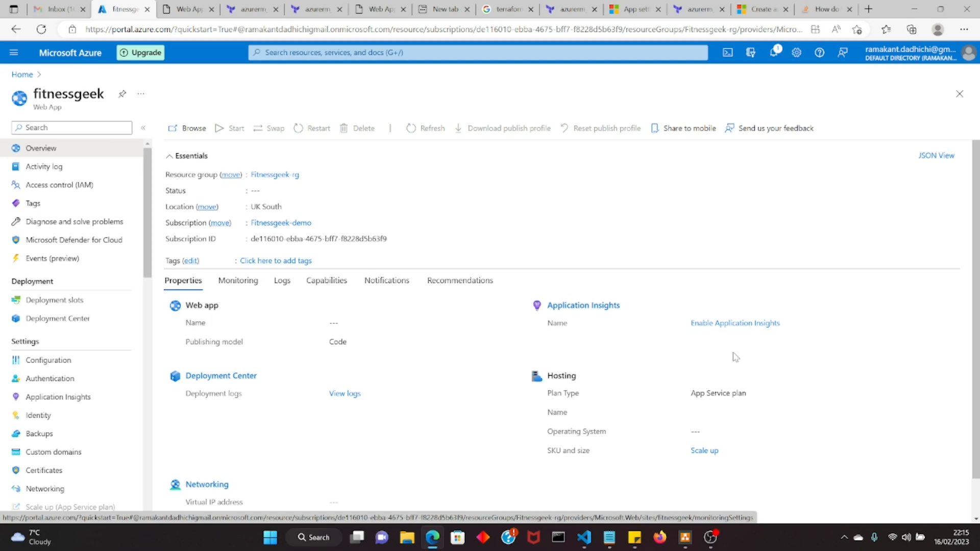
mouse_move(255, 361)
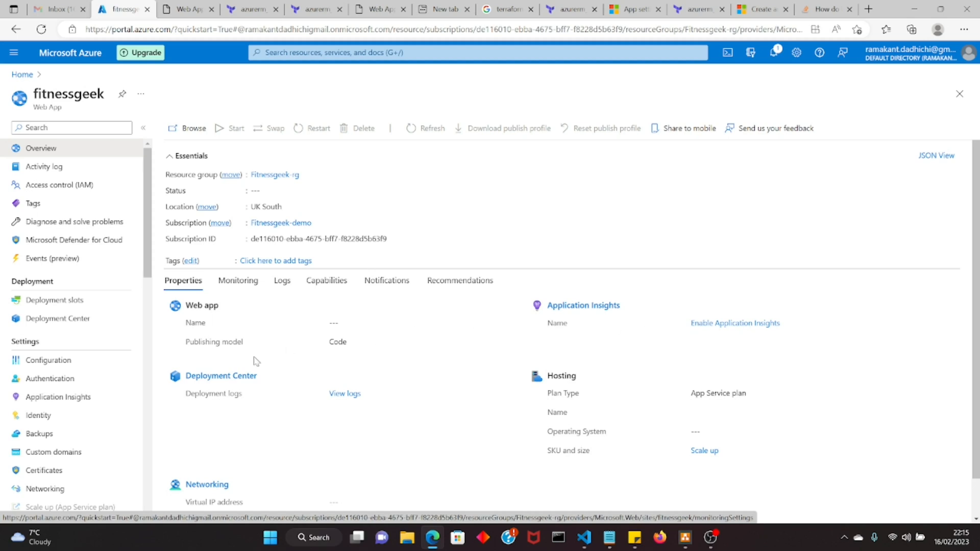
left_click(58, 397)
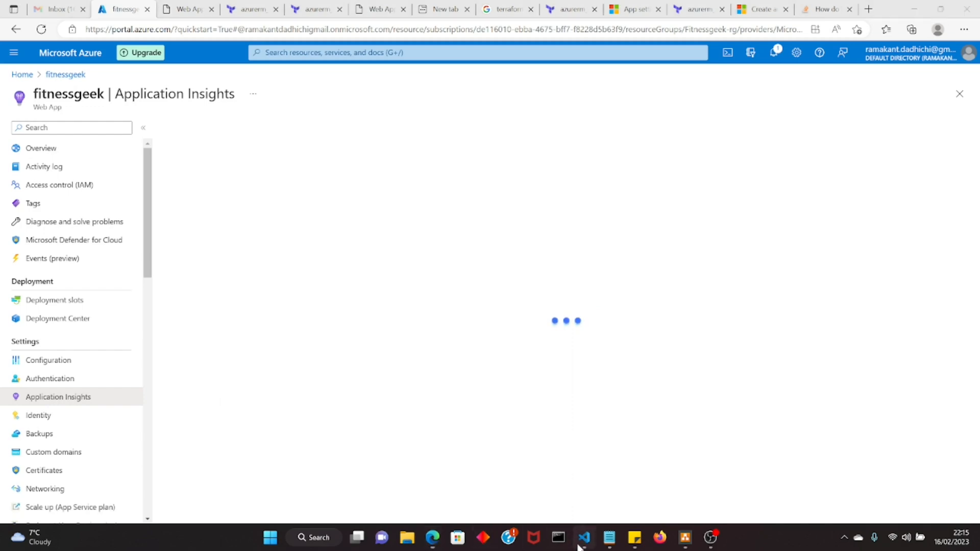
left_click(582, 538)
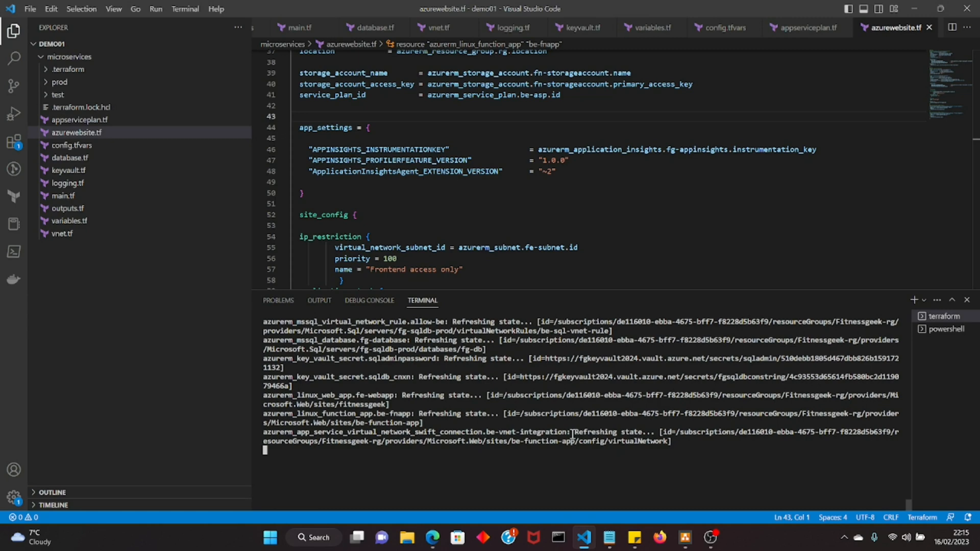
mouse_move(800, 502)
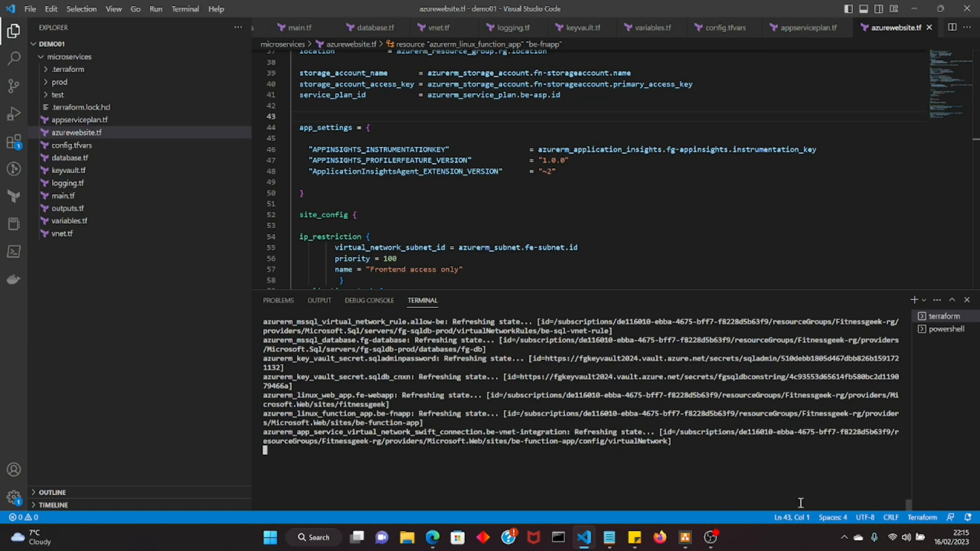
mouse_move(890, 518)
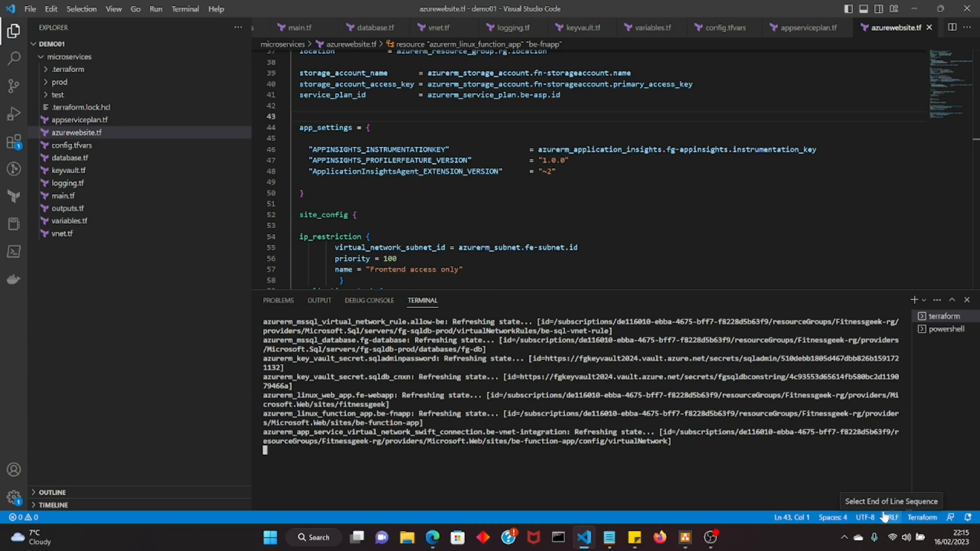
mouse_move(909, 504)
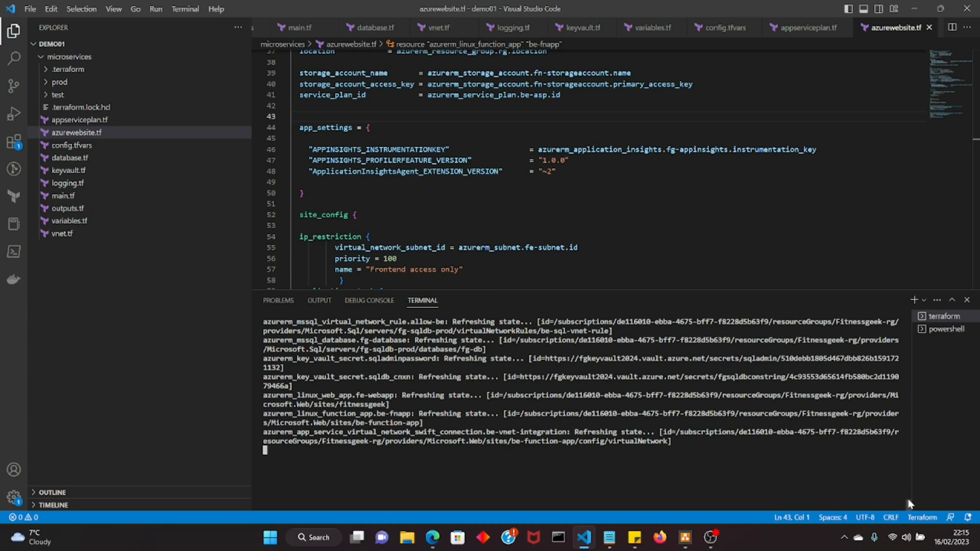
mouse_move(417, 532)
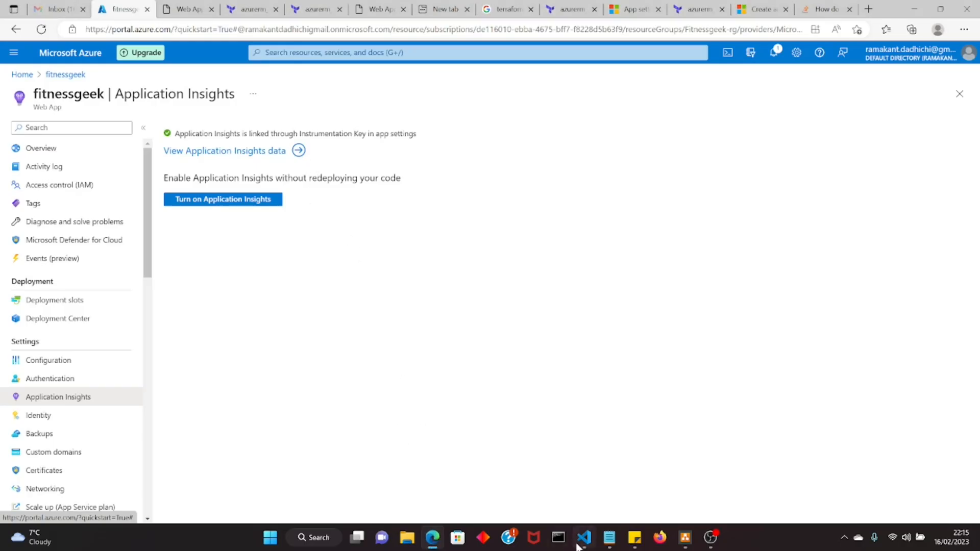
left_click(584, 537)
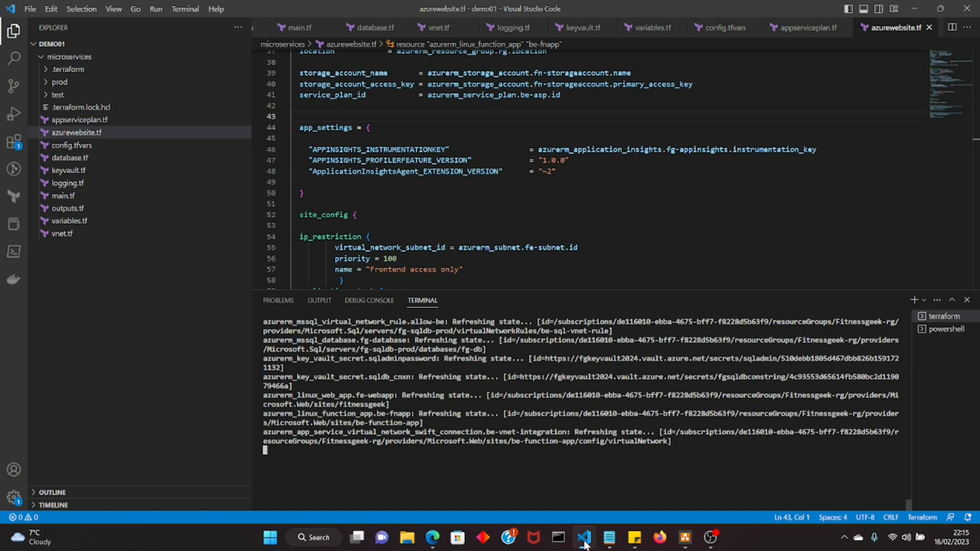
left_click(431, 542)
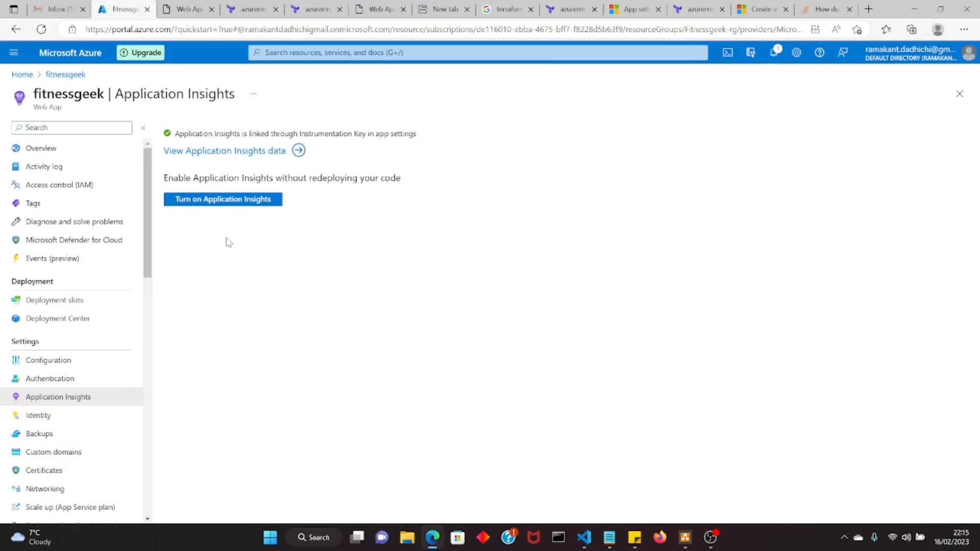
mouse_move(186, 248)
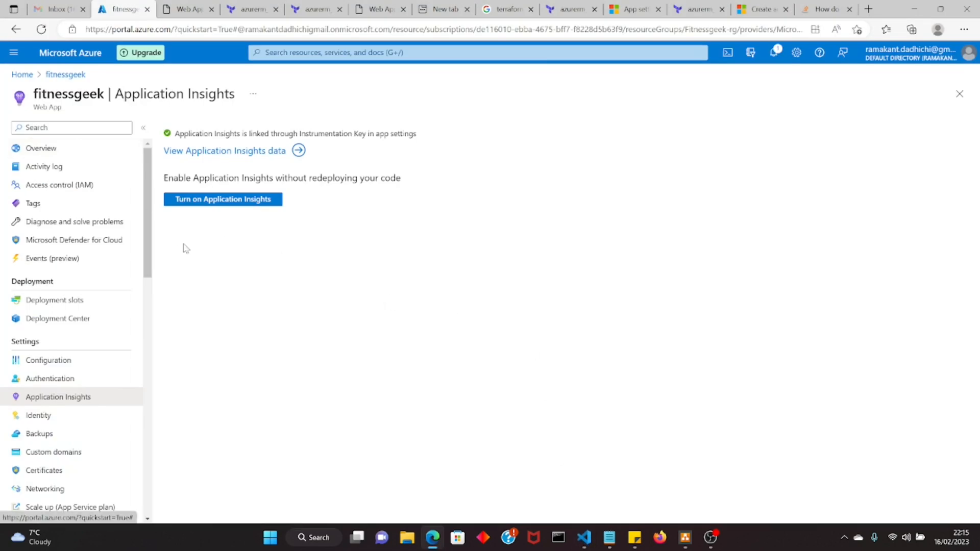
mouse_move(237, 265)
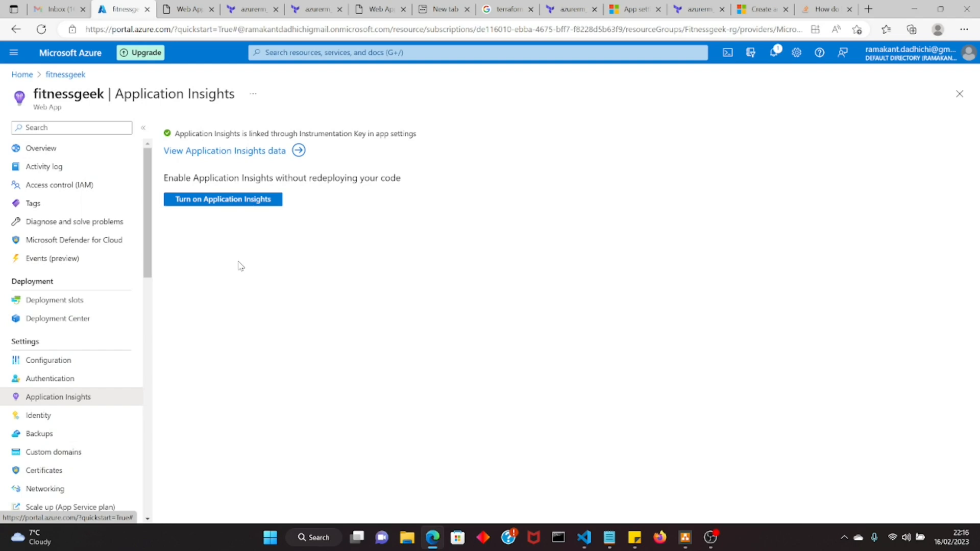
mouse_move(586, 526)
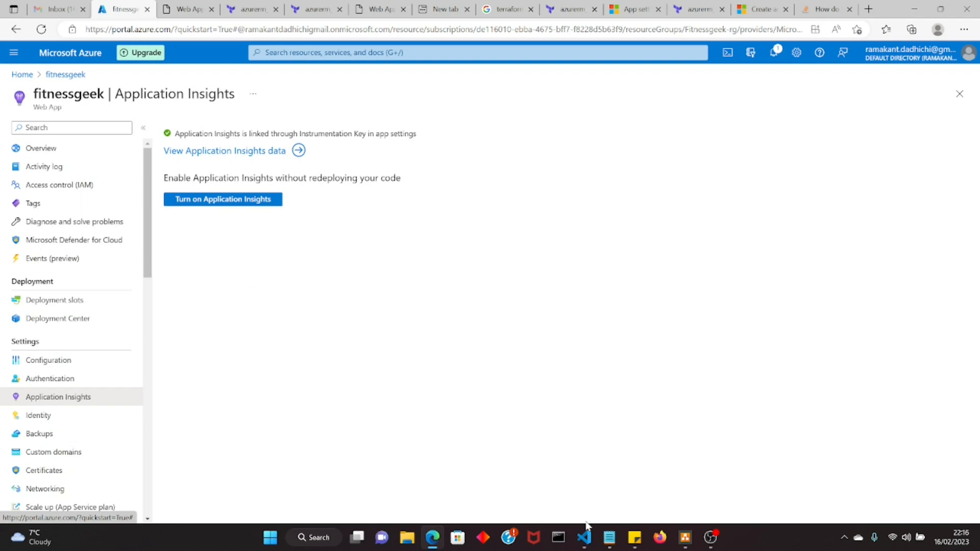
Step: Review the finished plan output and its app_settings changes: 0 to add, 5 to change, 0 to destroy
left_click(584, 537)
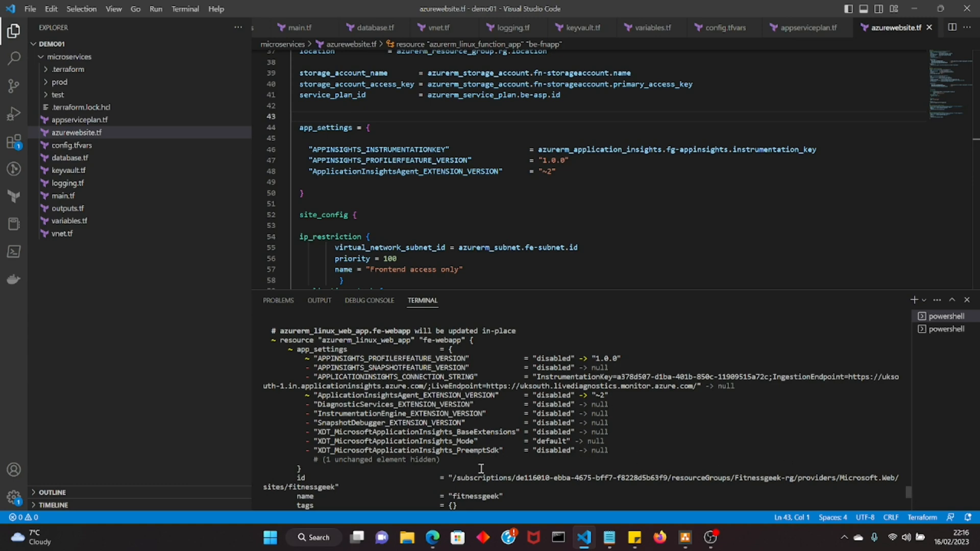
mouse_move(481, 456)
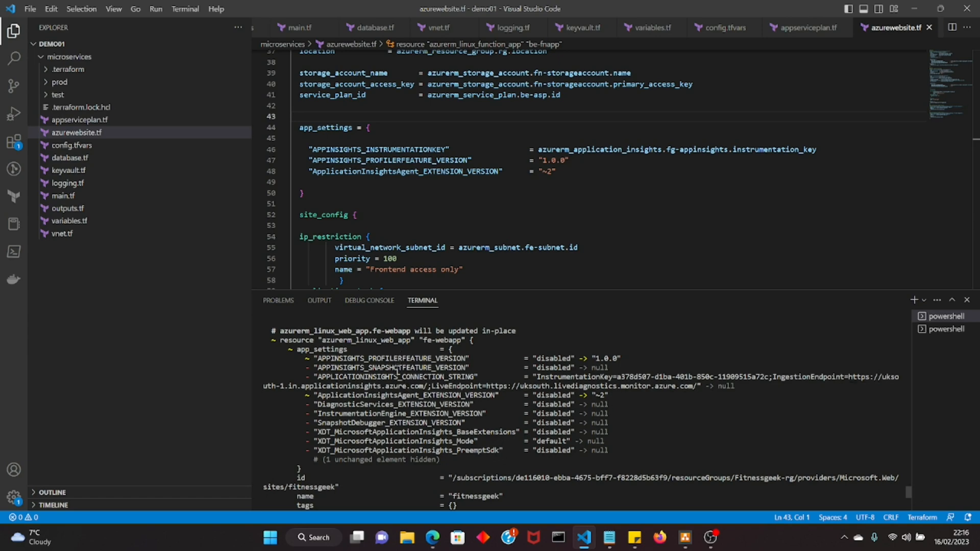
mouse_move(400, 397)
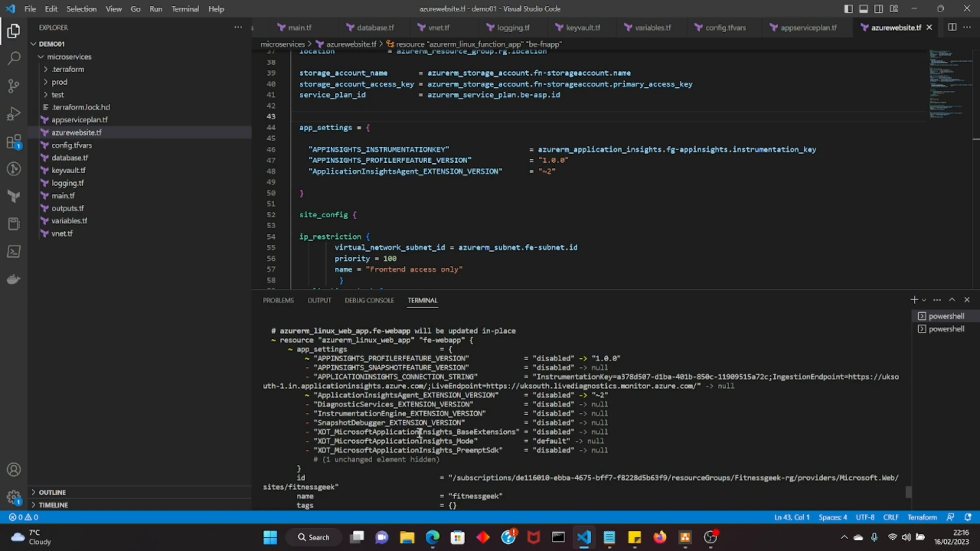
mouse_move(531, 470)
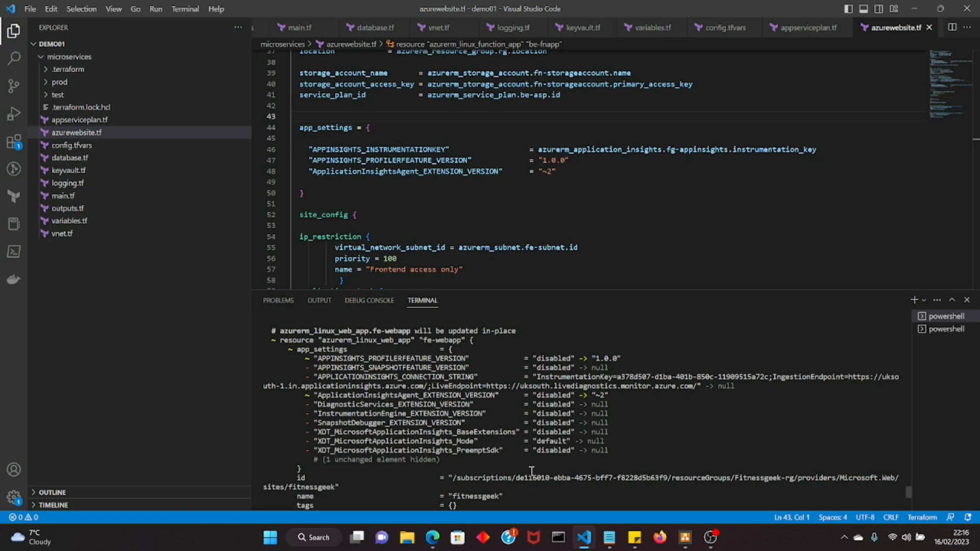
mouse_move(910, 494)
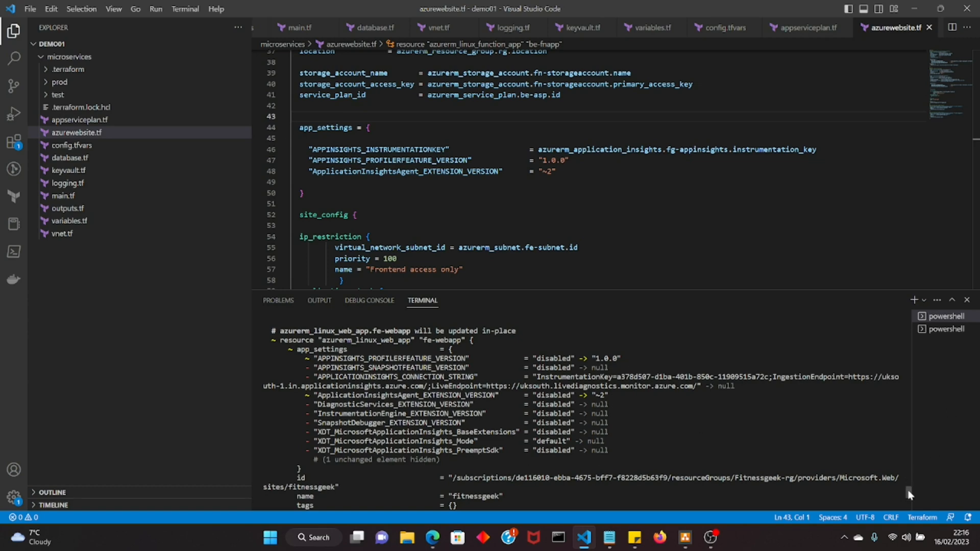
scroll("down", 3)
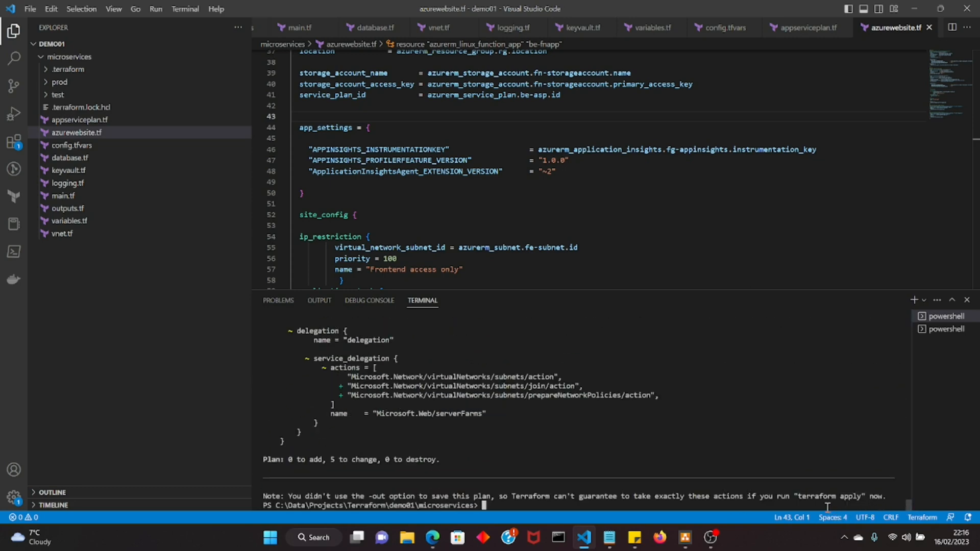
Step: Apply the config.tfvars changes with --auto-approve, then begin a new app_settings line
type("terraform apply -var-file=\"config.tfvars\" --auto-approve")
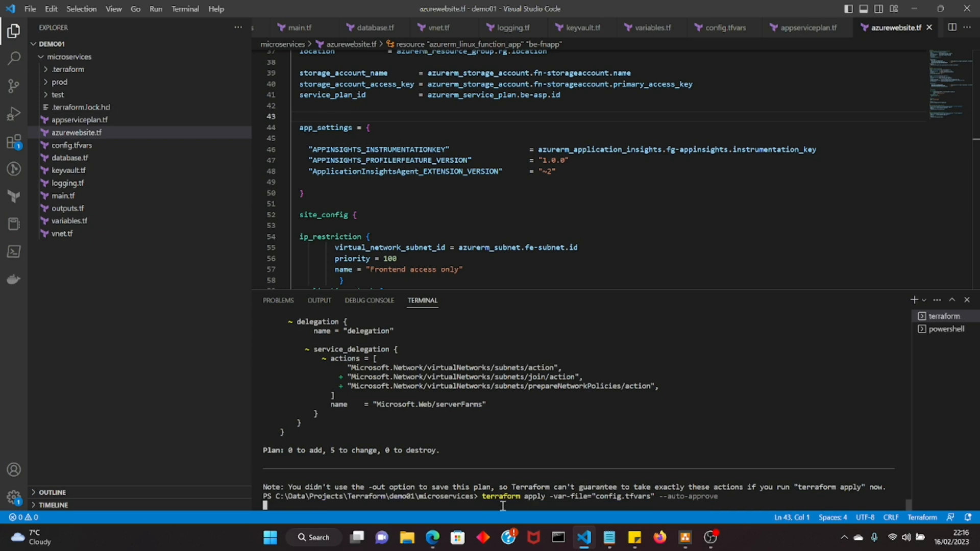
mouse_move(462, 524)
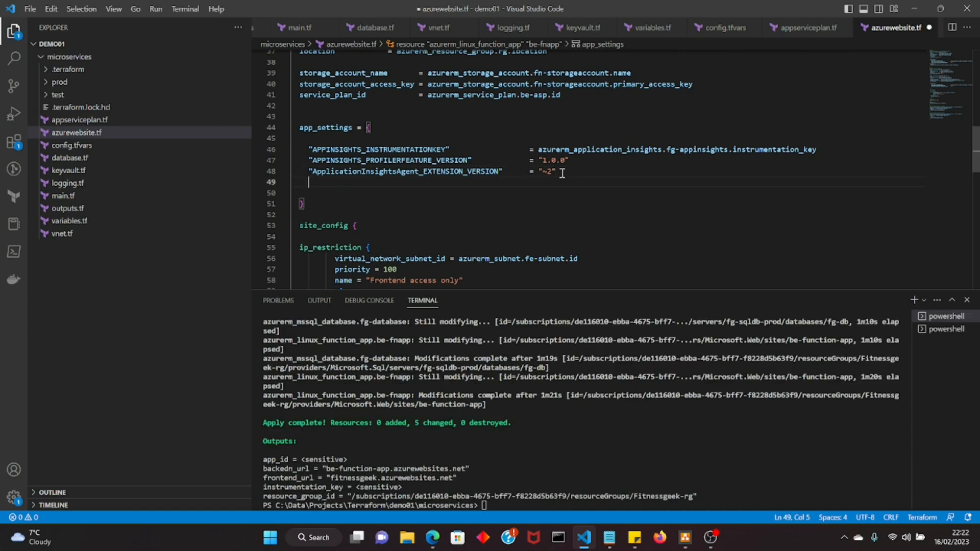
type("\"\"")
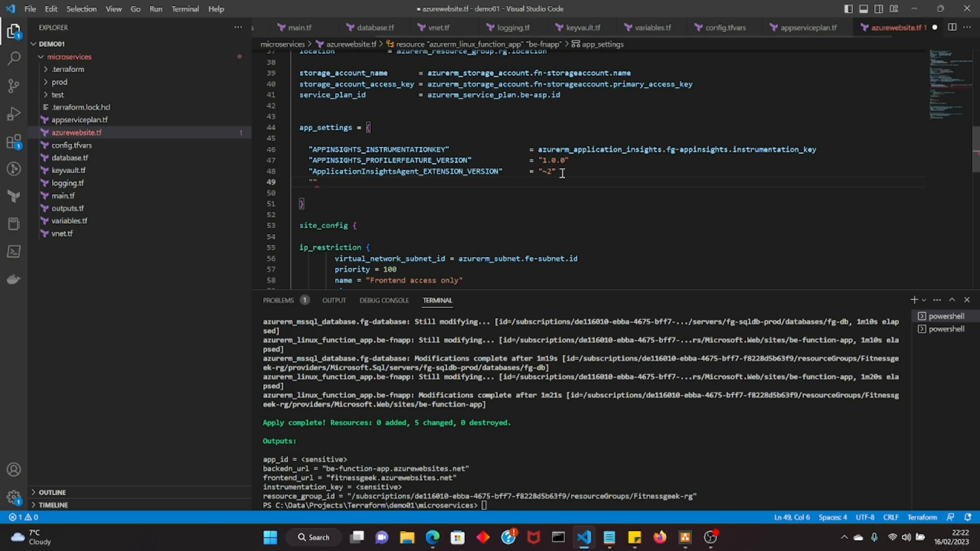
type("A")
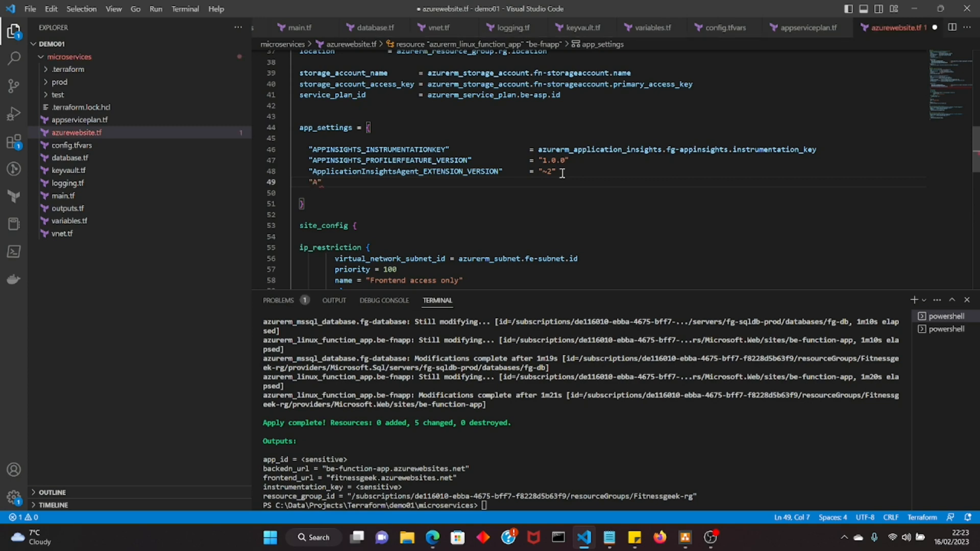
key("Backspace")
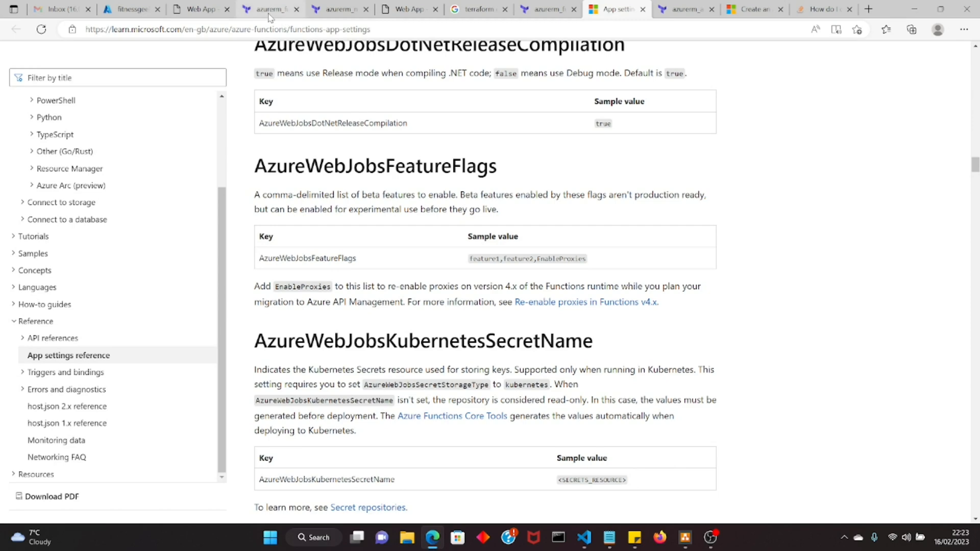
Step: Browse the general, Java, Python, Node.js, .NET Core and .NET instrumentation tabs for fitnessgeek
left_click(130, 8)
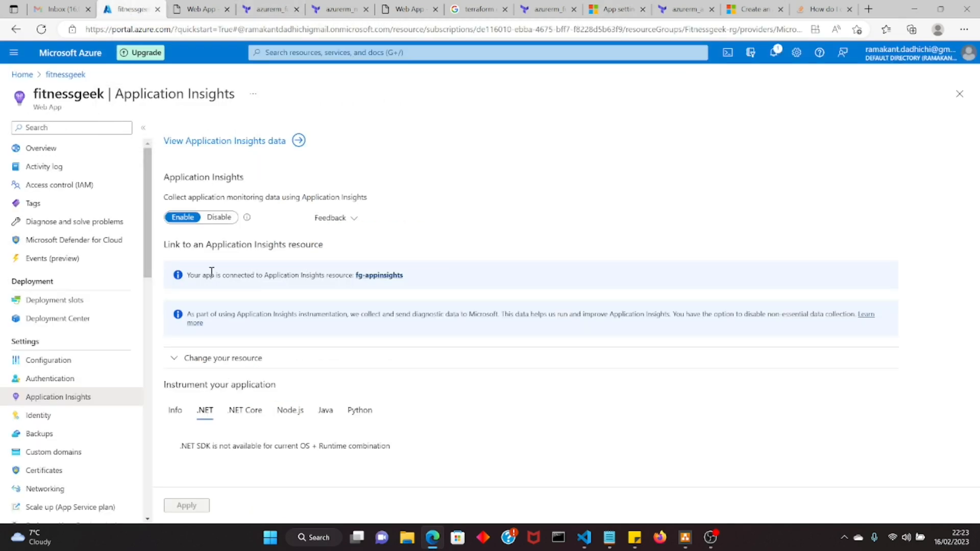
mouse_move(215, 460)
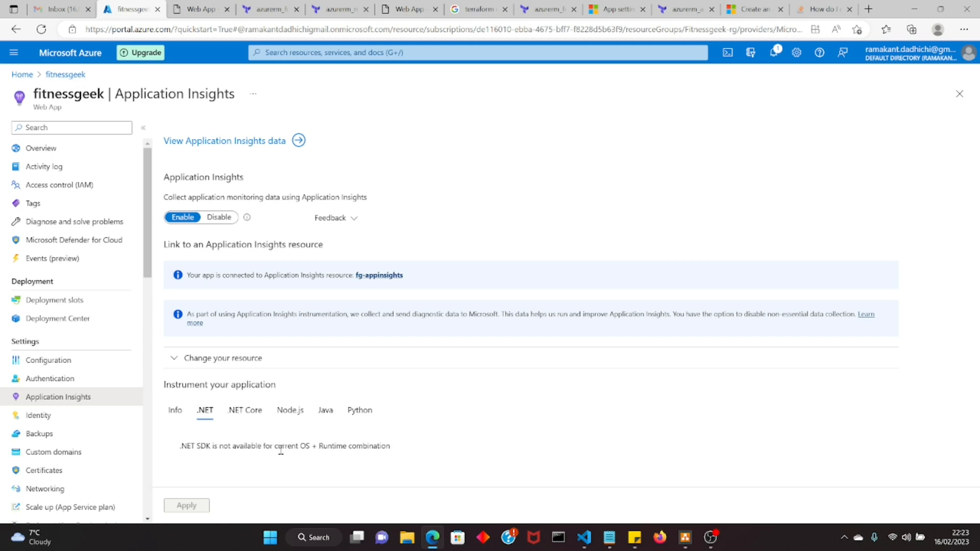
left_click(325, 410)
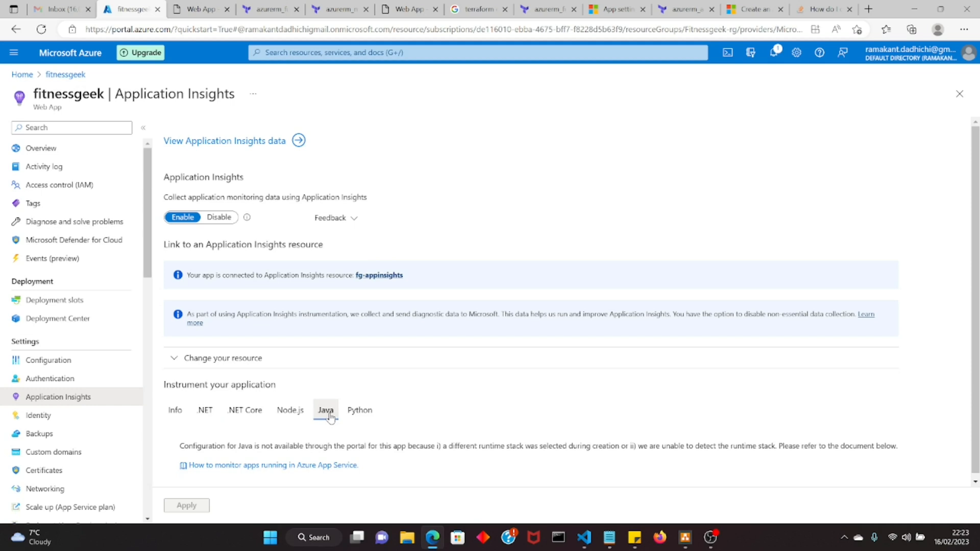
mouse_move(359, 410)
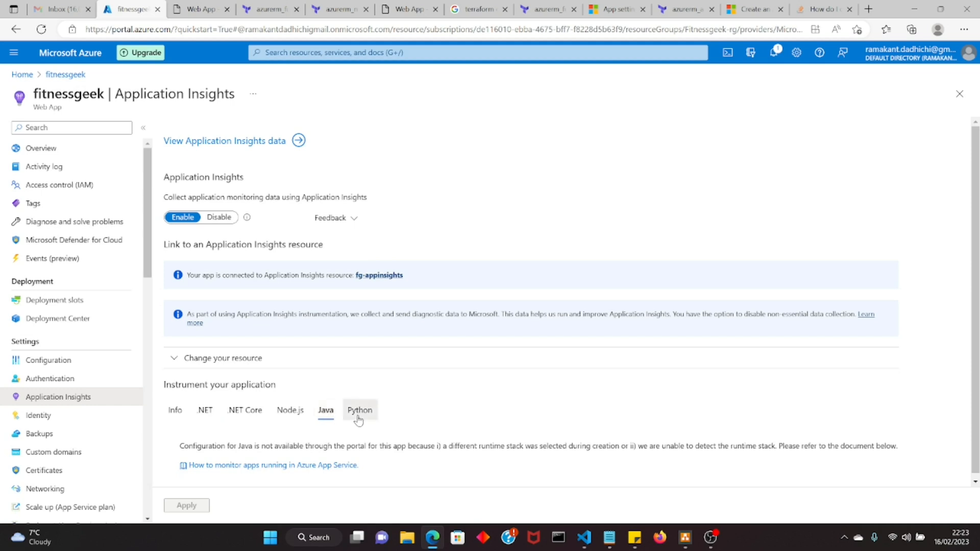
left_click(360, 410)
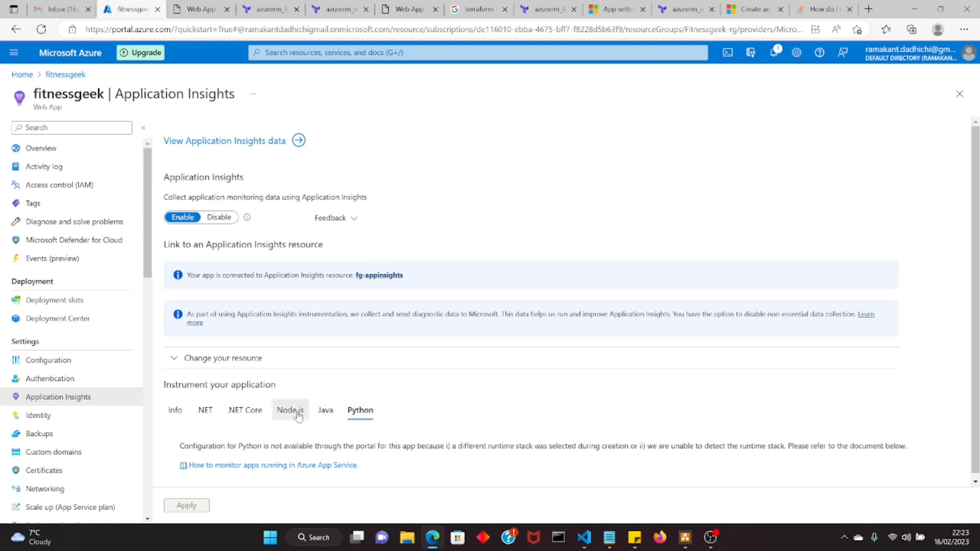
left_click(290, 410)
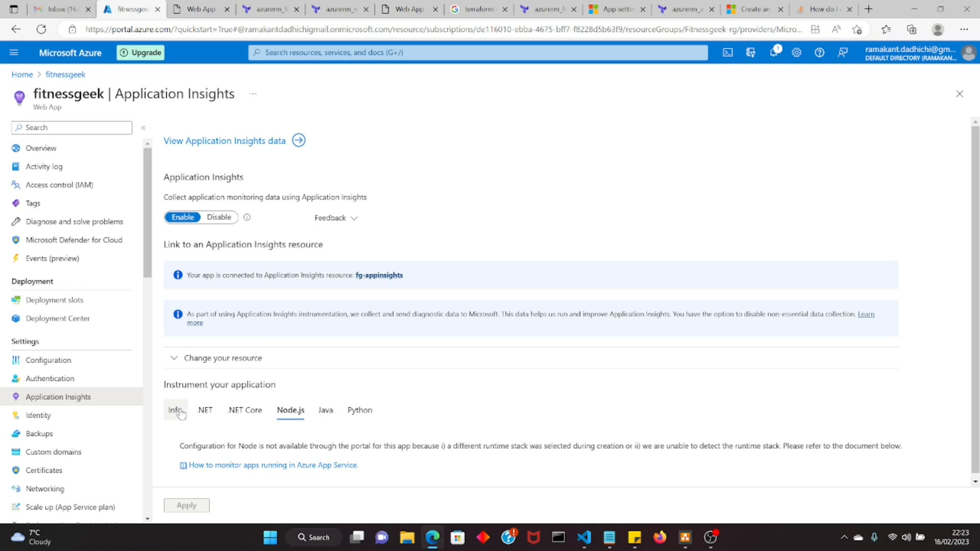
left_click(176, 409)
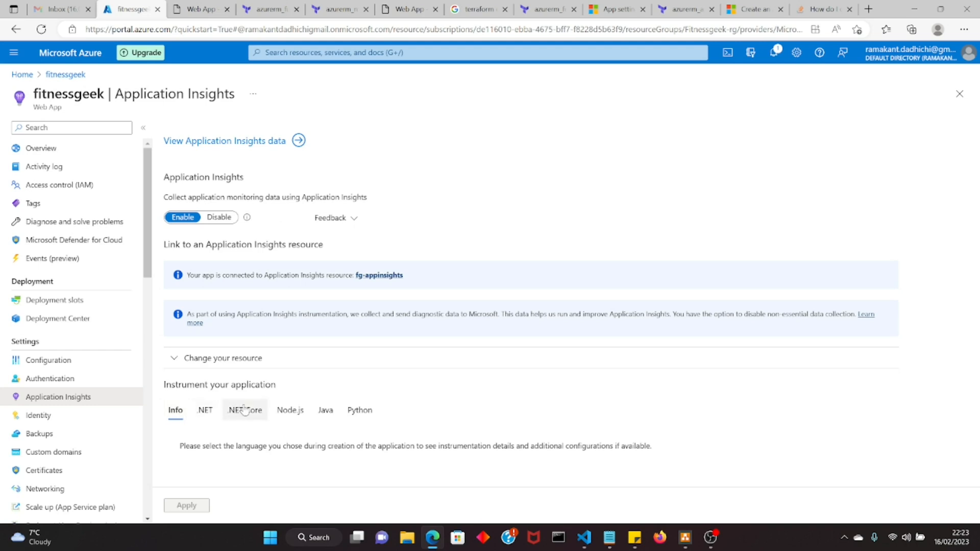
left_click(244, 410)
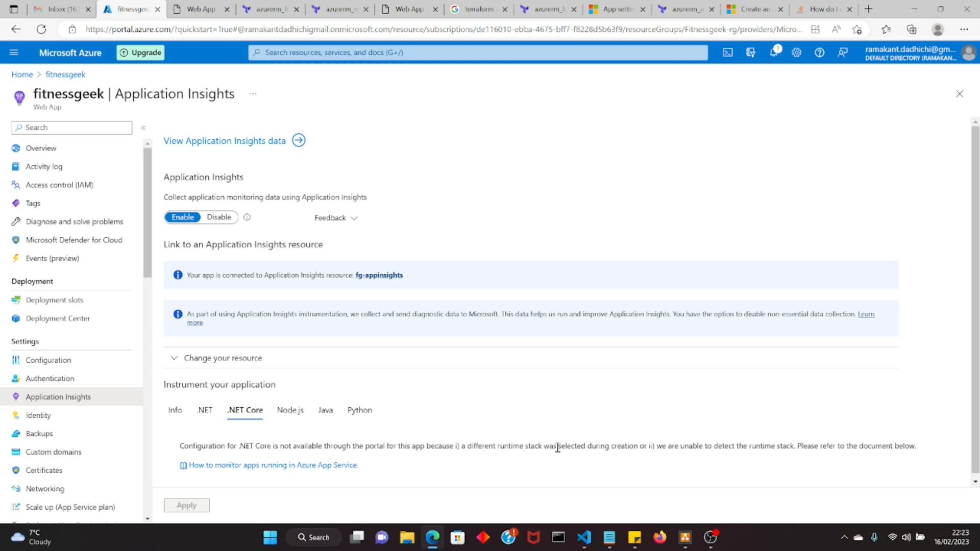
mouse_move(699, 449)
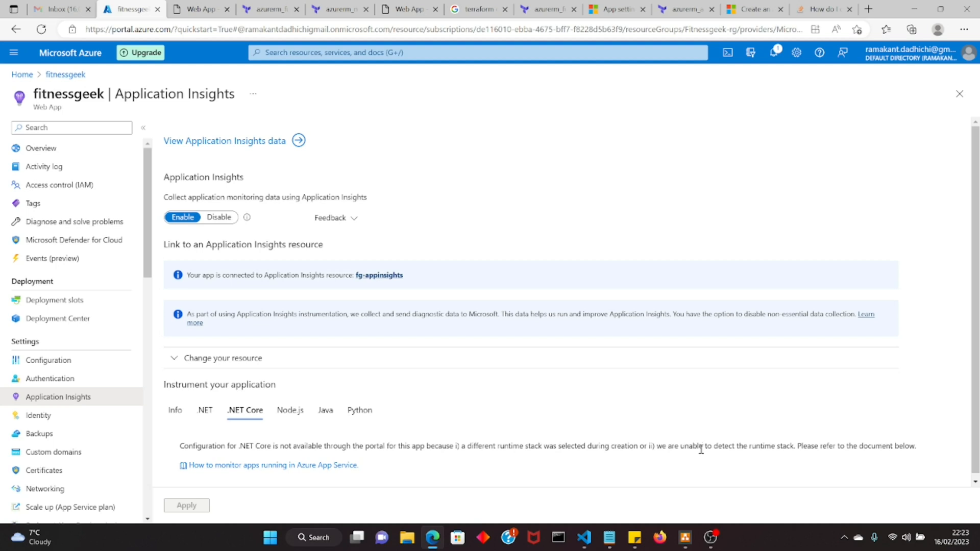
left_click(204, 410)
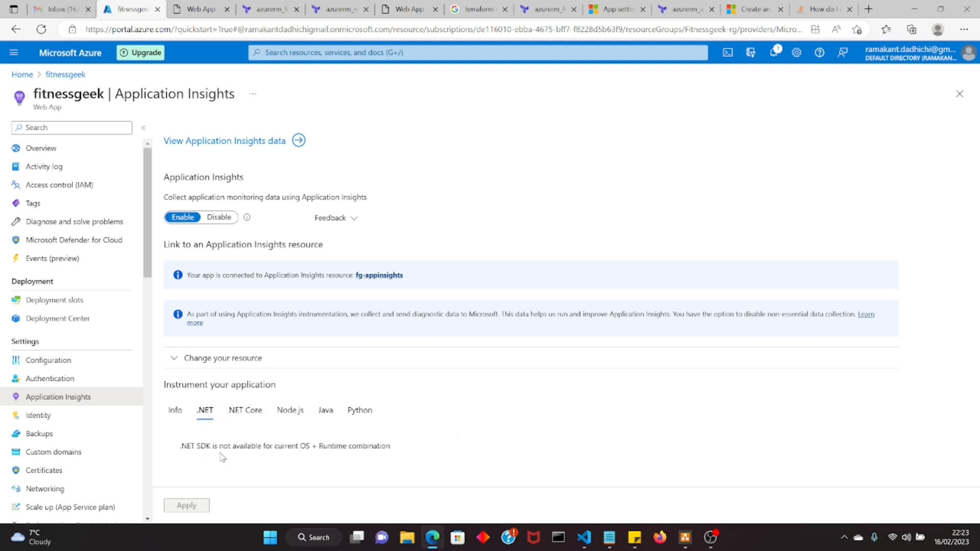
mouse_move(43, 166)
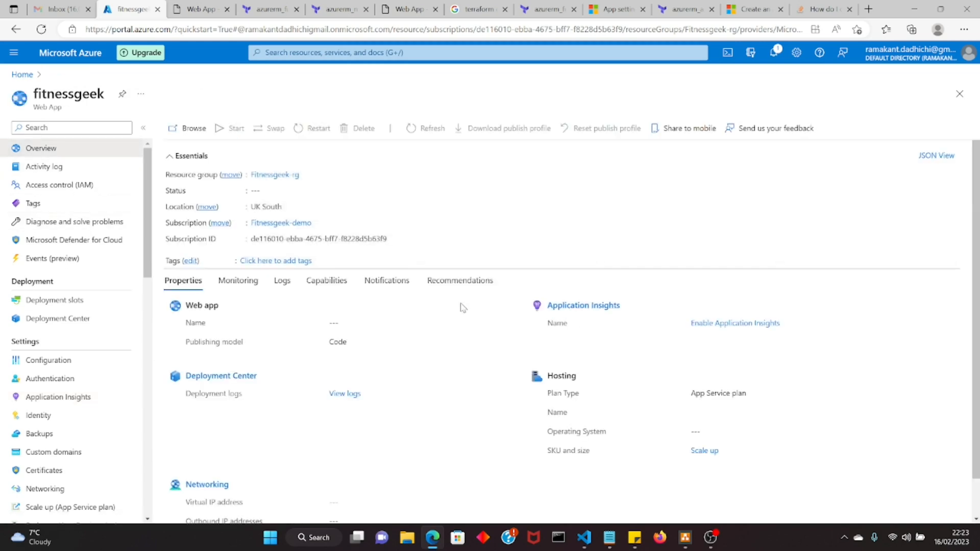
Step: Type an application_stack block starting node_version = inside the fe-webapp site_config
left_click(547, 8)
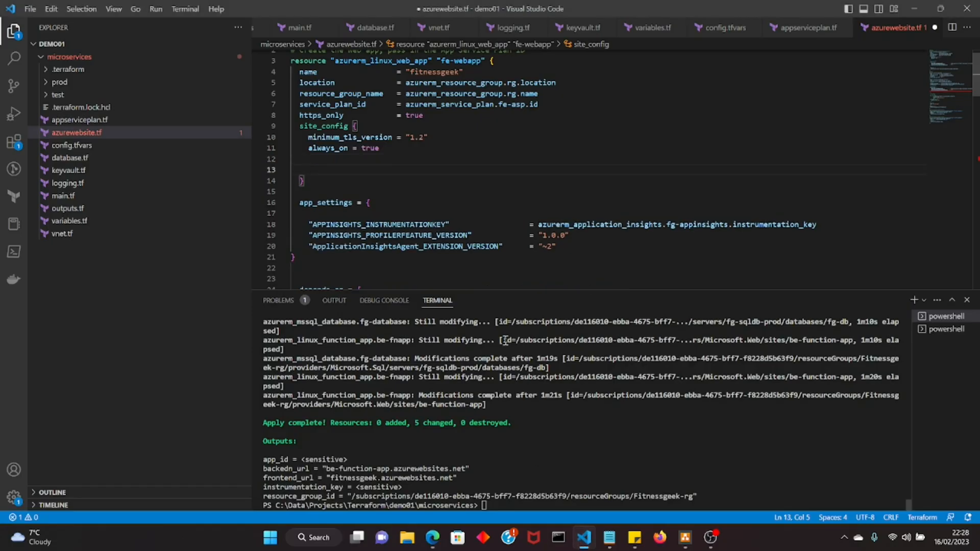
type("application_stack {")
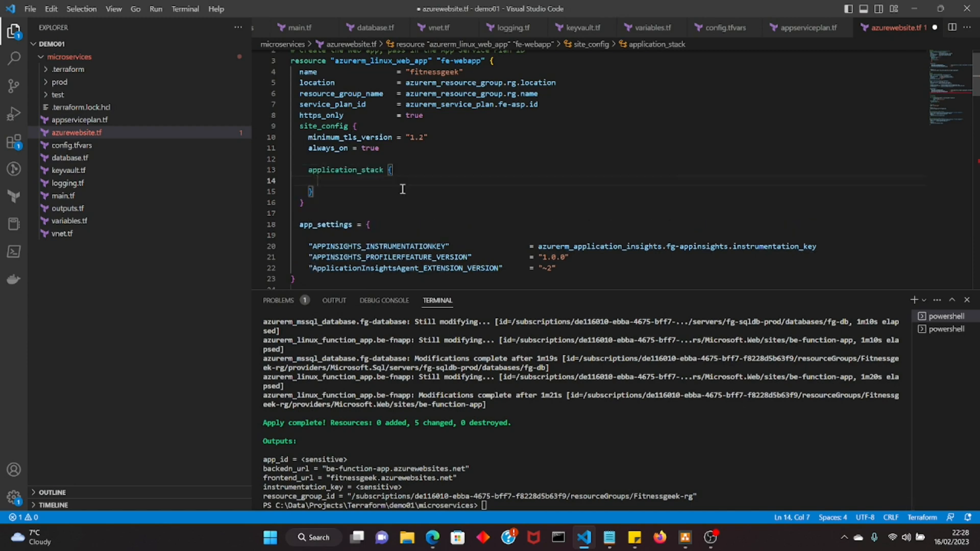
type("node_version =")
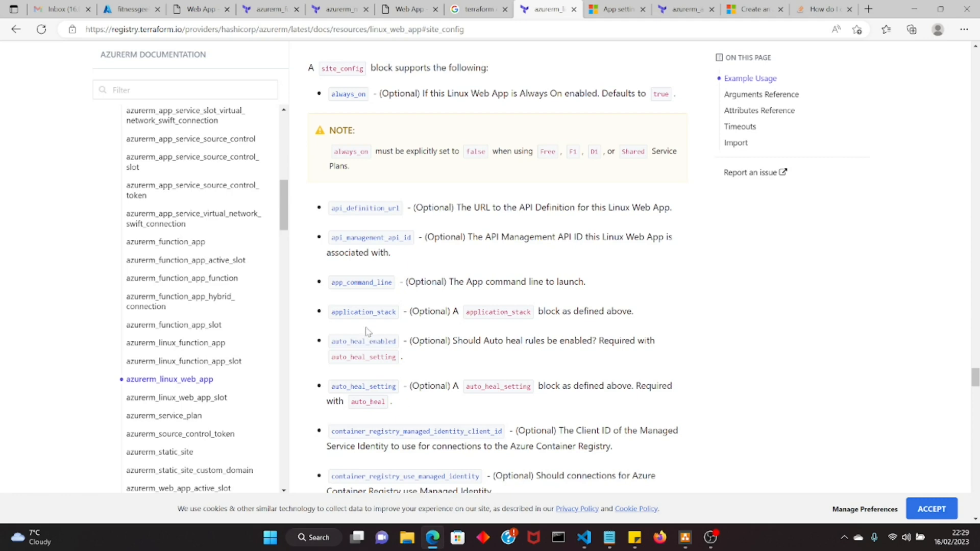
Step: Scroll the azurerm_linux_web_app docs down to the application_stack node_version options
scroll("down", 3)
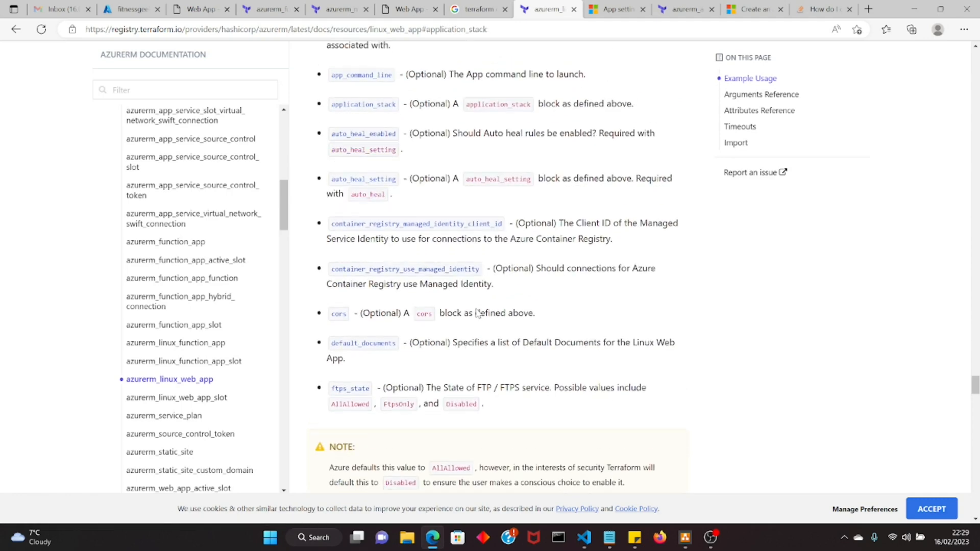
scroll("down", 3)
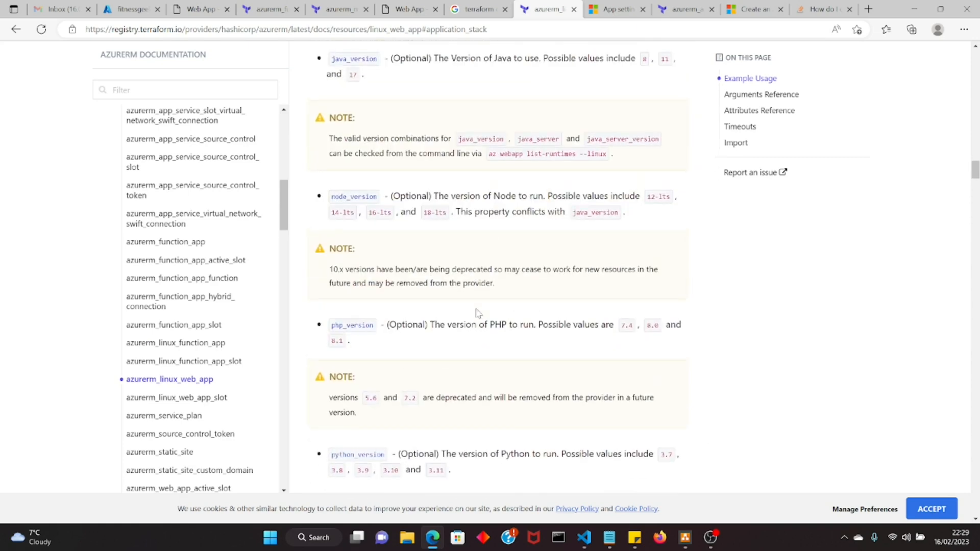
mouse_move(431, 217)
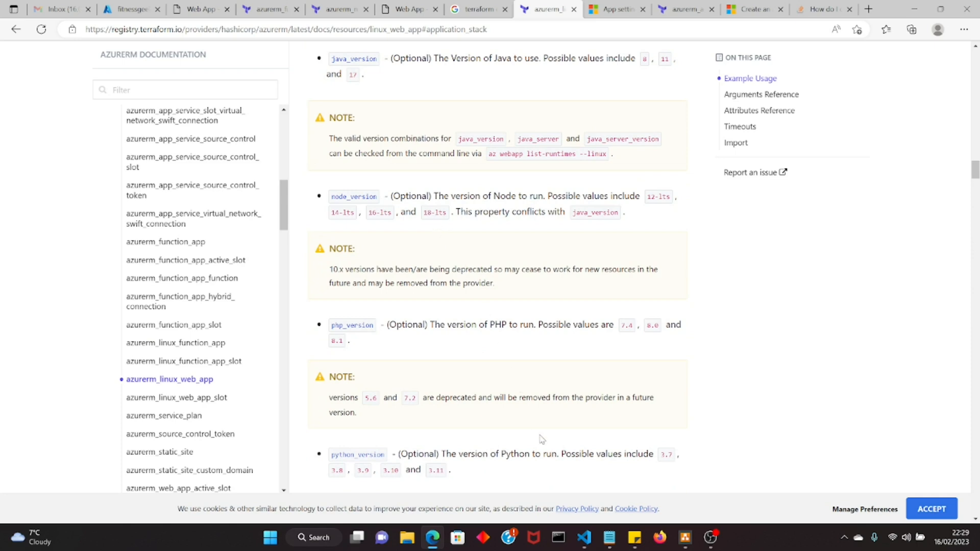
mouse_move(584, 536)
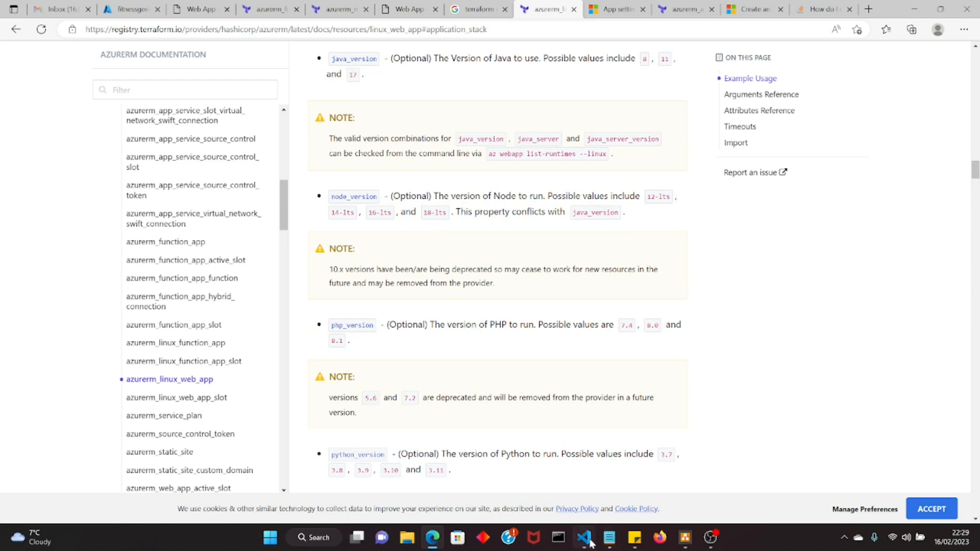
Step: Complete node_version = "18-lts" in the web app's application_stack block
left_click(583, 542)
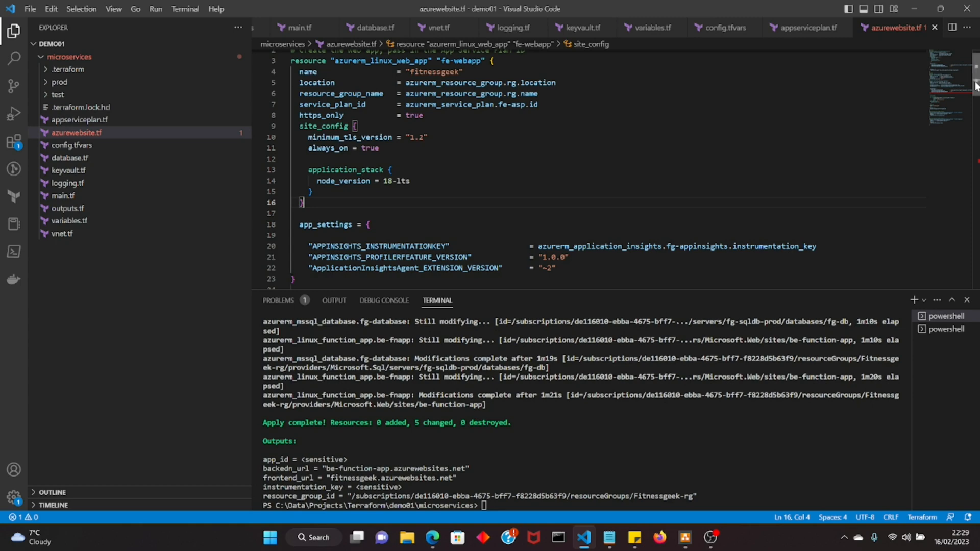
scroll("down", 3)
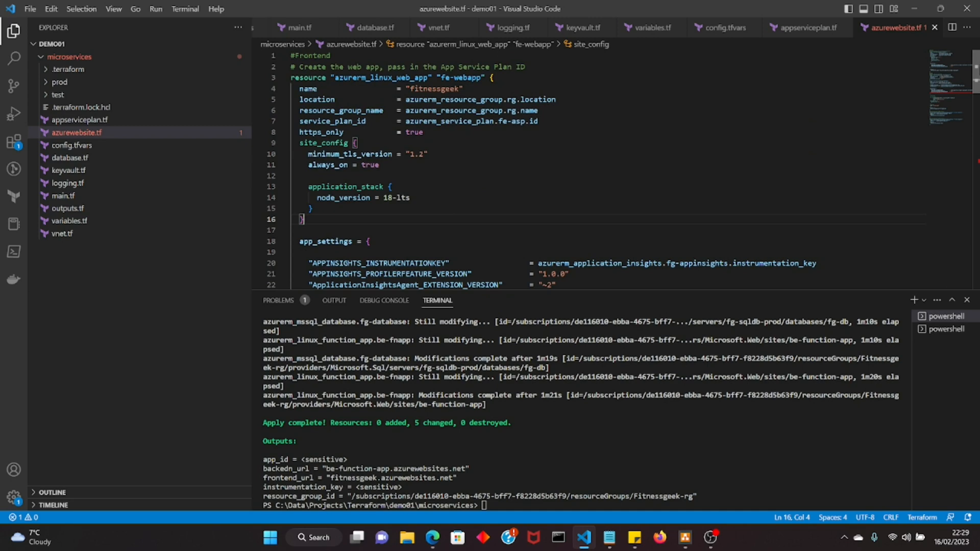
scroll("down", 3)
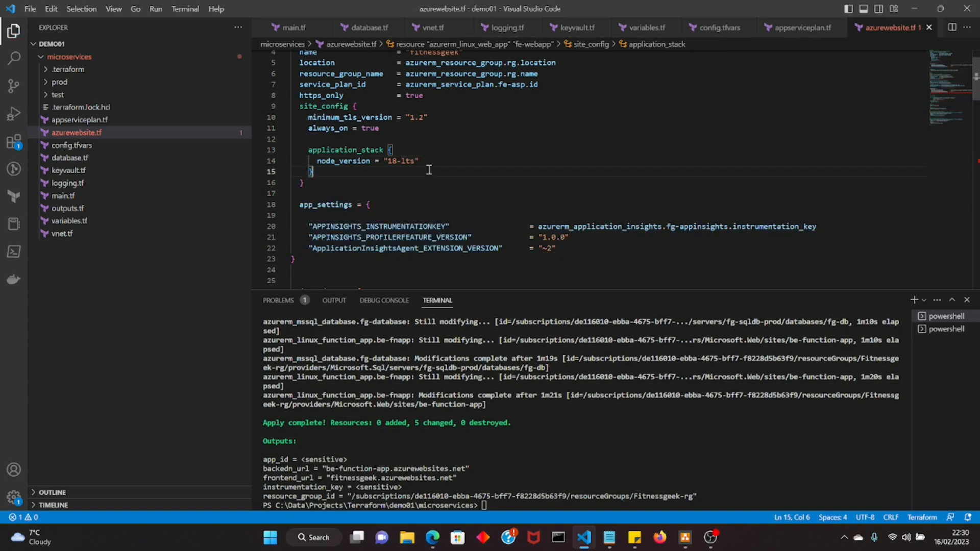
mouse_move(688, 154)
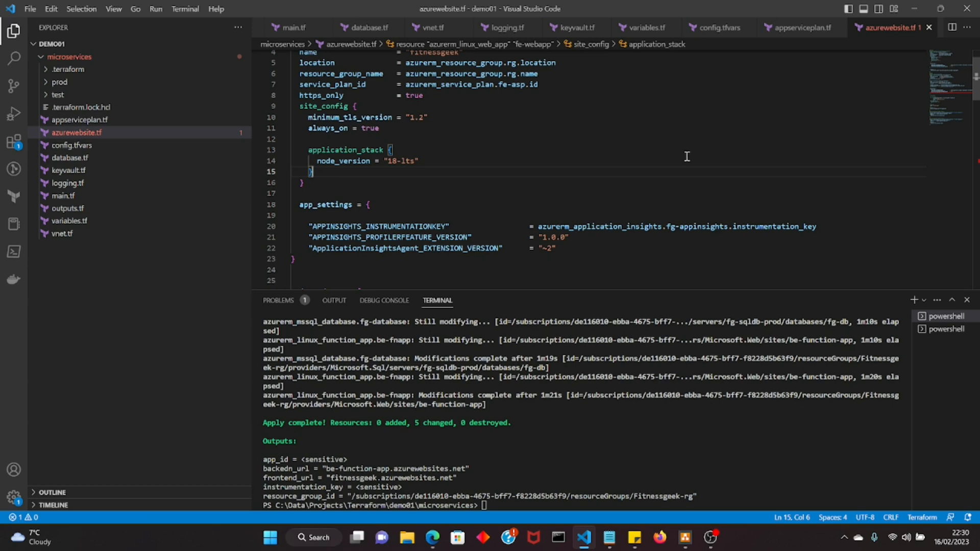
mouse_move(352, 269)
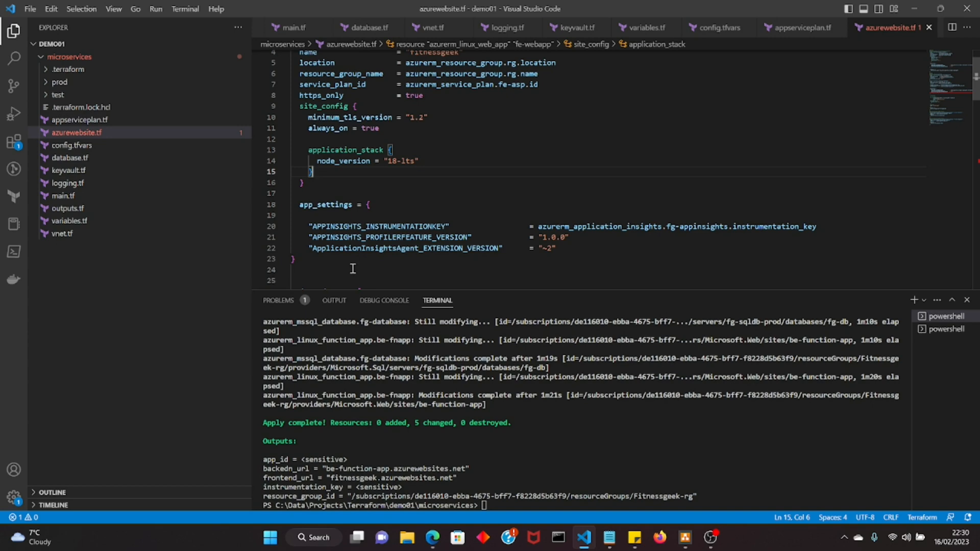
left_click(297, 258)
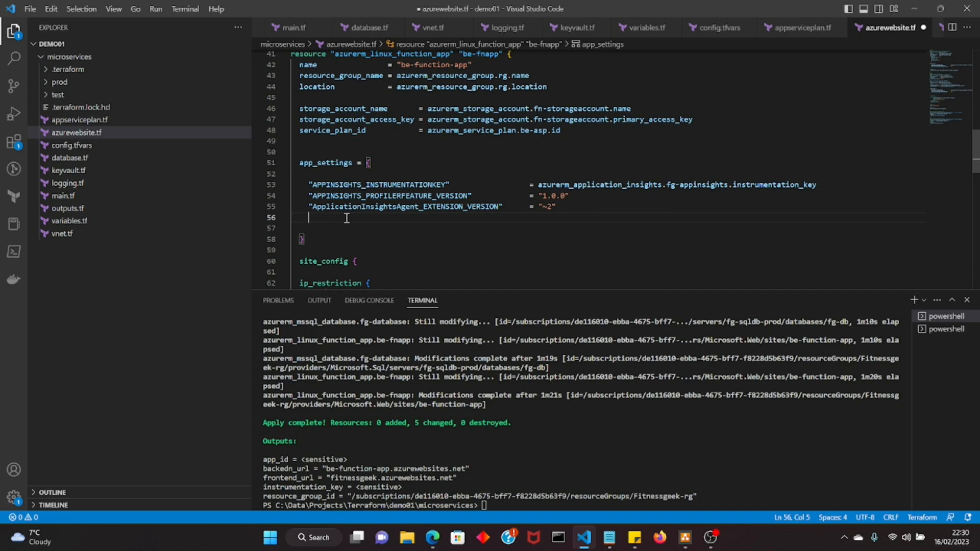
mouse_move(384, 229)
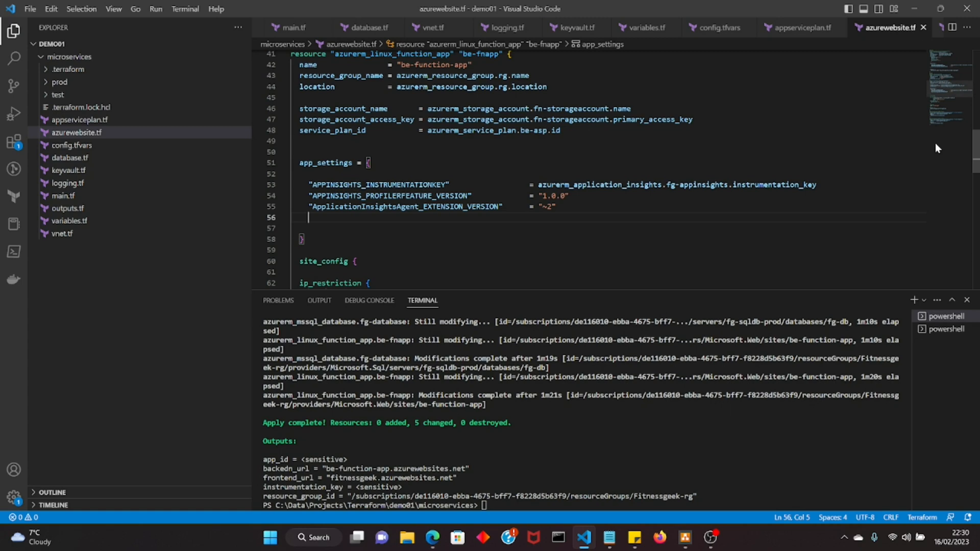
Step: Run terraform apply -var-file="config.tfvars" --auto-approve on the updated configuration
scroll("down", 3)
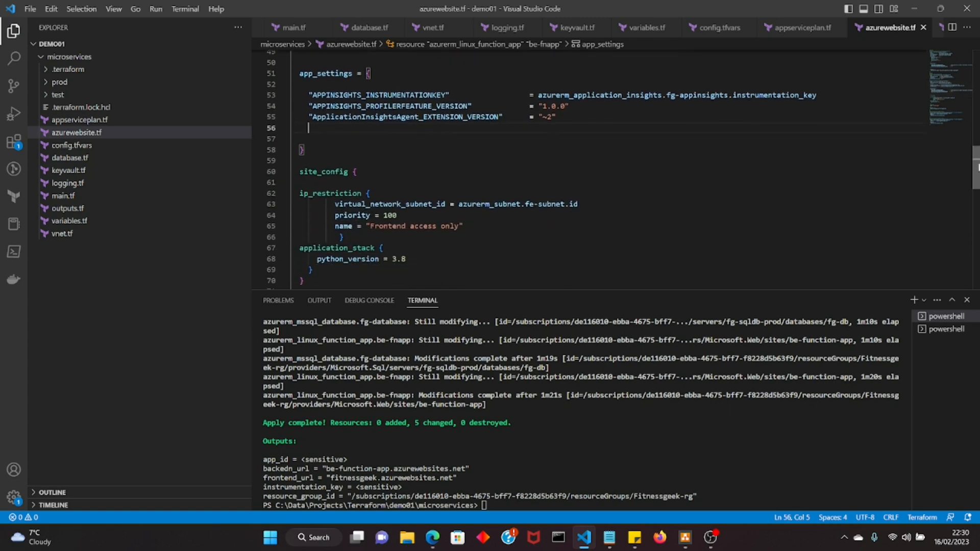
scroll("down", 3)
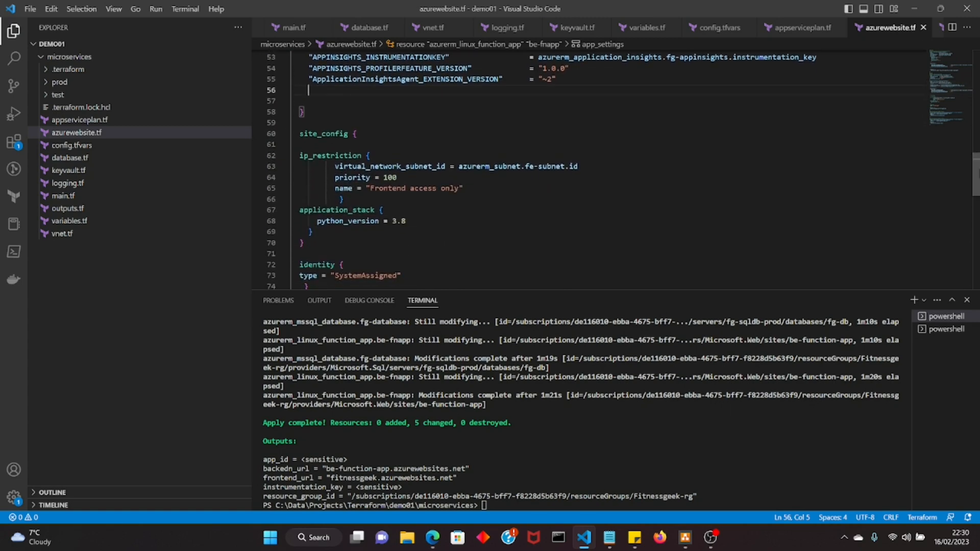
mouse_move(597, 211)
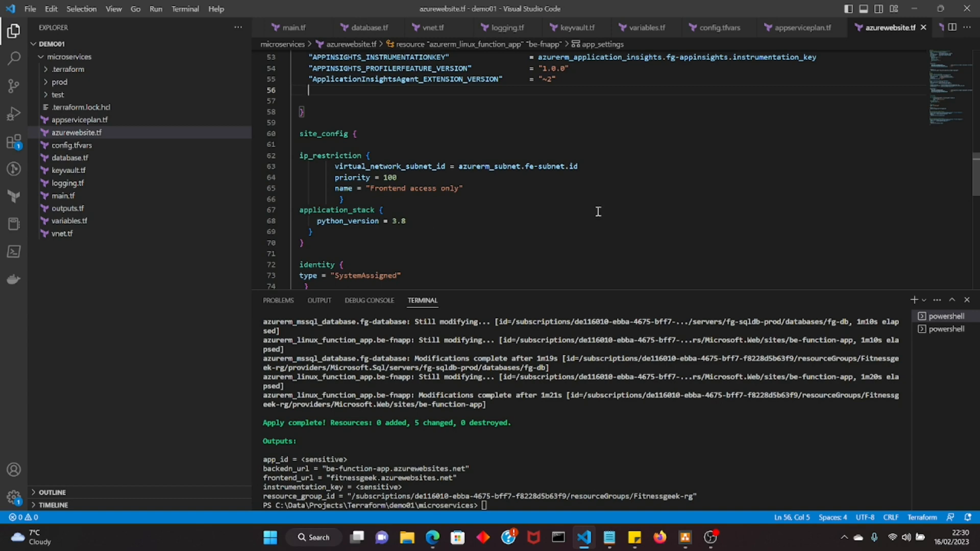
mouse_move(509, 518)
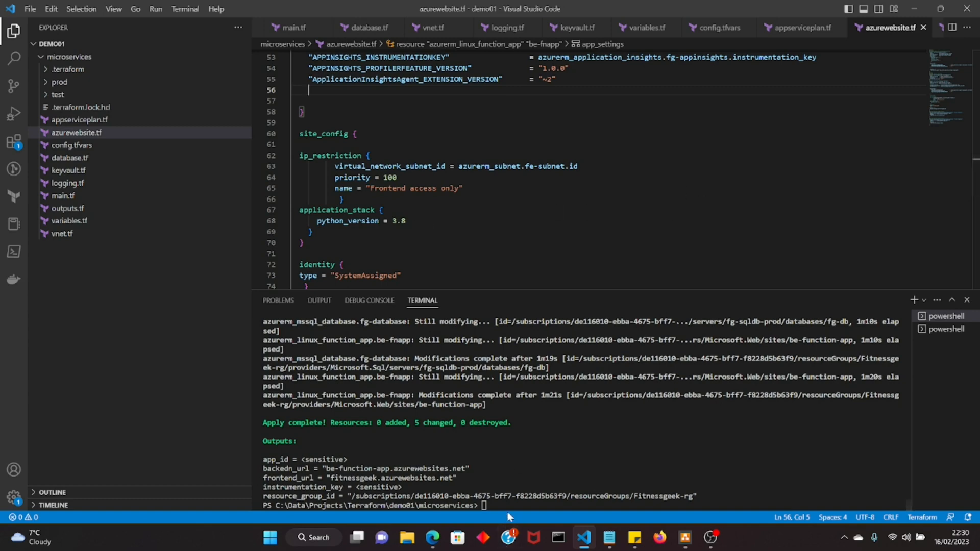
type("terraform apply -var-file=\"config.tfvars\" --auto-approve")
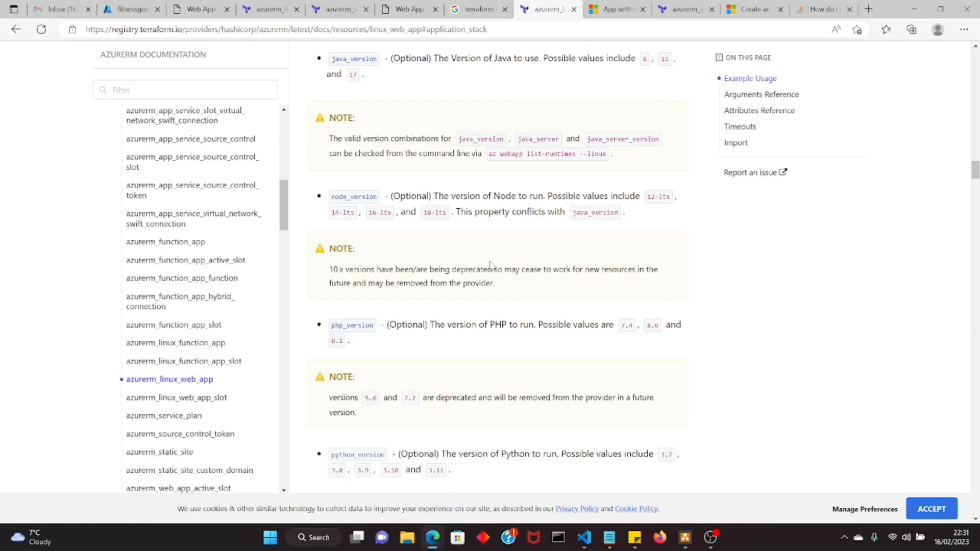
mouse_move(462, 234)
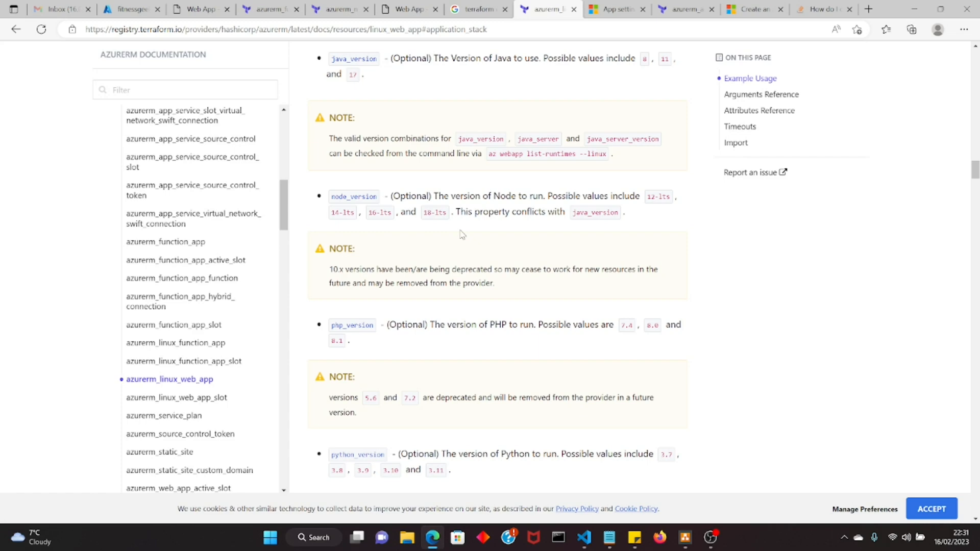
mouse_move(490, 372)
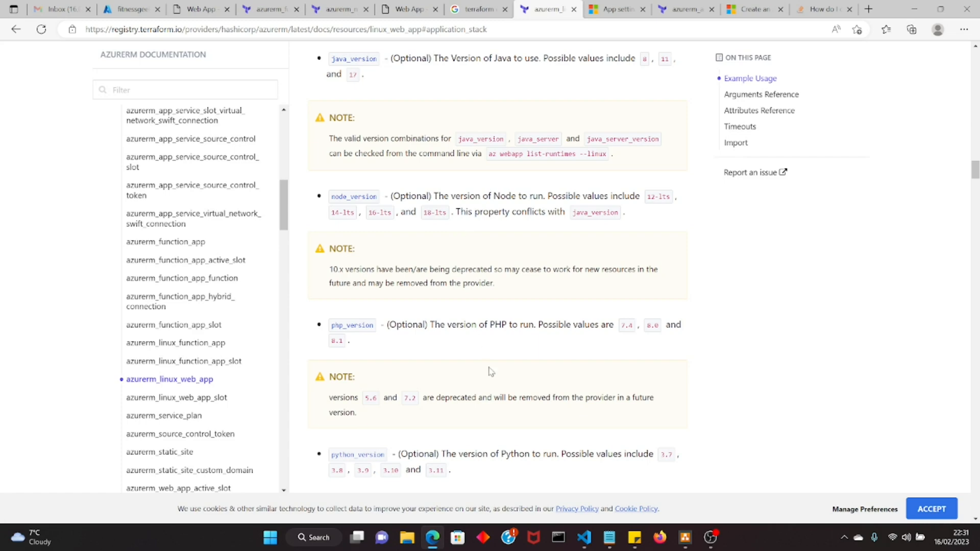
Step: Begin changing node_version from "18-lts" to "16-lts" in azurewebsite.tf
left_click(582, 543)
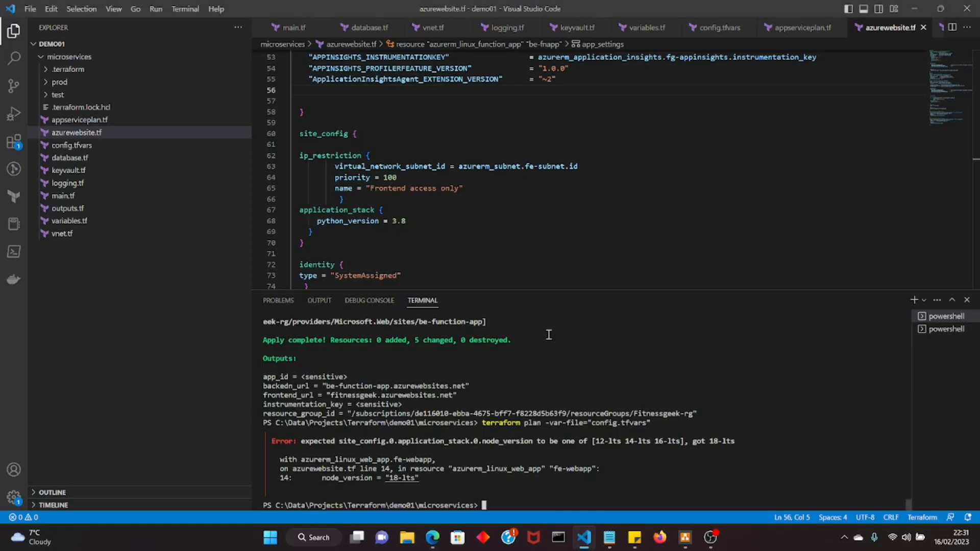
mouse_move(629, 175)
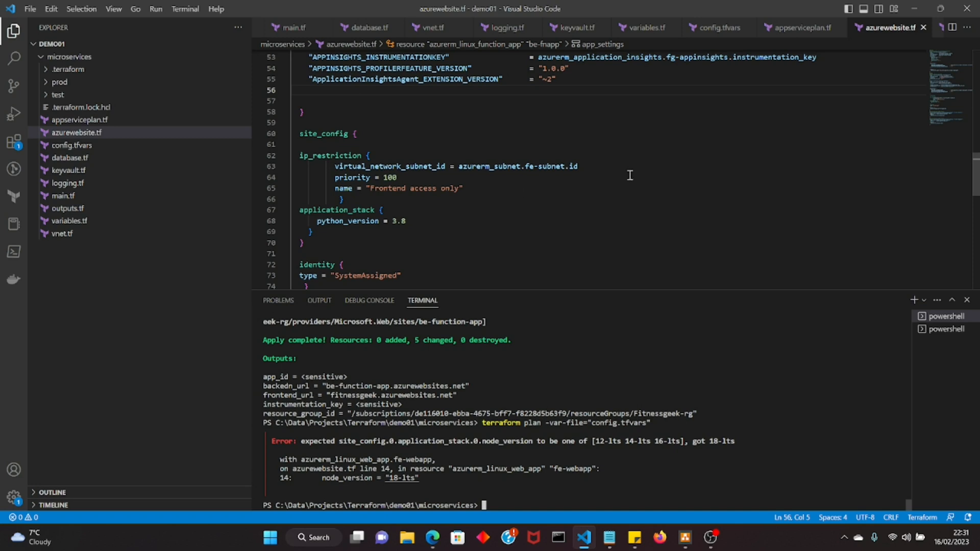
left_click(389, 177)
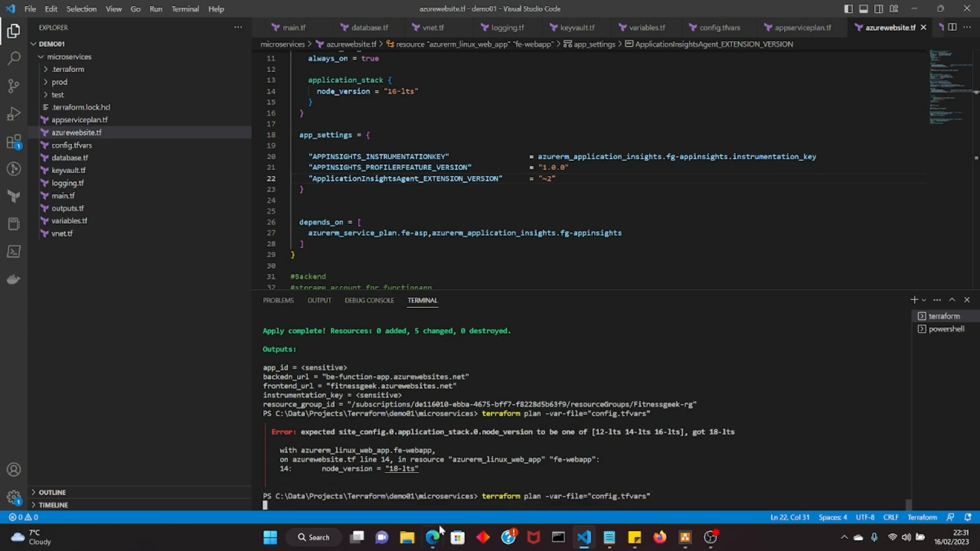
Step: Bring up the fitnessgeek web app Configuration tab listing its three Application Insights settings
left_click(431, 537)
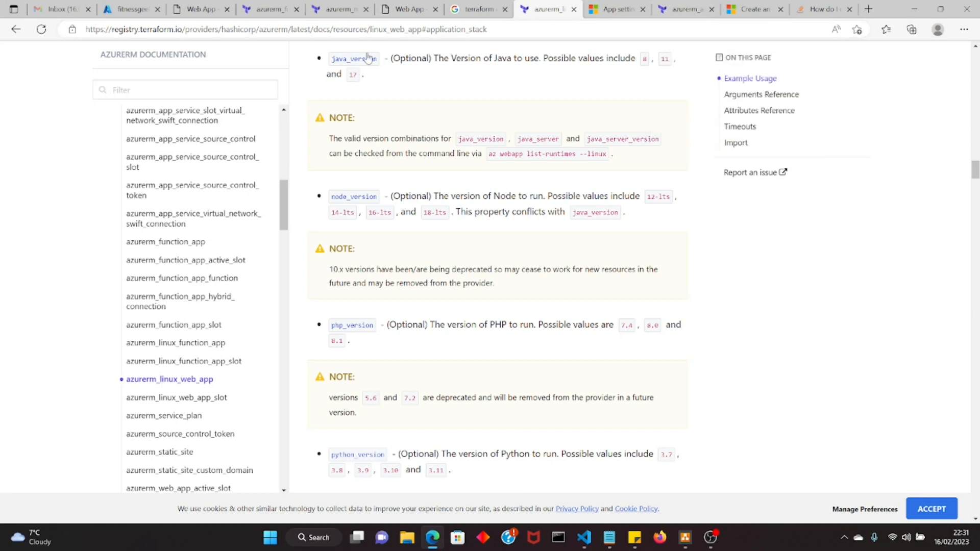
left_click(128, 8)
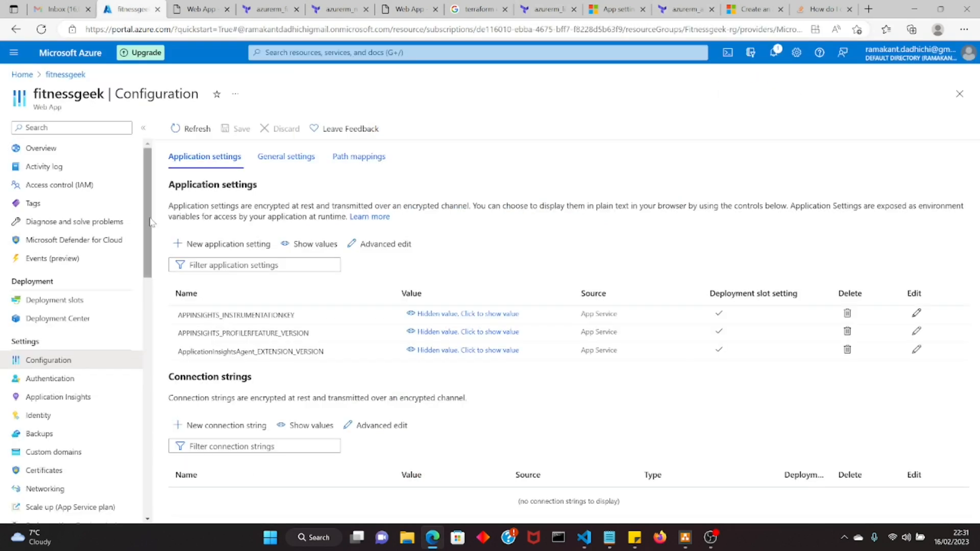
mouse_move(65, 74)
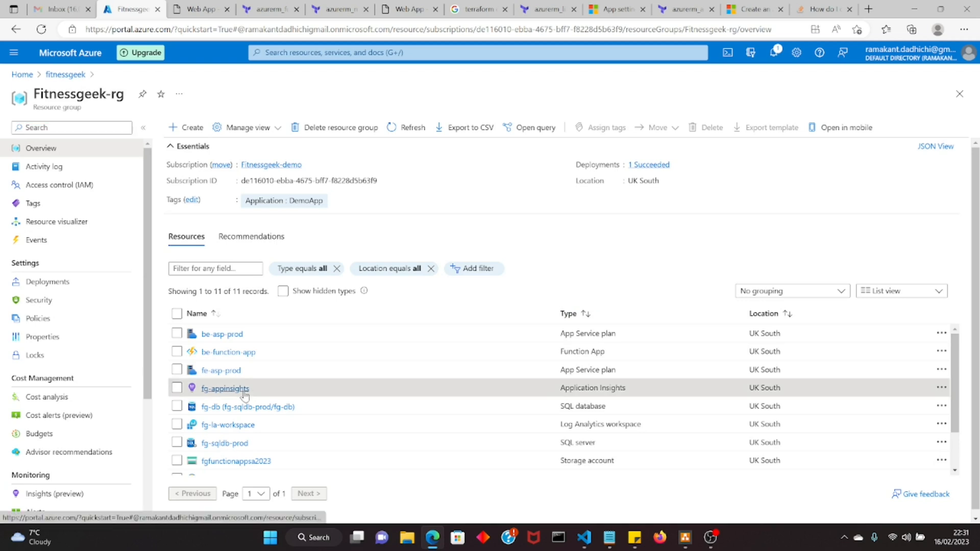
Step: Check fg-appinsights and the be-function-app site (403), then return to Fitnessgeek-rg
left_click(225, 388)
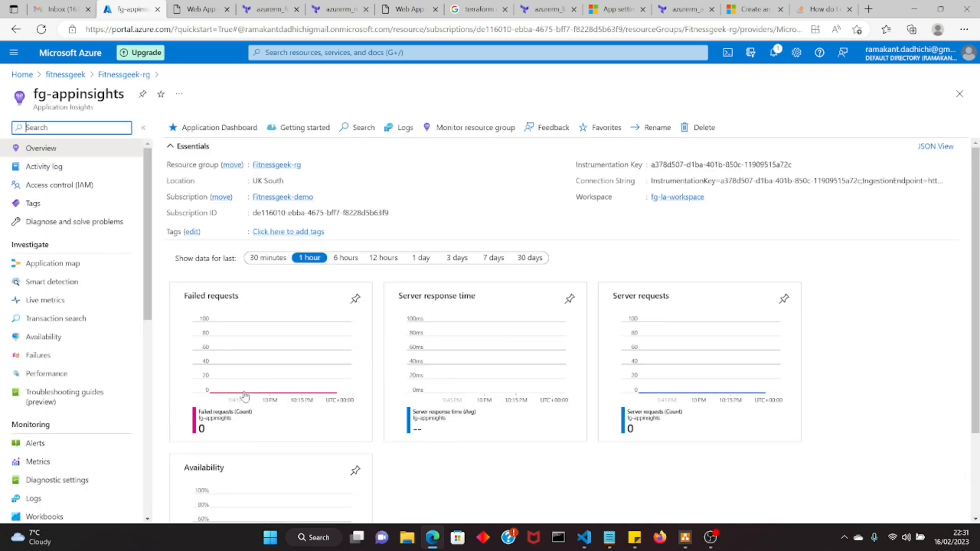
left_click(407, 9)
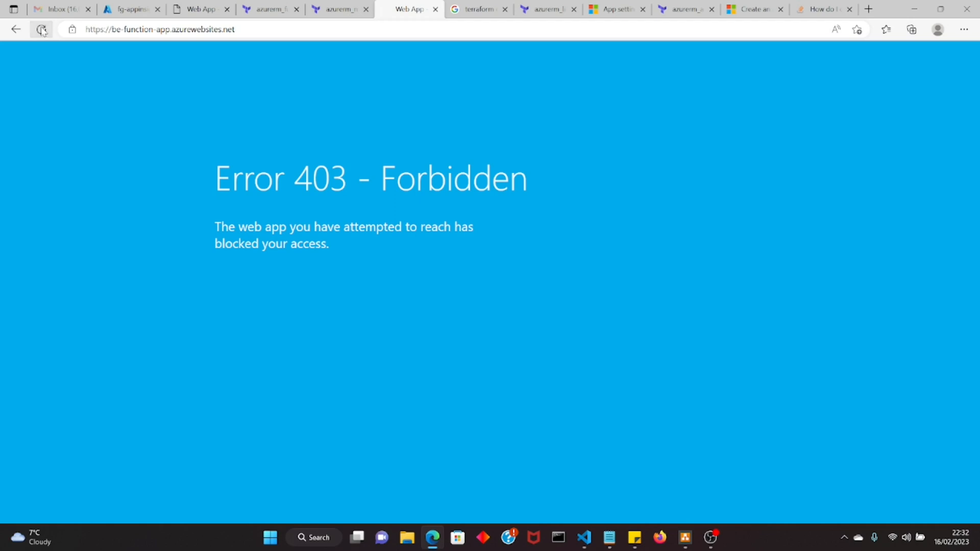
mouse_move(616, 9)
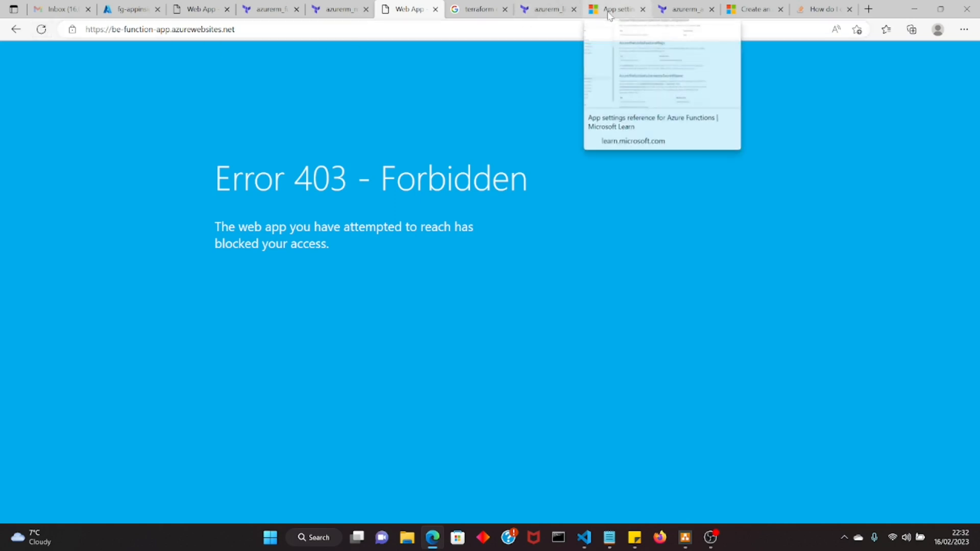
left_click(128, 9)
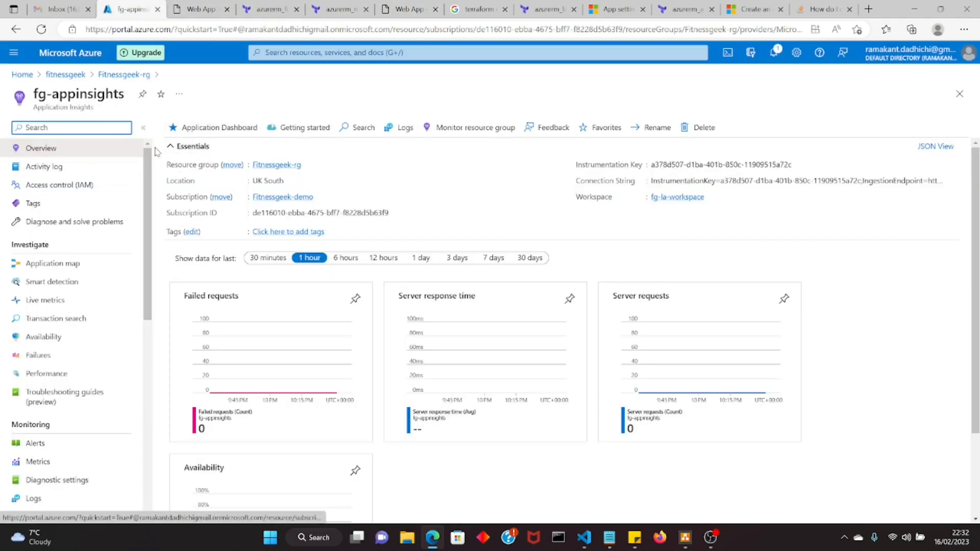
left_click(123, 75)
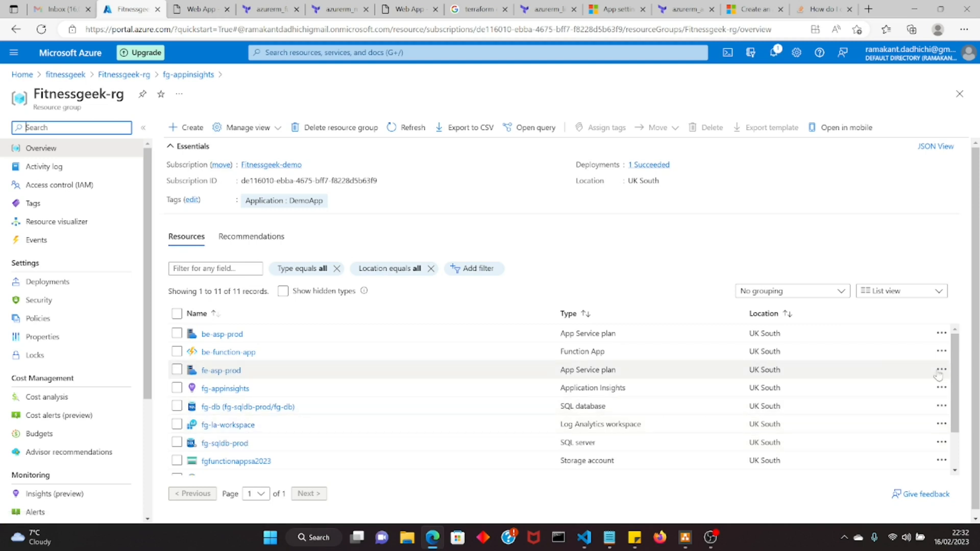
Step: Open fg-la-workspace from the resource list, briefly consulting the Terraform Registry docs
scroll("down", 3)
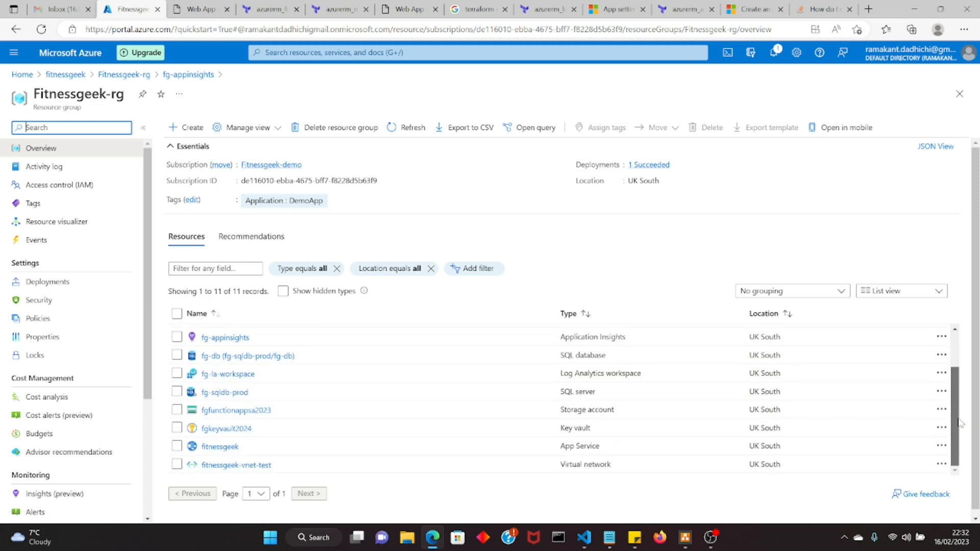
mouse_move(219, 446)
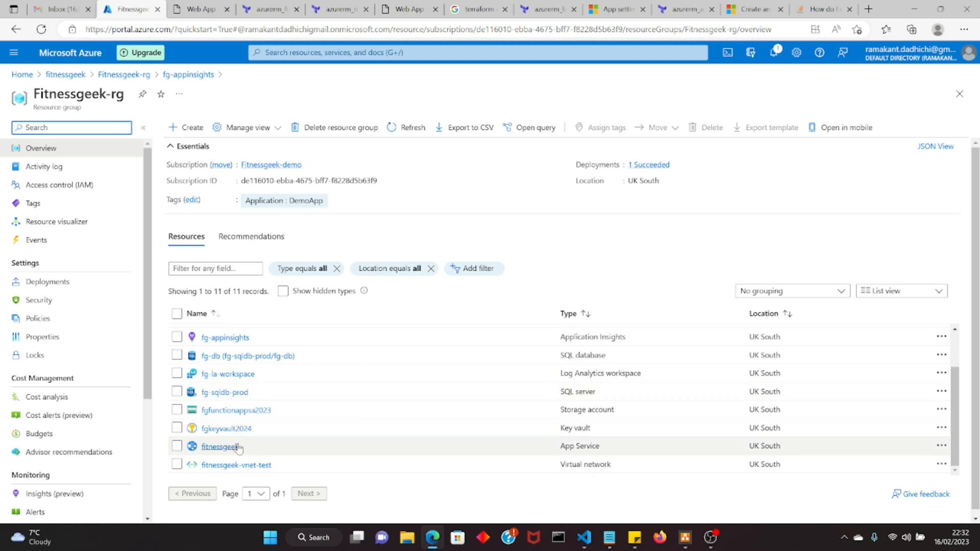
mouse_move(227, 373)
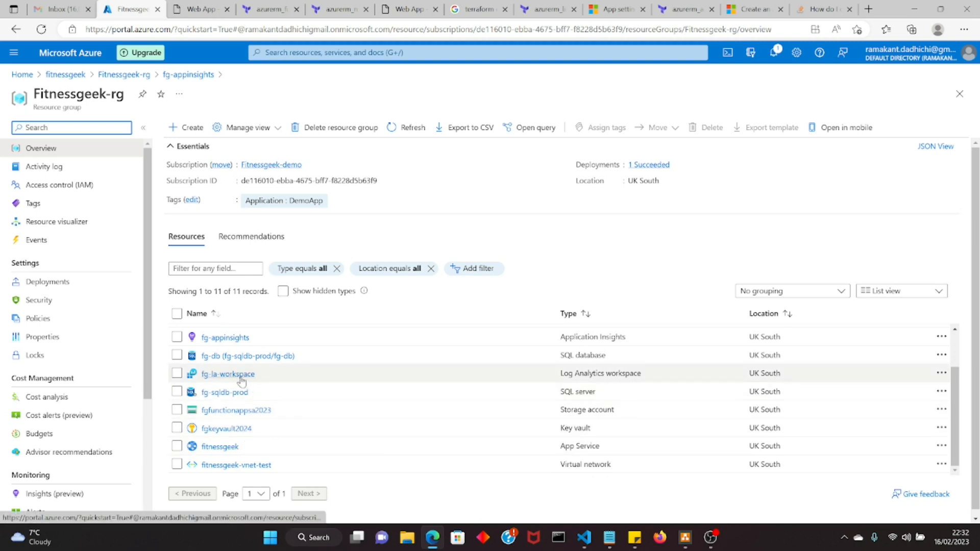
left_click(227, 374)
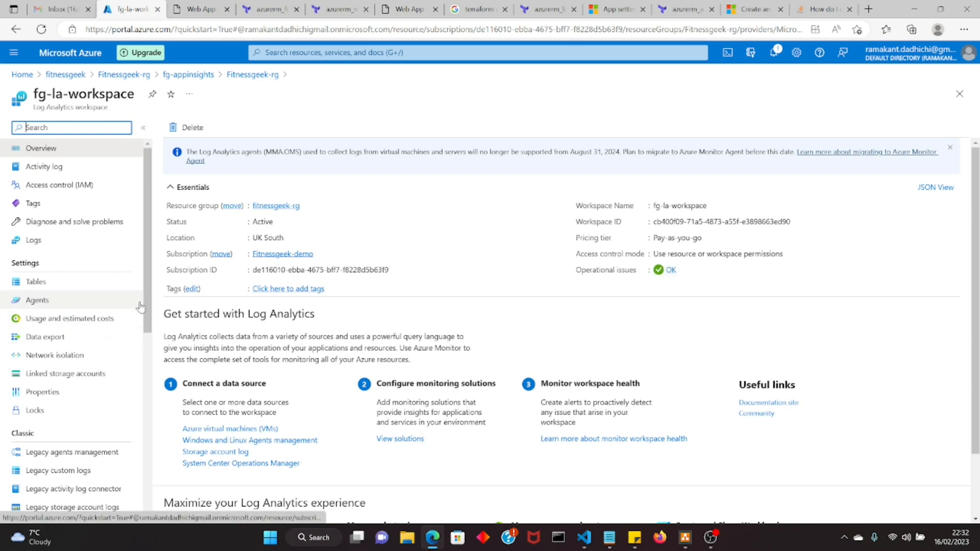
scroll("down", 3)
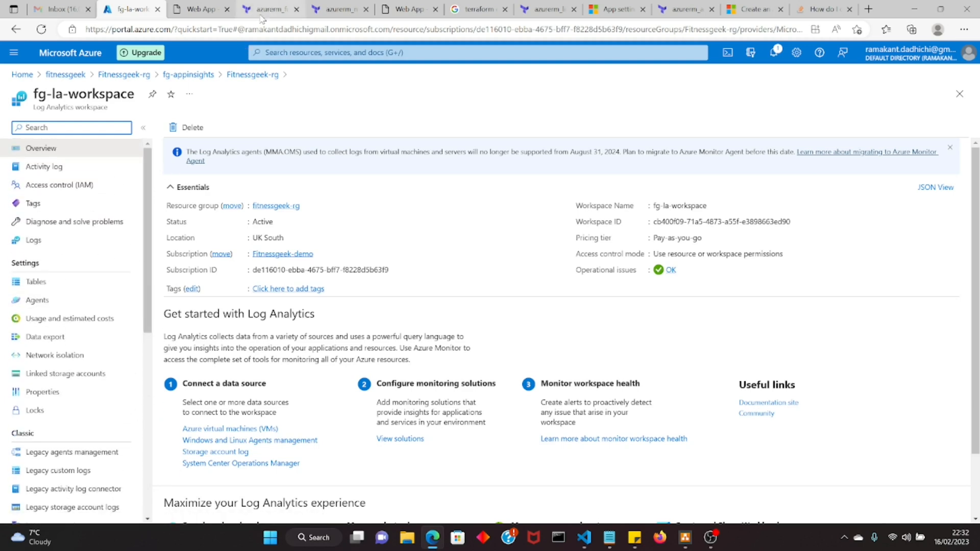
left_click(268, 9)
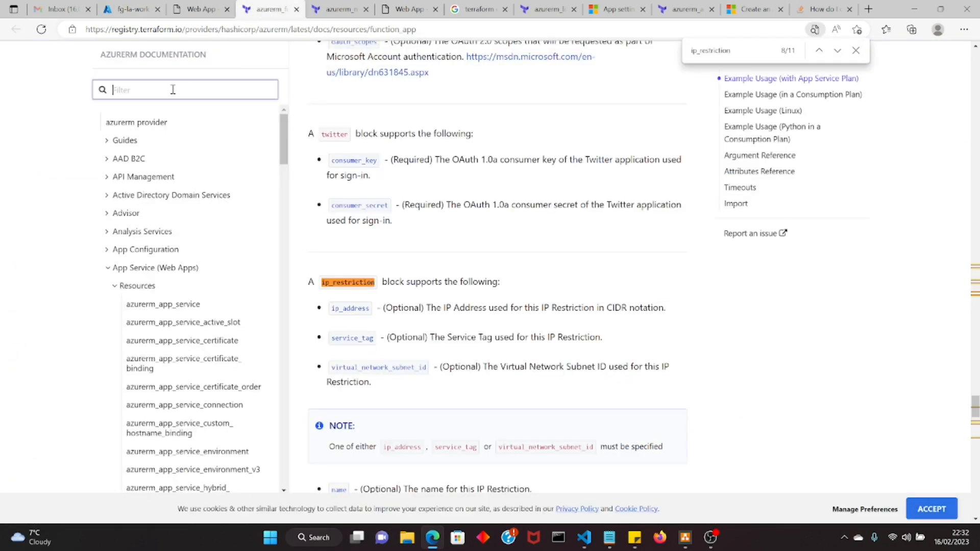
type("sql insights")
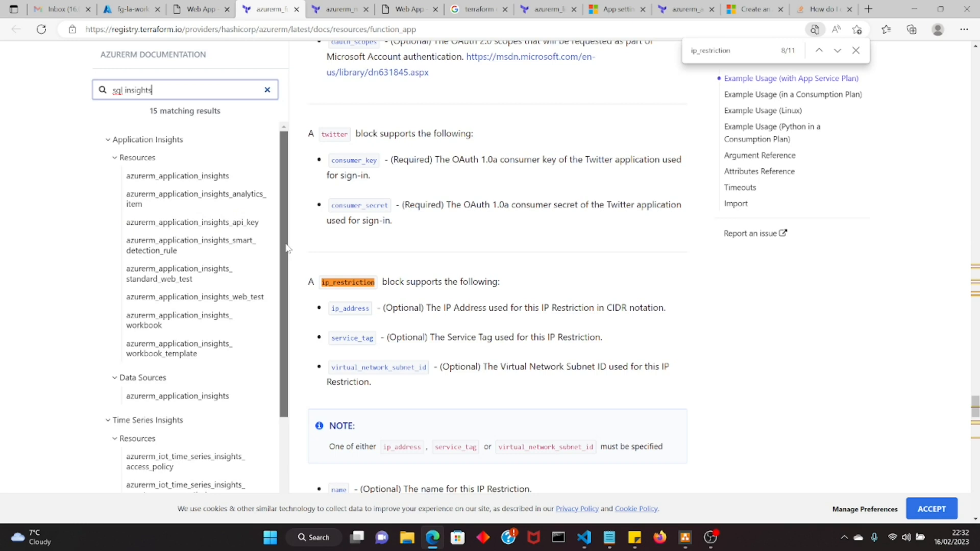
scroll("down", 3)
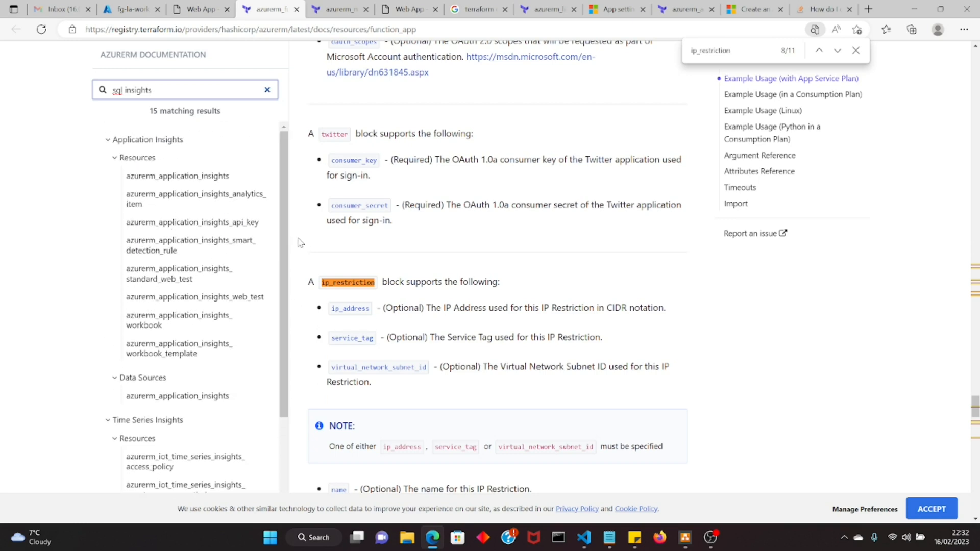
left_click(128, 9)
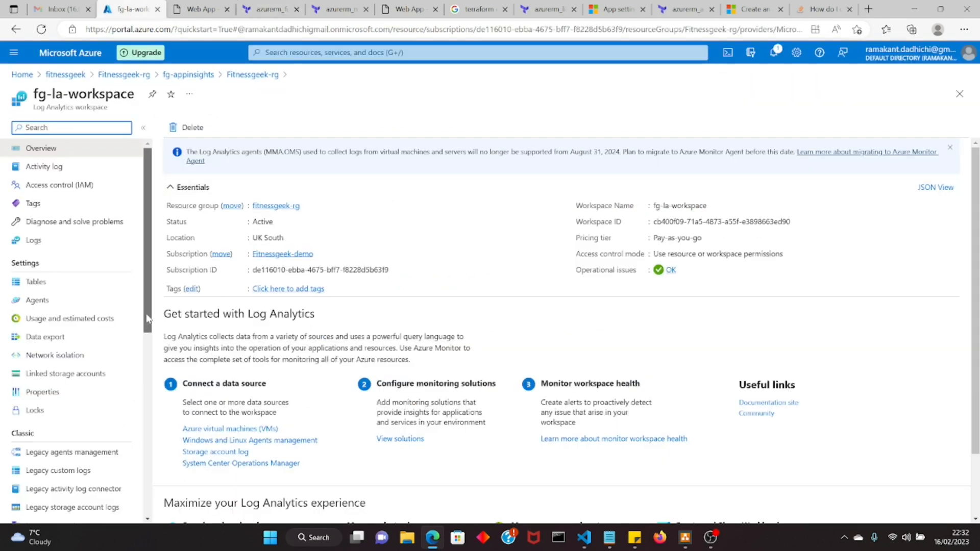
Step: Open the fg-la-workspace Logs editor, dismiss the welcome screen and show example queries
scroll("down", 3)
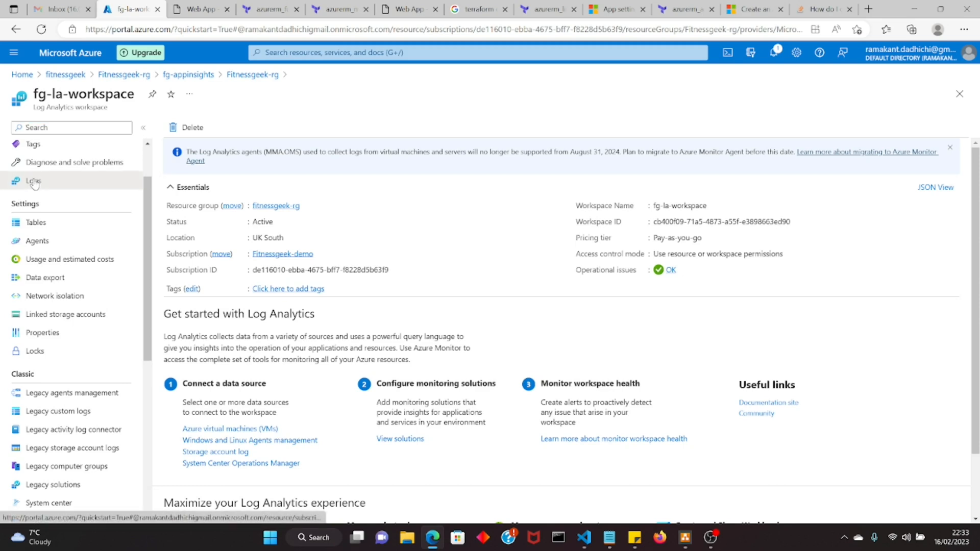
left_click(33, 181)
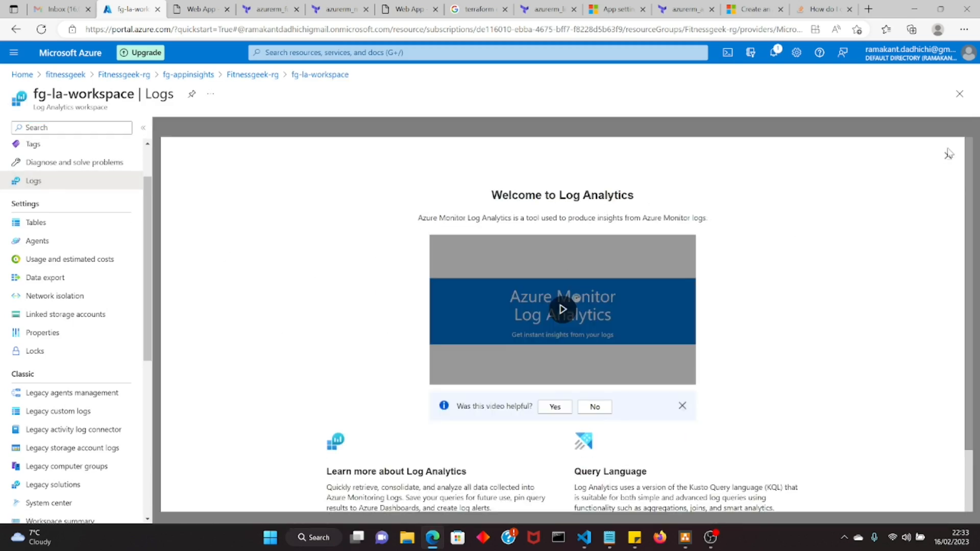
mouse_move(947, 155)
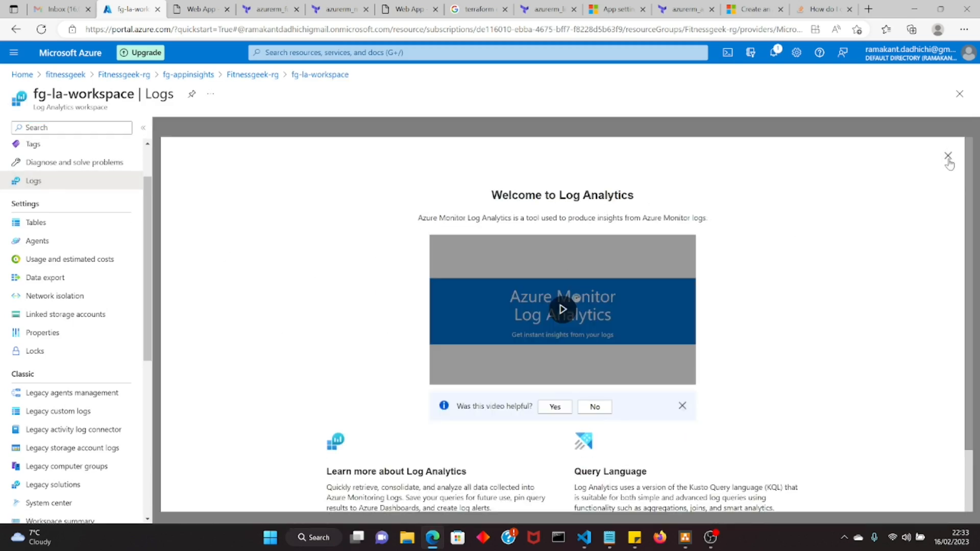
left_click(947, 155)
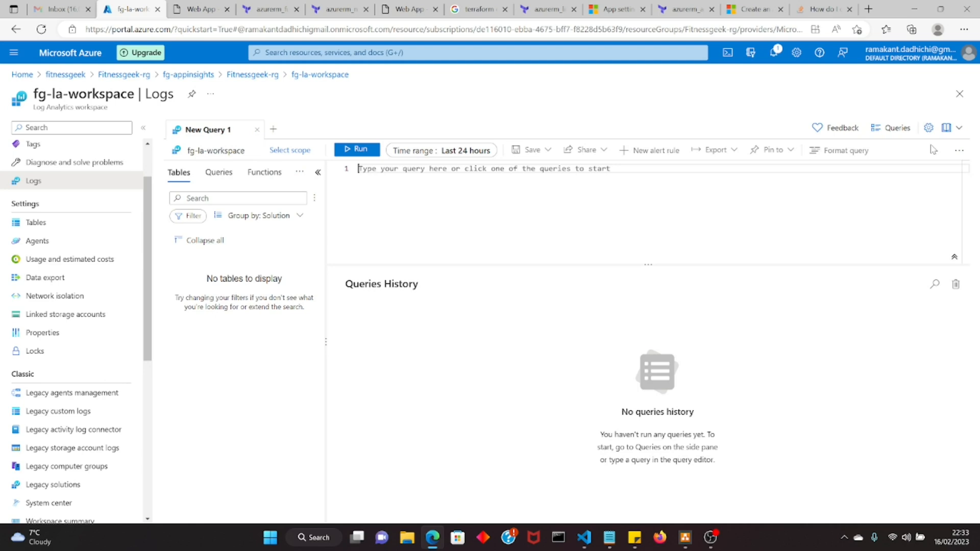
mouse_move(321, 259)
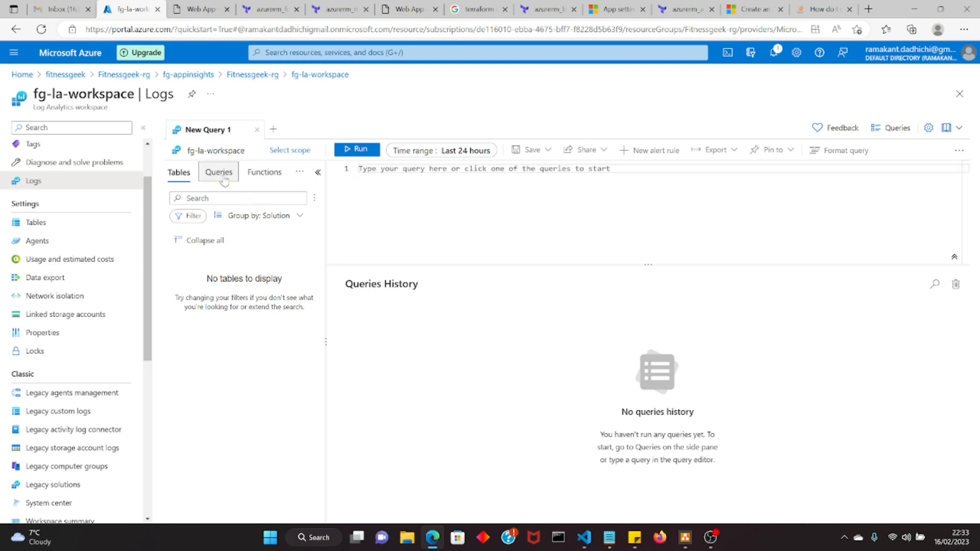
left_click(218, 172)
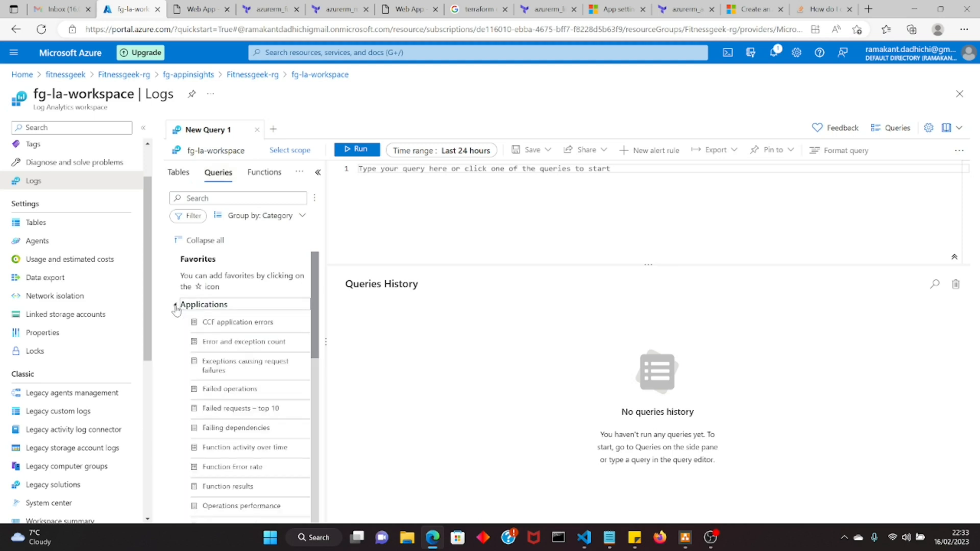
Step: Expand the Applications query category and browse down to the Failed operations query
left_click(176, 307)
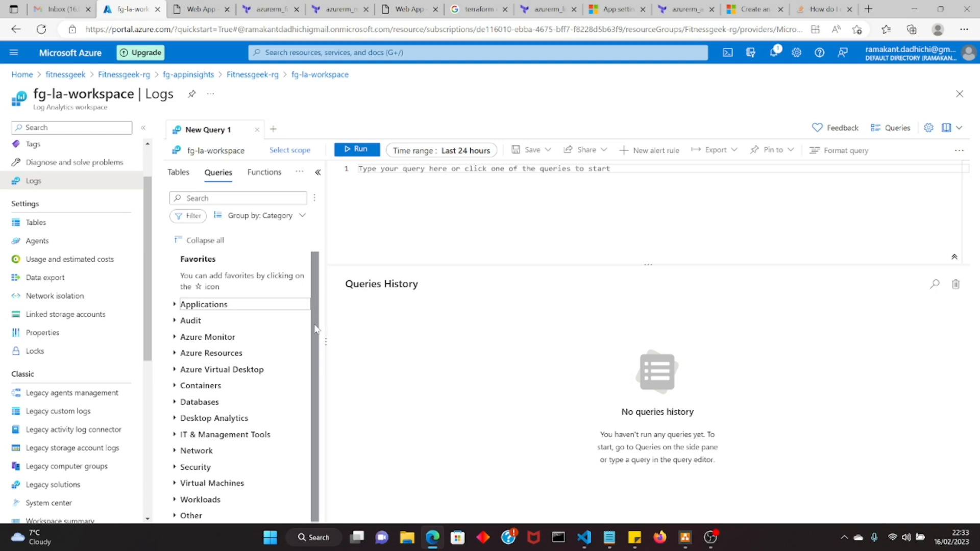
right_click(273, 340)
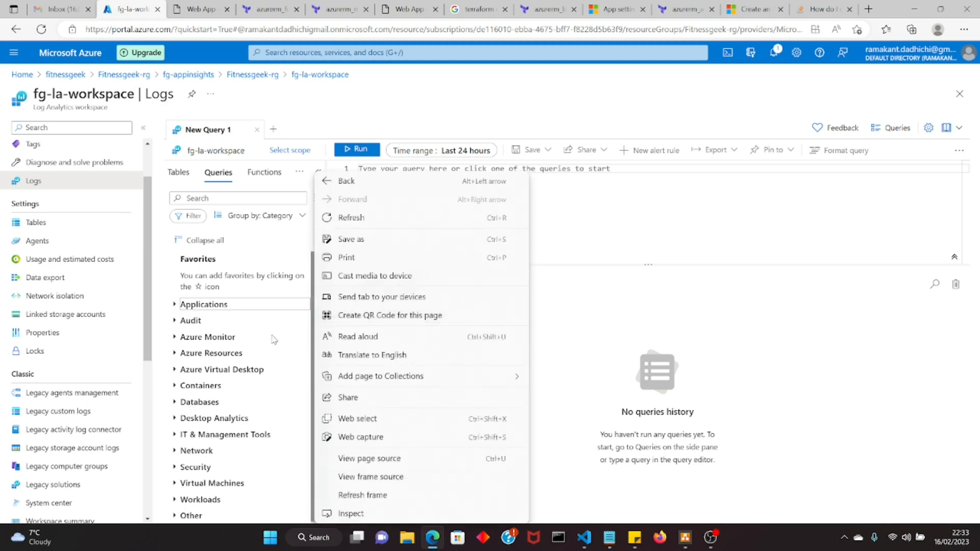
mouse_move(564, 256)
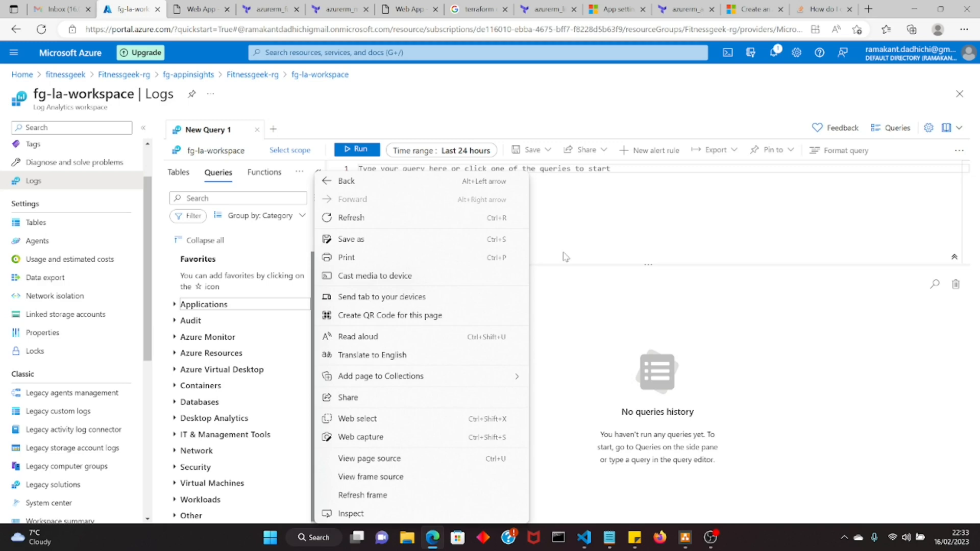
left_click(563, 256)
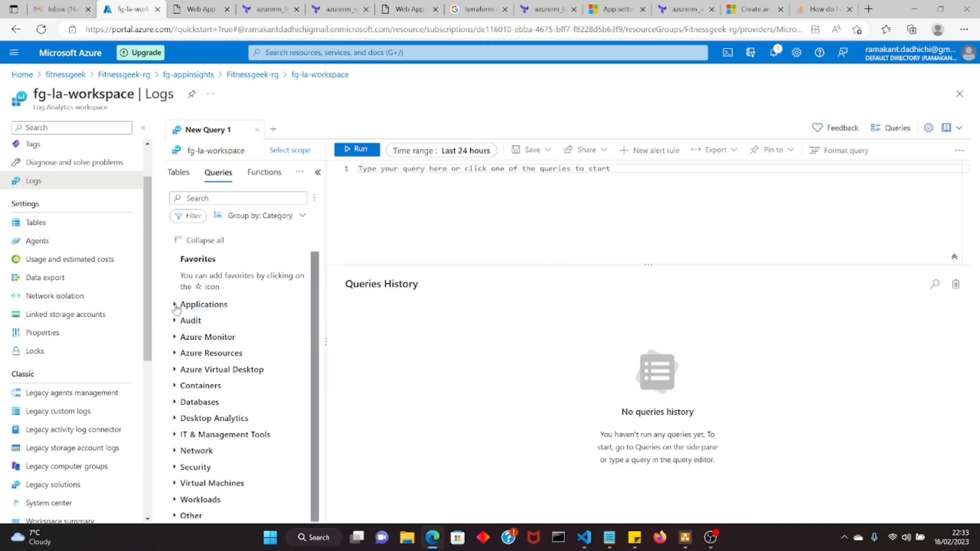
left_click(176, 304)
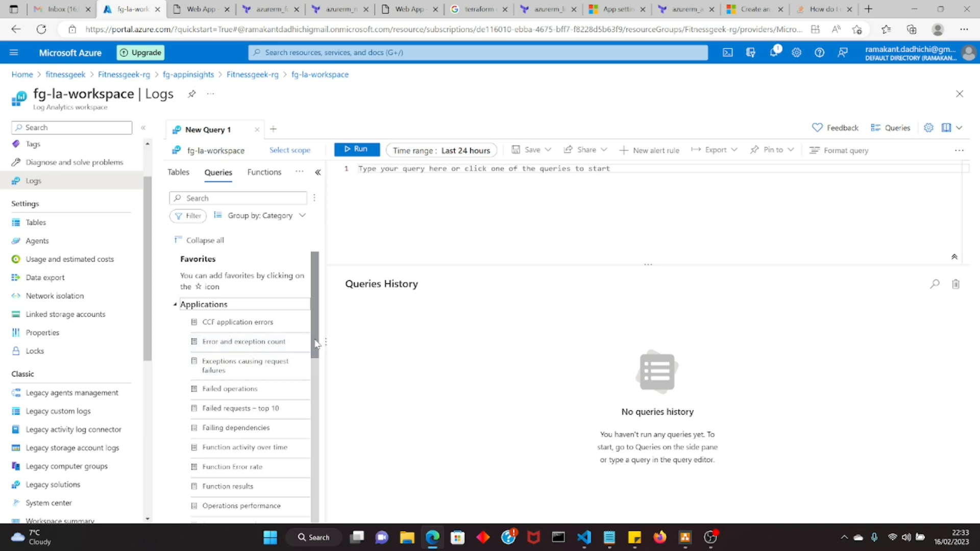
scroll("down", 3)
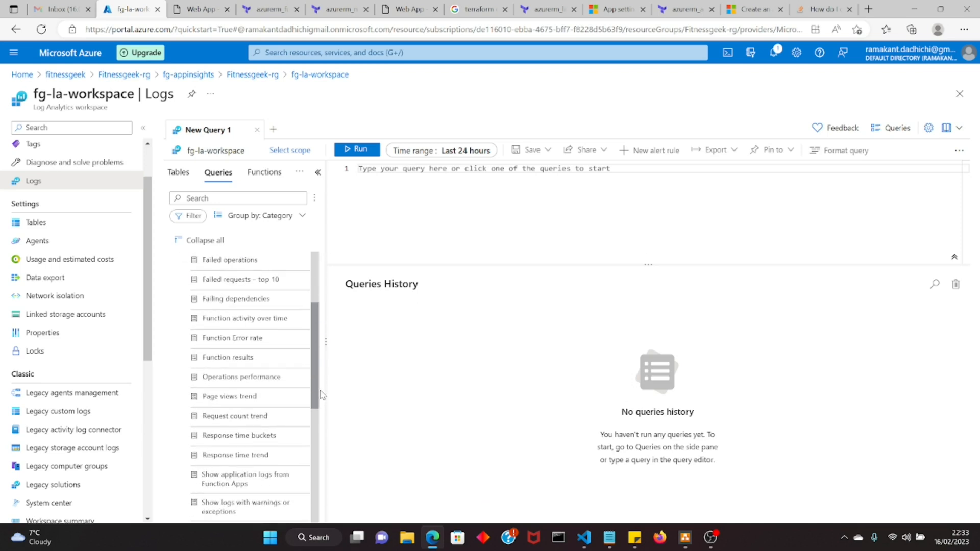
scroll("down", 3)
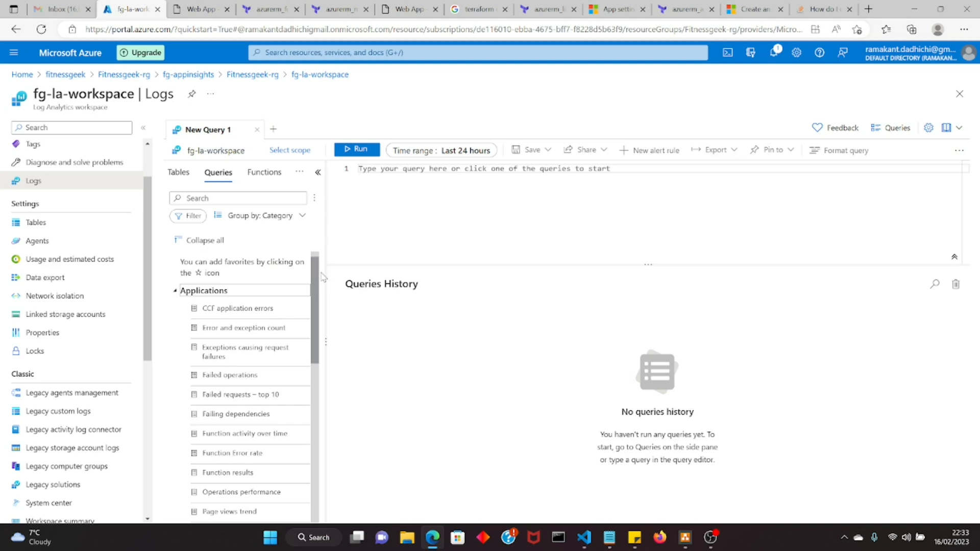
right_click(228, 375)
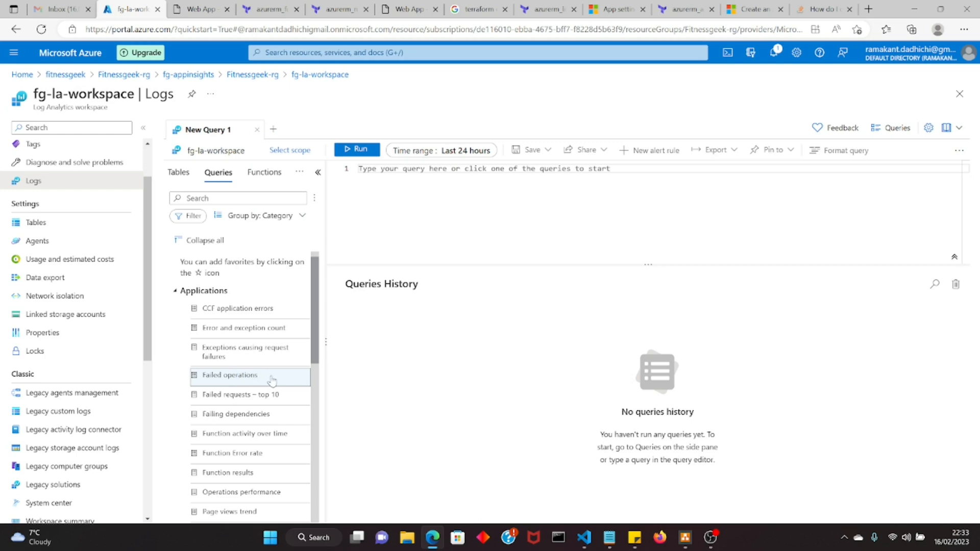
mouse_move(245, 382)
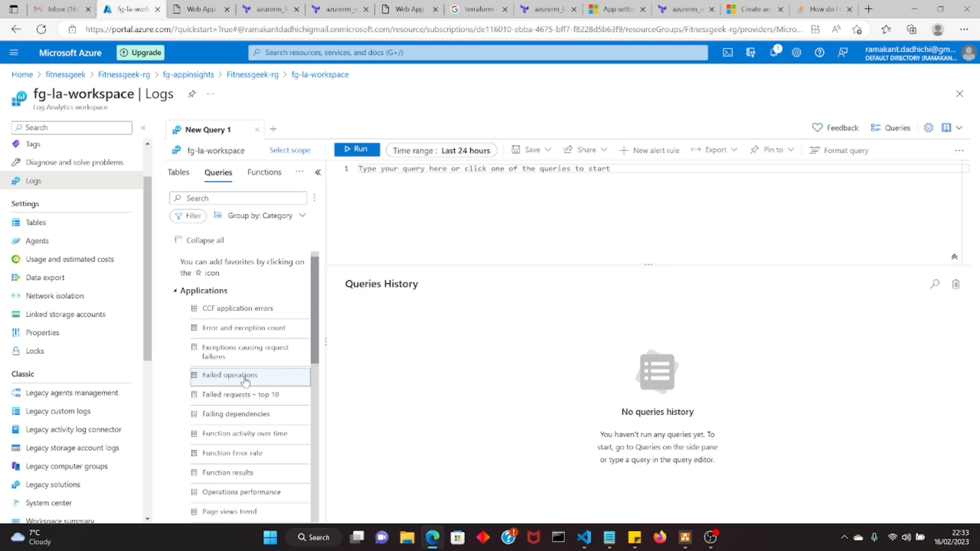
mouse_move(229, 375)
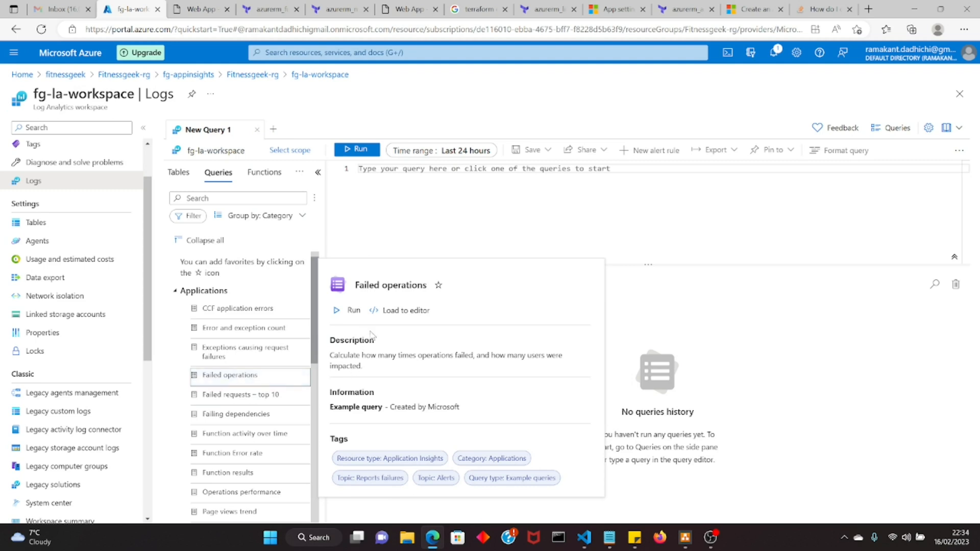
Step: Run the Failed operations sample query, which returns no results for the last 24 hours
left_click(352, 310)
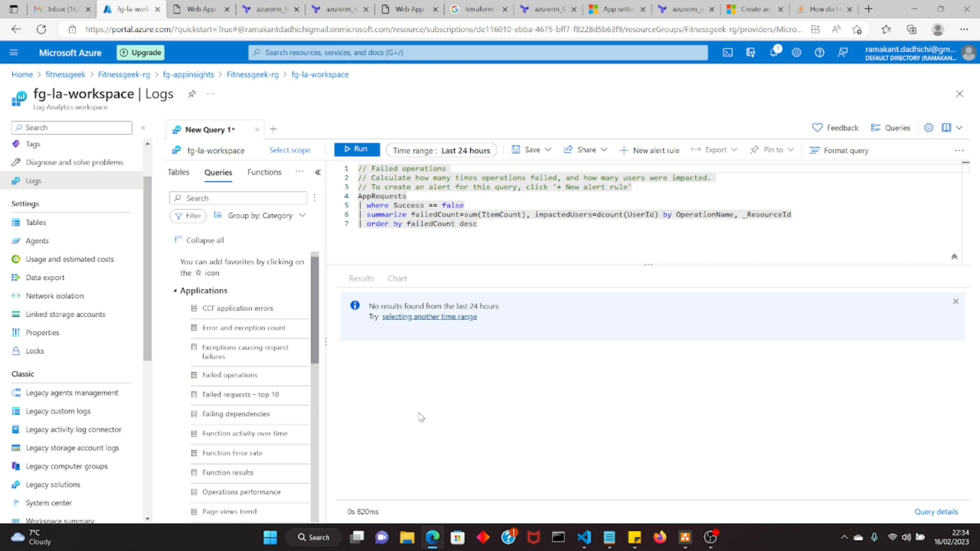
mouse_move(306, 125)
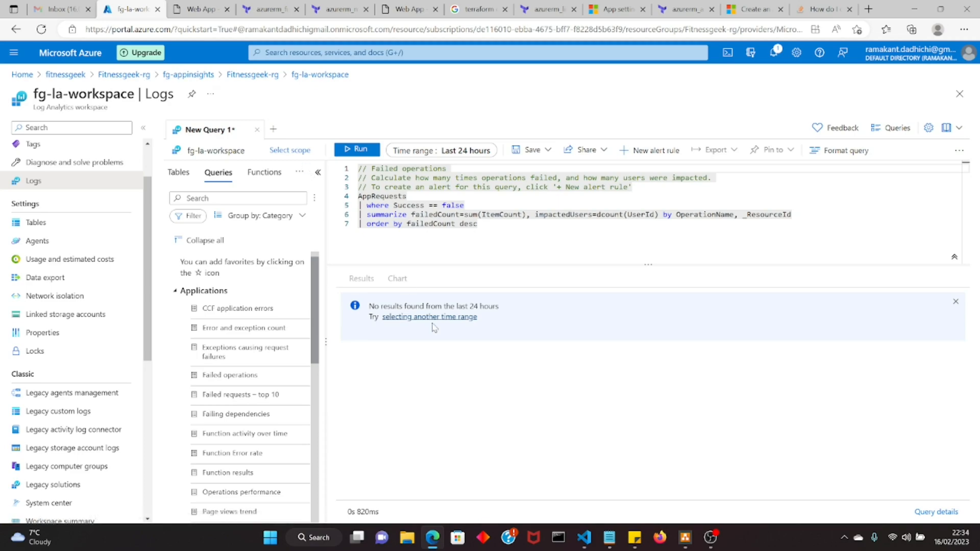
left_click(582, 538)
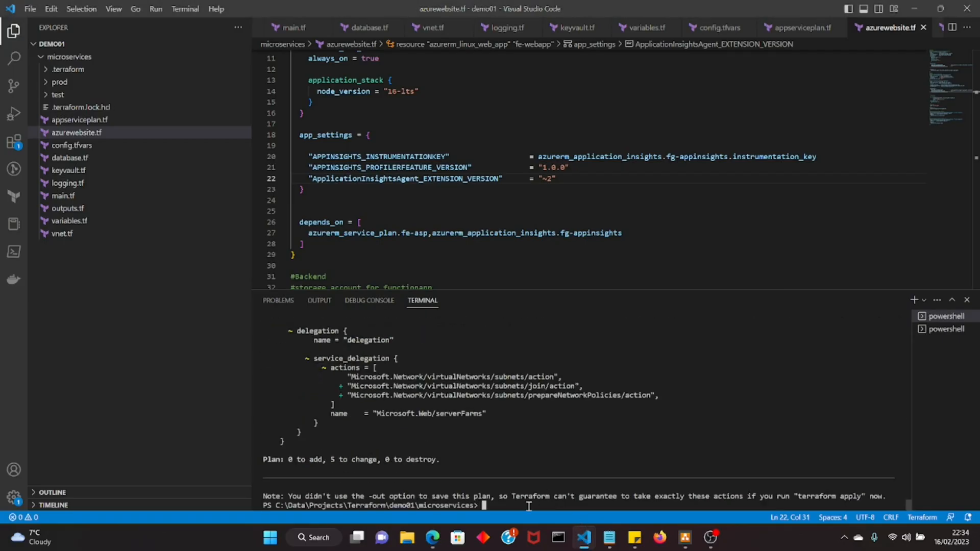
Step: Run terraform apply with config.tfvars and --auto-approve to deploy the five changes
type("terraform apply -var-file=\"config.tfvars\" --auto-approve")
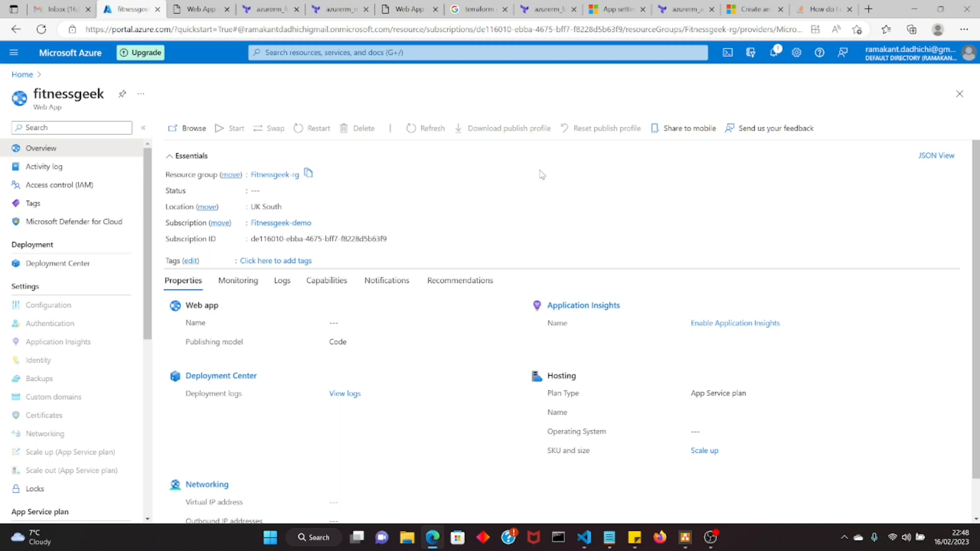
mouse_move(369, 179)
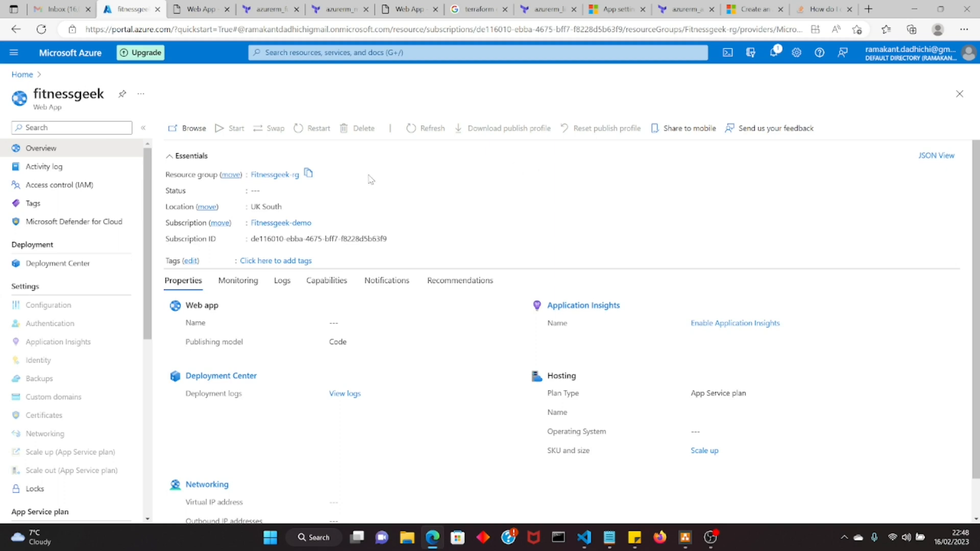
mouse_move(41, 29)
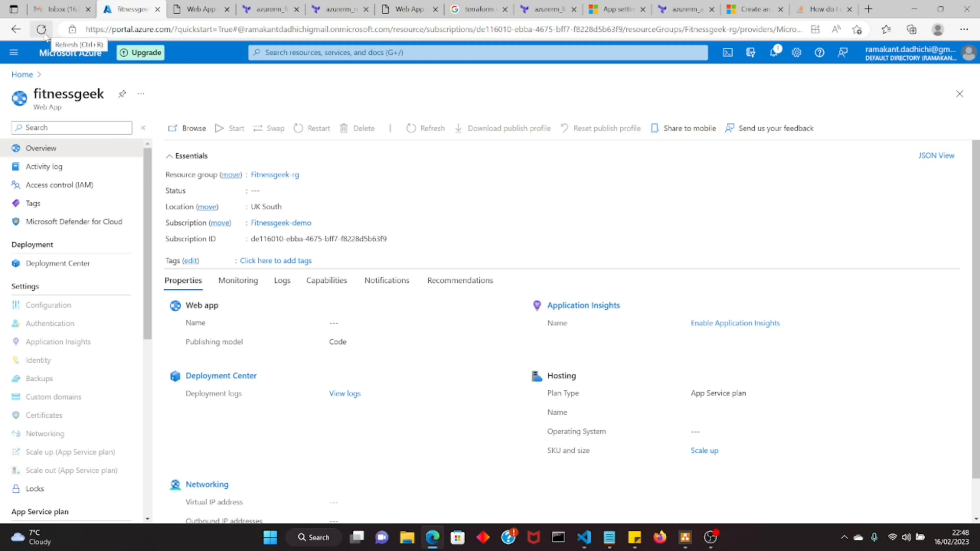
Step: Reload the fitnessgeek web app overview and dismiss the credit notification
left_click(41, 30)
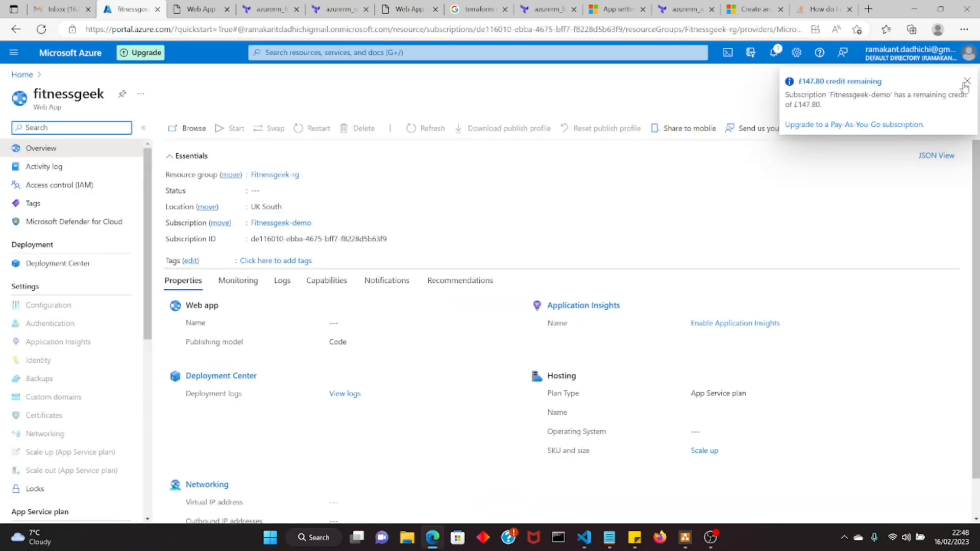
left_click(967, 81)
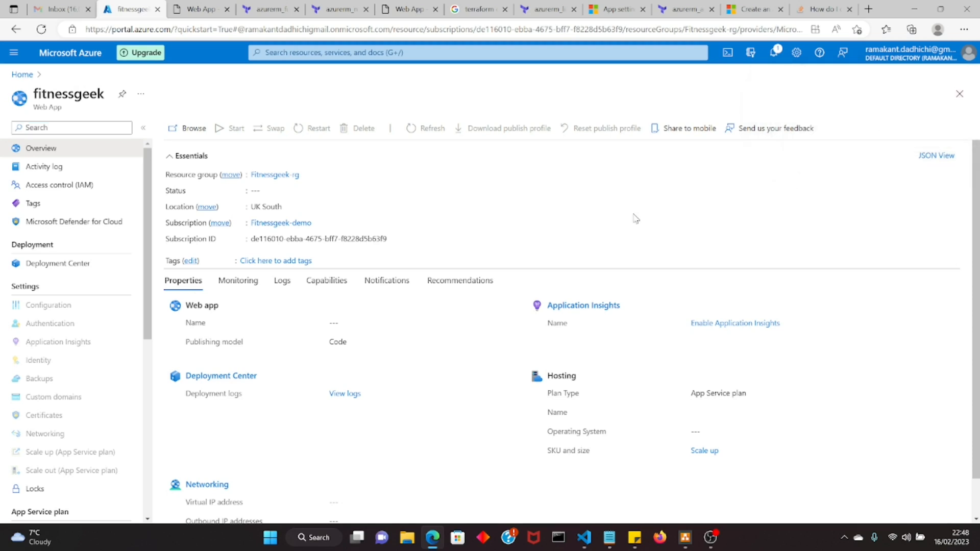
mouse_move(497, 337)
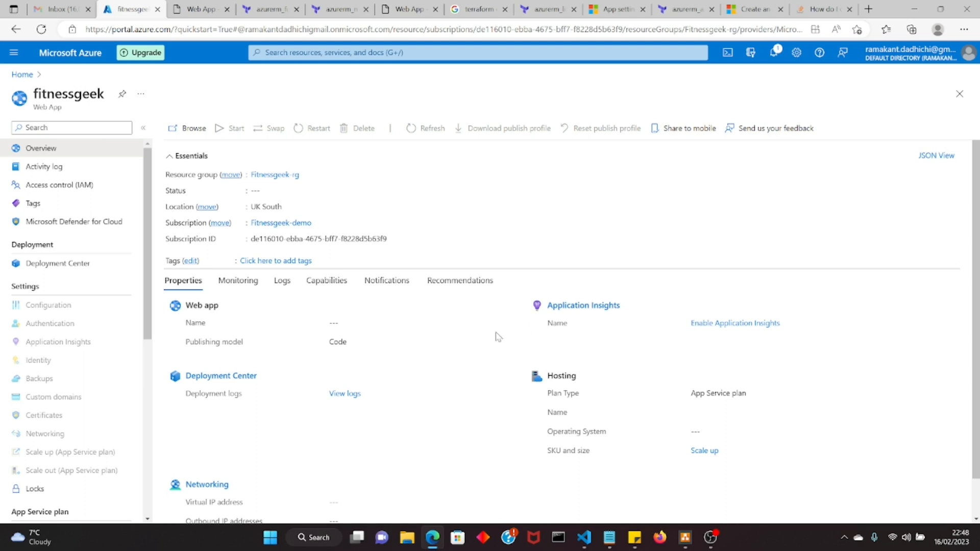
mouse_move(302, 308)
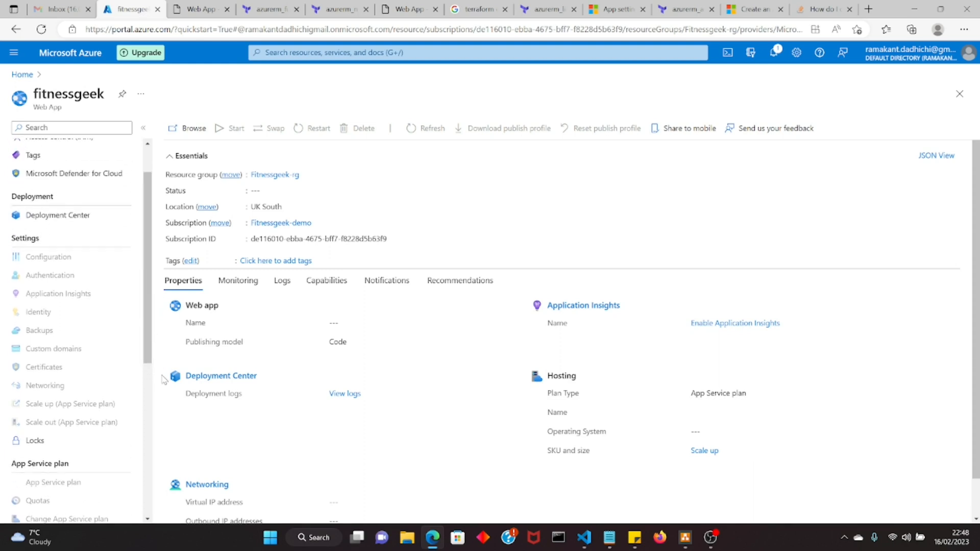
mouse_move(390, 436)
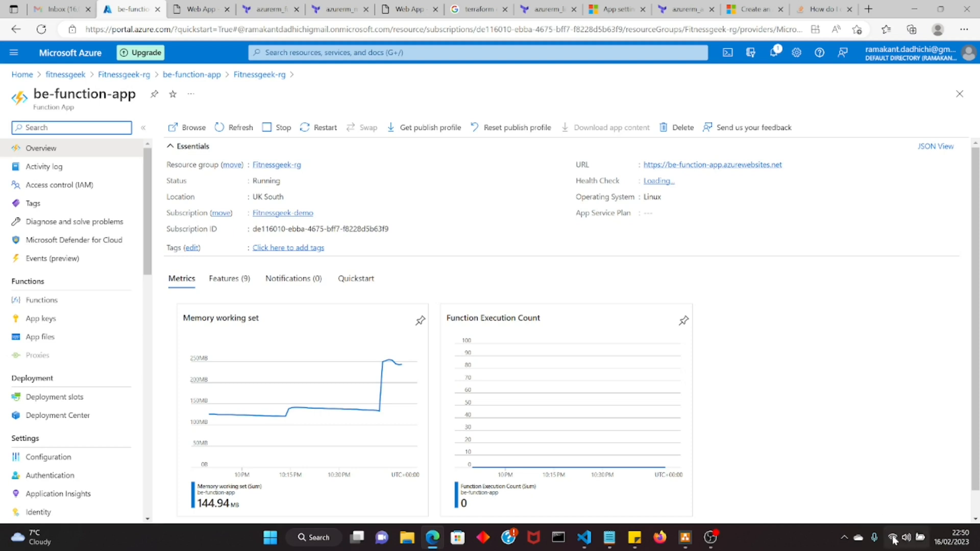
Step: Follow be-function-app's fg-appinsights link to its Failures view showing one 404 request
left_click(893, 537)
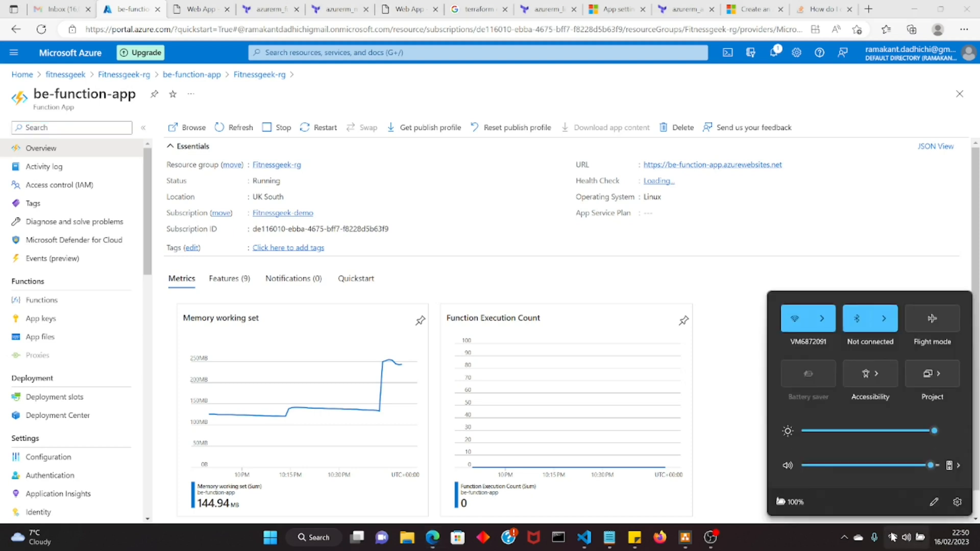
mouse_move(750, 350)
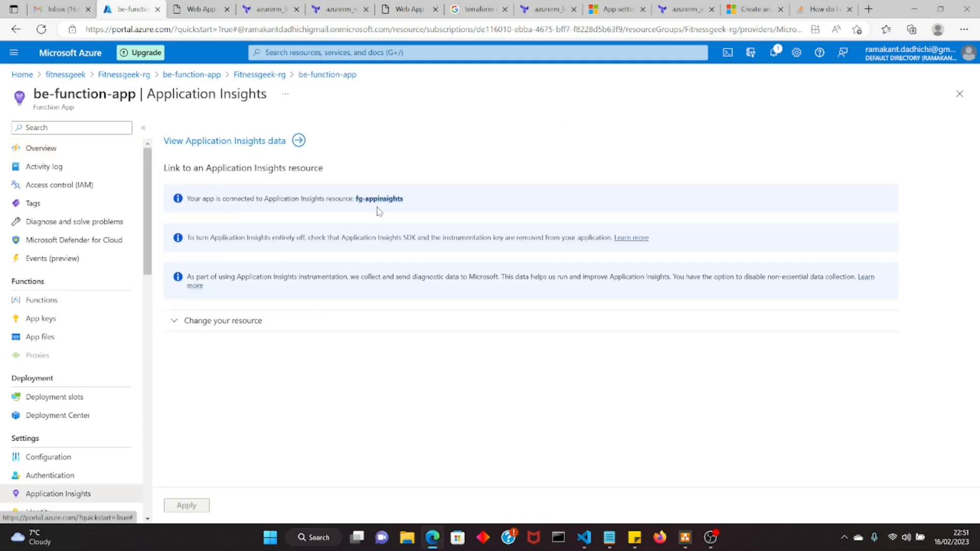
mouse_move(412, 225)
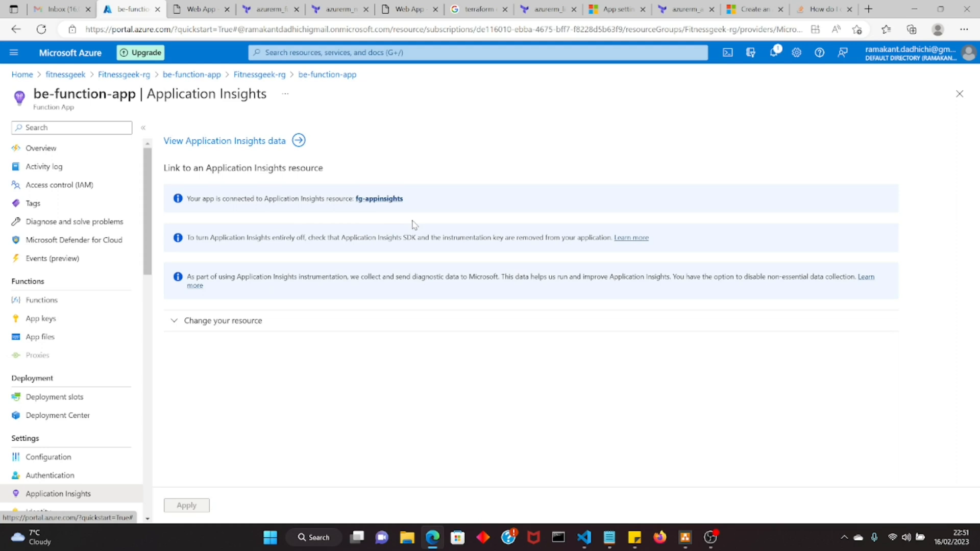
mouse_move(364, 286)
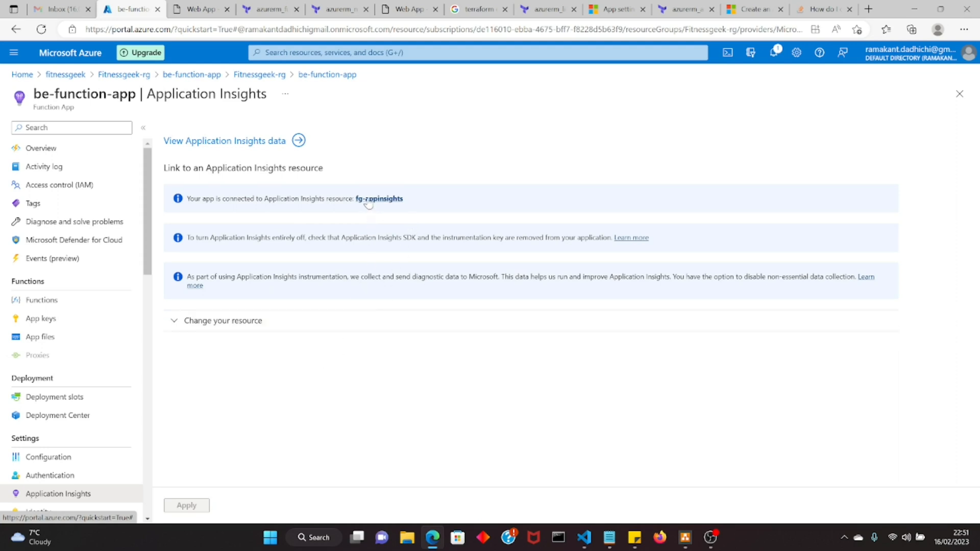
left_click(379, 198)
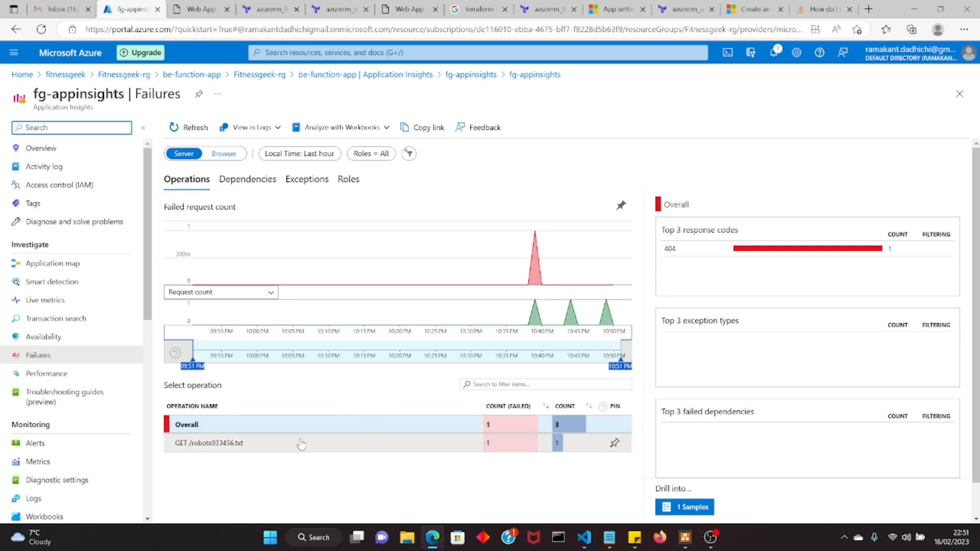
mouse_move(294, 445)
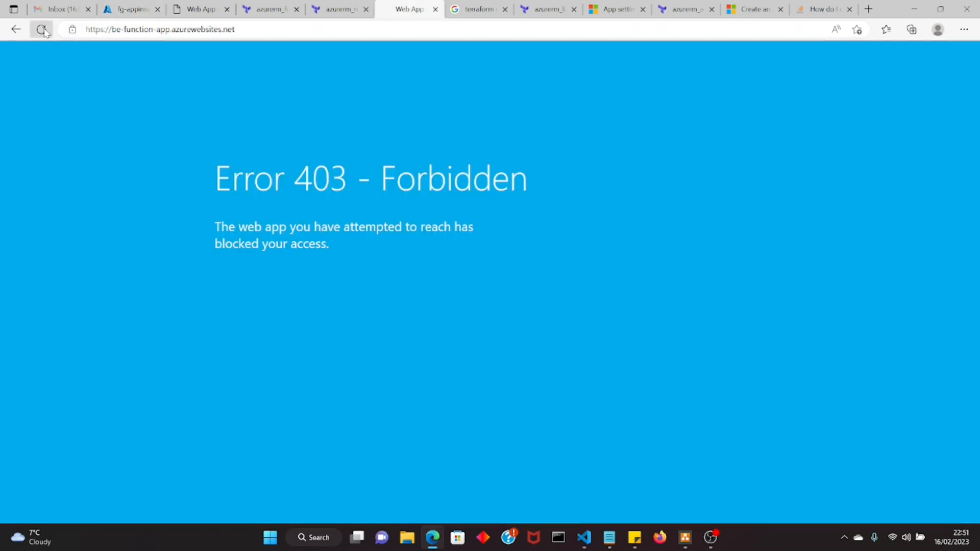
Step: Reload the be-function-app site (still 403) and return to the fg-appinsights Failures view
left_click(42, 30)
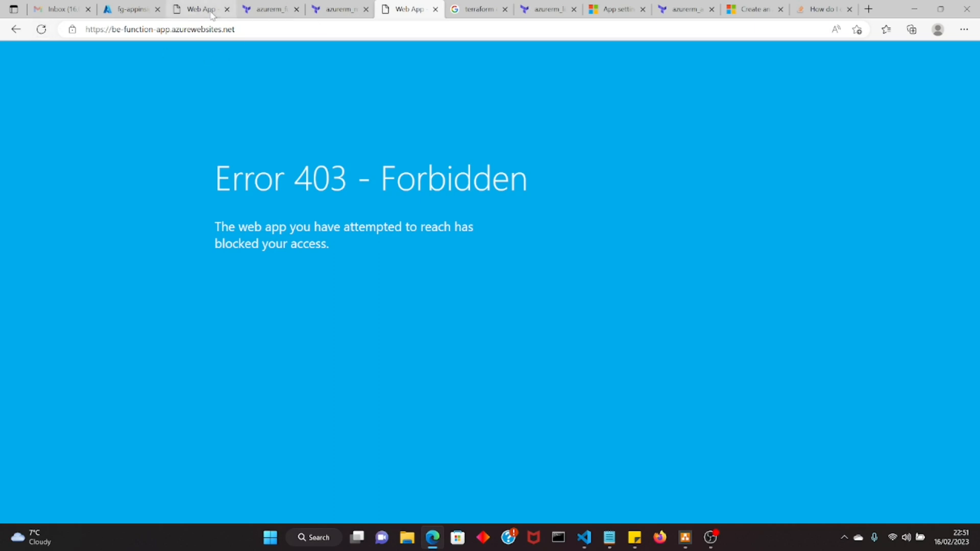
left_click(129, 9)
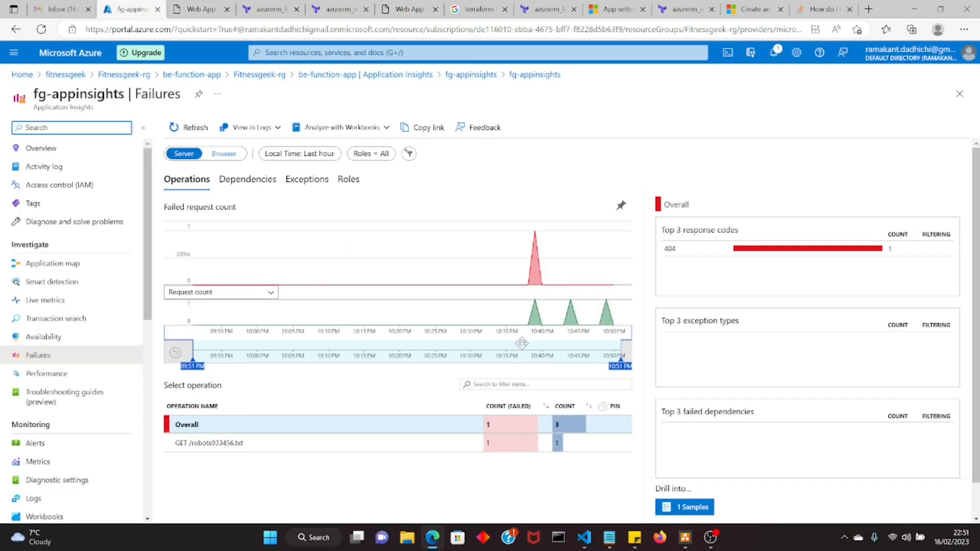
mouse_move(523, 302)
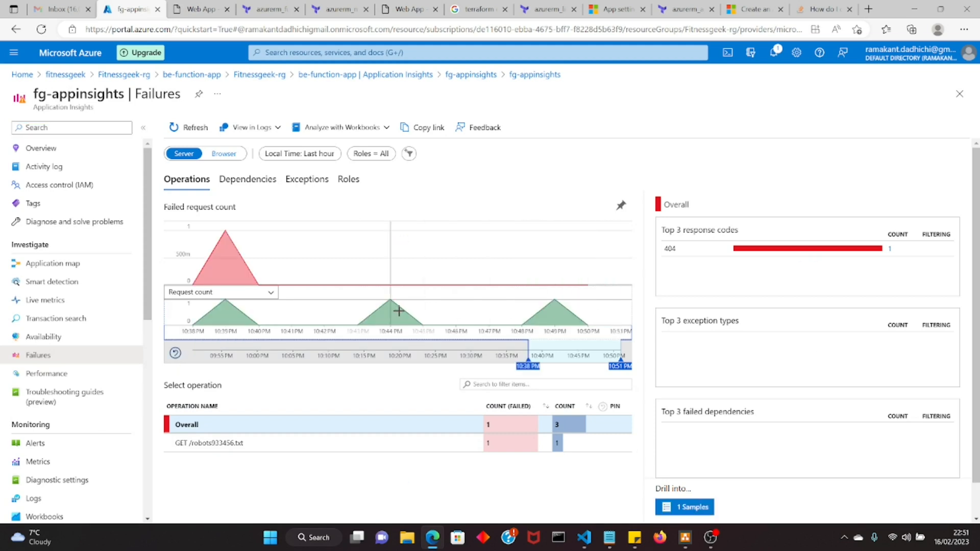
mouse_move(387, 316)
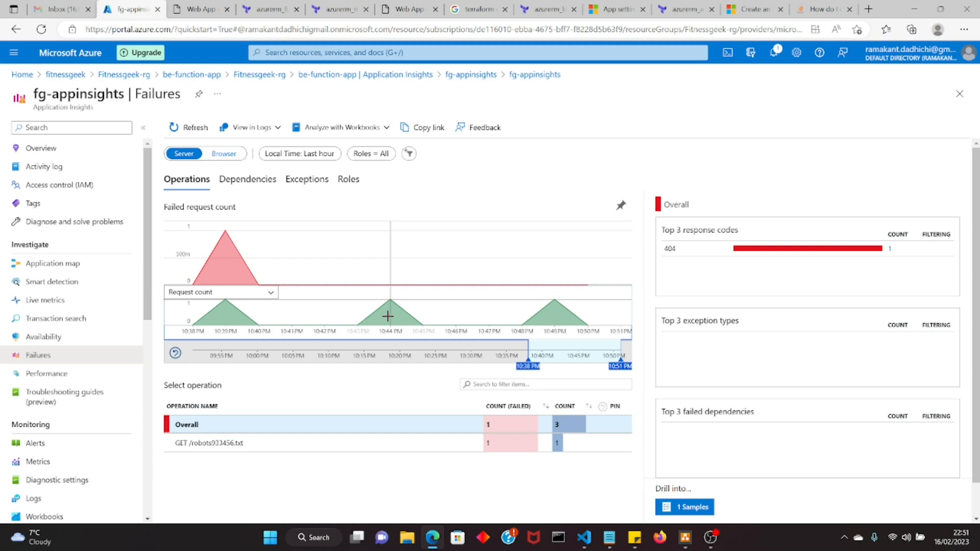
mouse_move(302, 208)
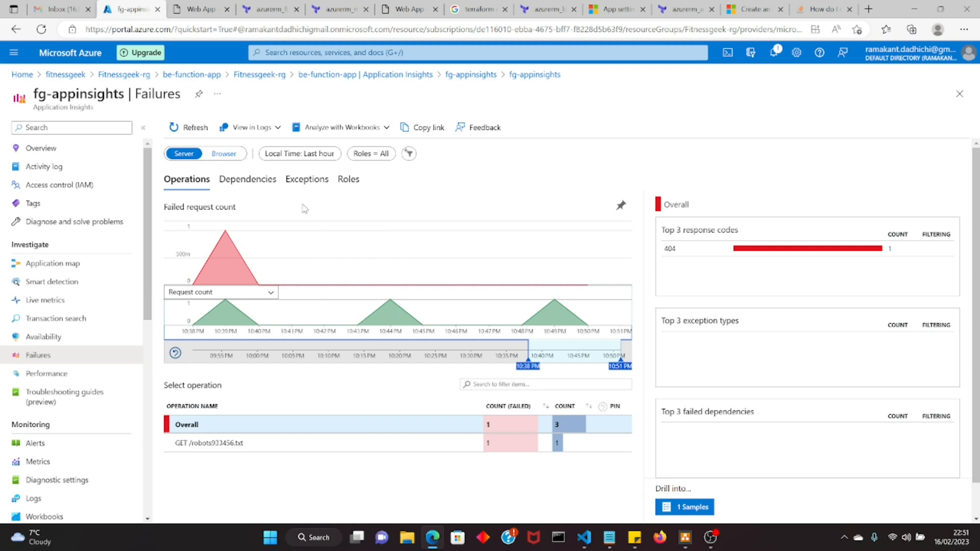
mouse_move(56, 317)
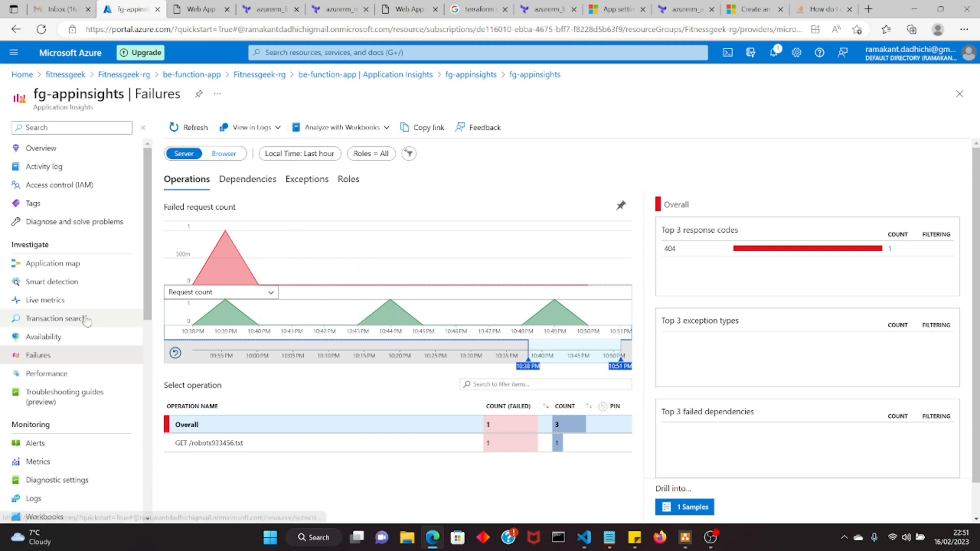
Step: Search all fg-appinsights telemetry from the last 24 hours and scroll through the 35 results
left_click(55, 318)
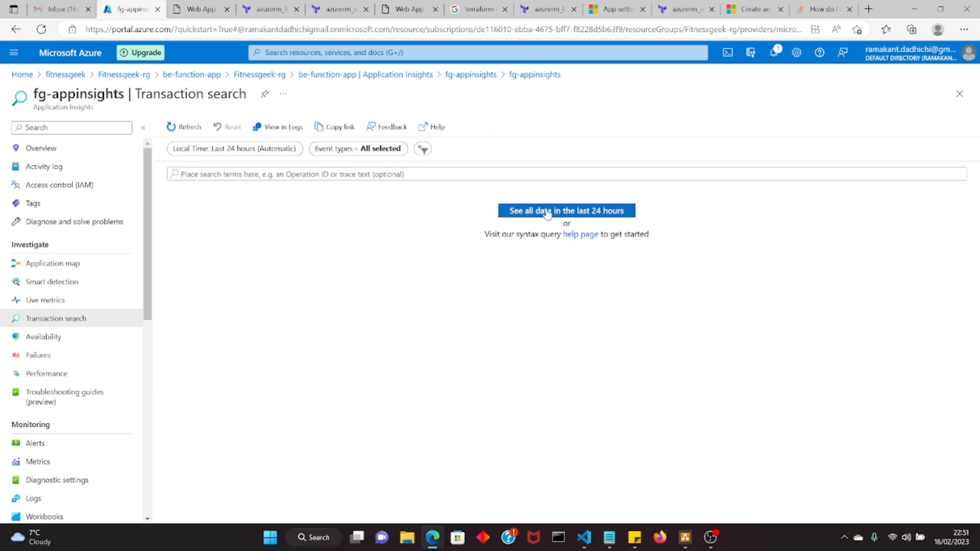
left_click(566, 211)
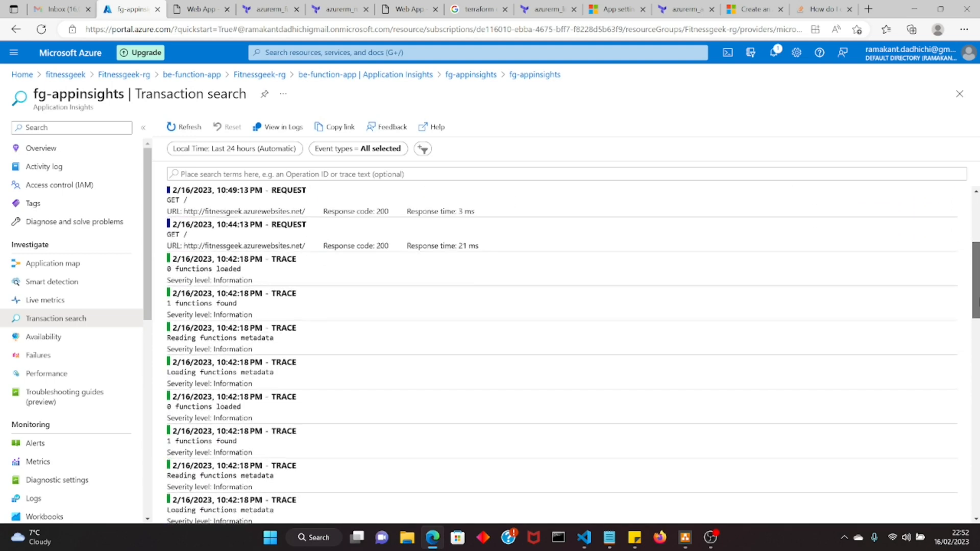
scroll("down", 3)
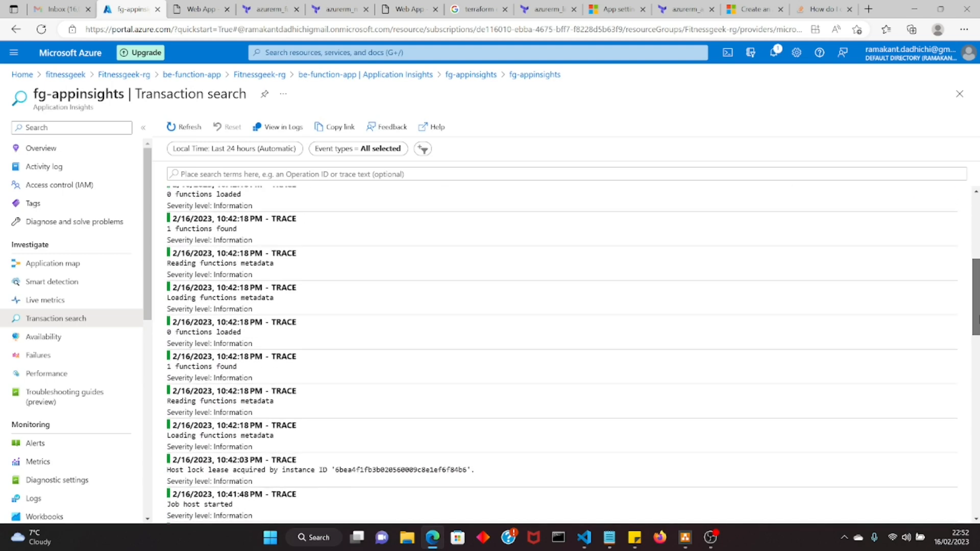
scroll("down", 3)
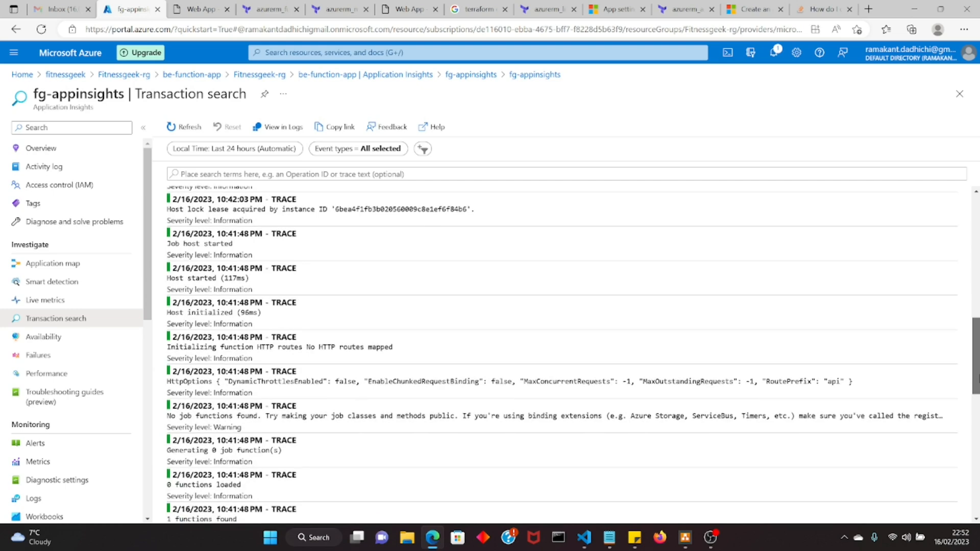
scroll("down", 3)
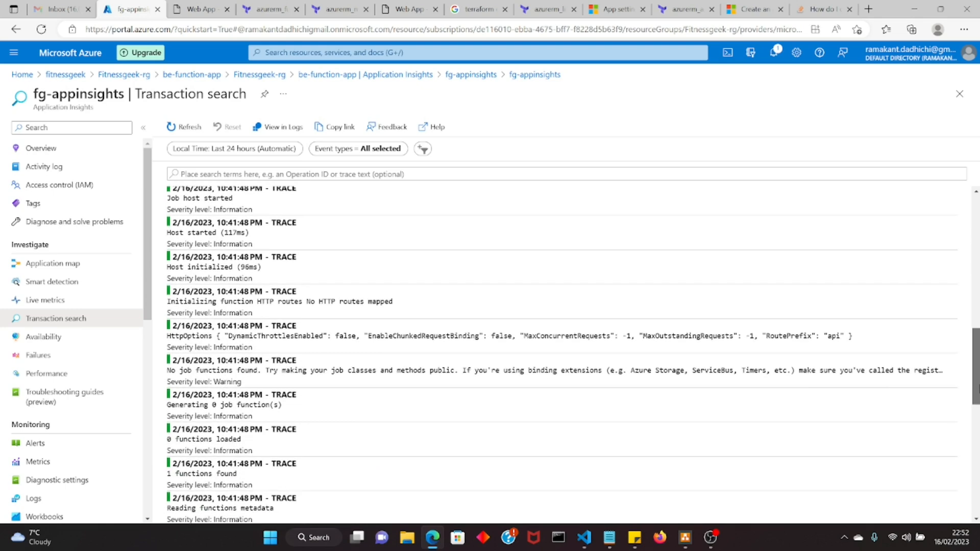
scroll("down", 3)
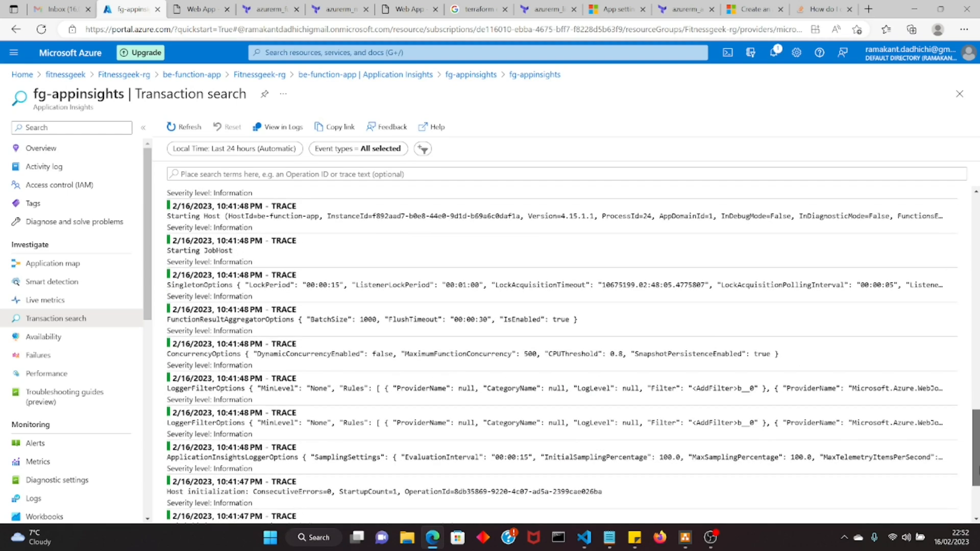
left_click(188, 128)
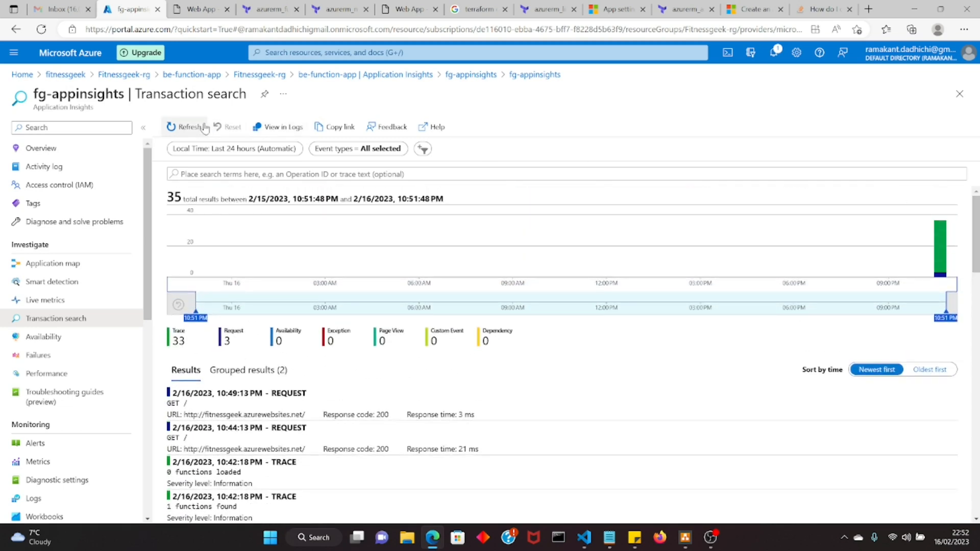
Step: Refresh fg-appinsights telemetry to 36 results, grouped by common properties into 30 traces and 2 requests
left_click(187, 127)
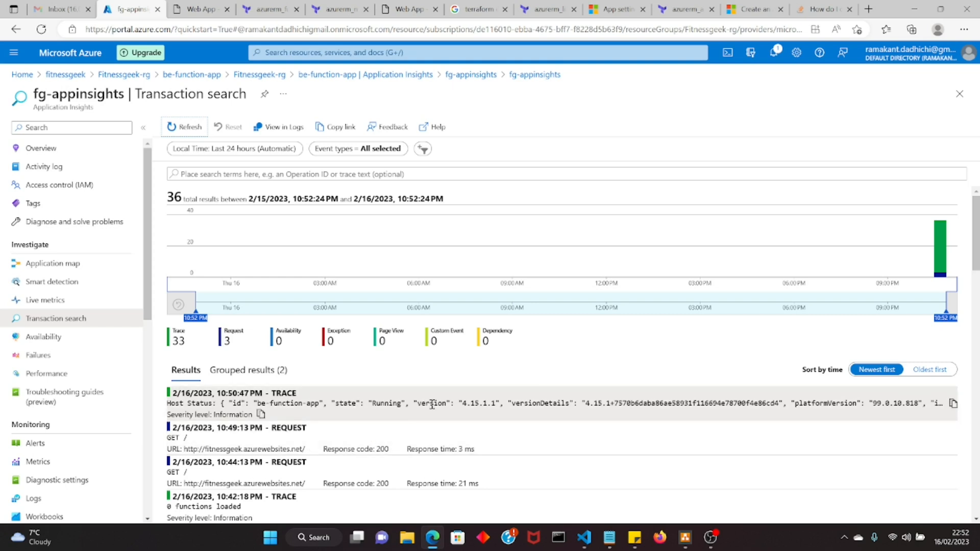
mouse_move(369, 384)
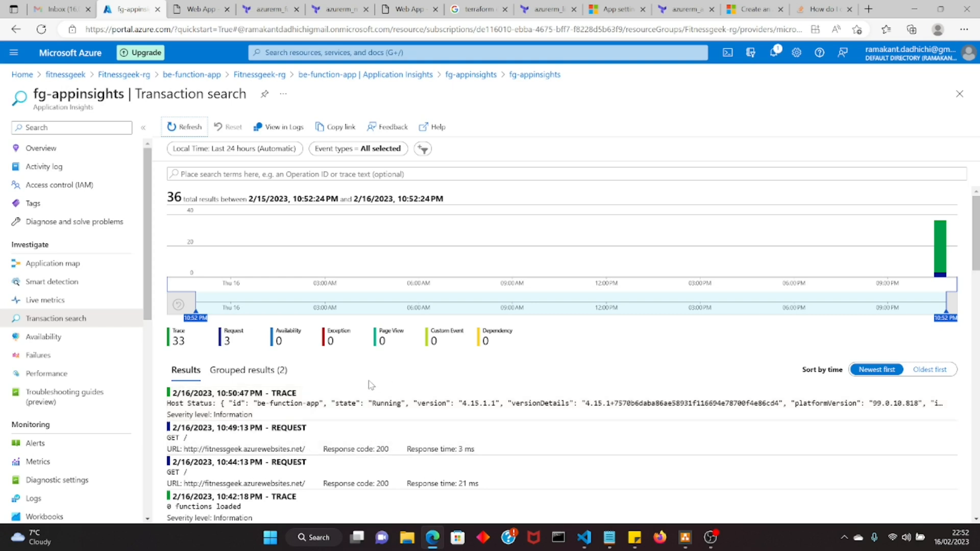
left_click(248, 370)
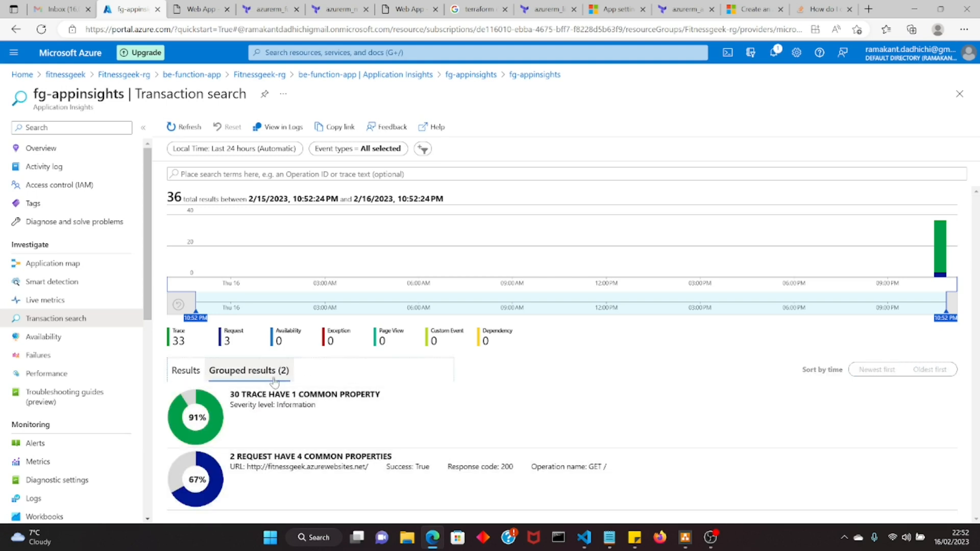
left_click(184, 127)
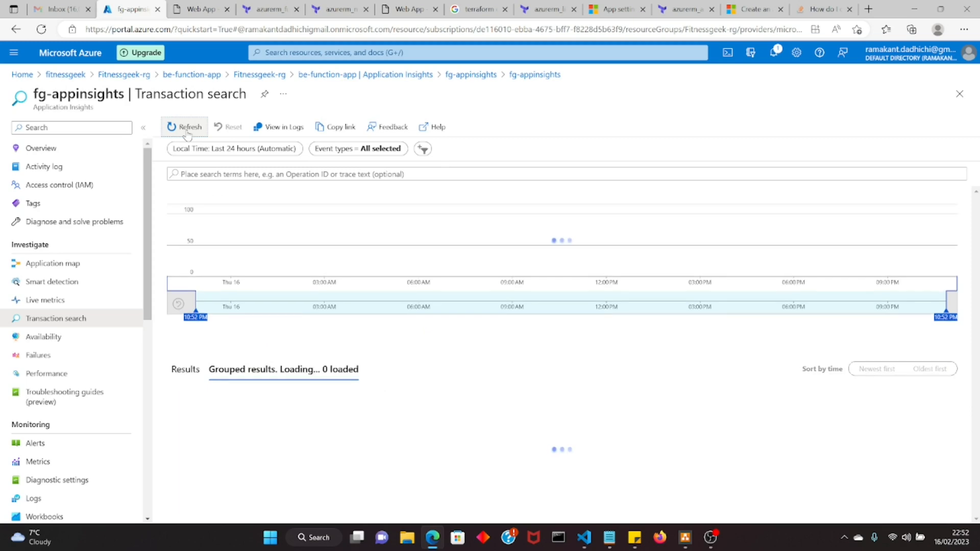
left_click(183, 127)
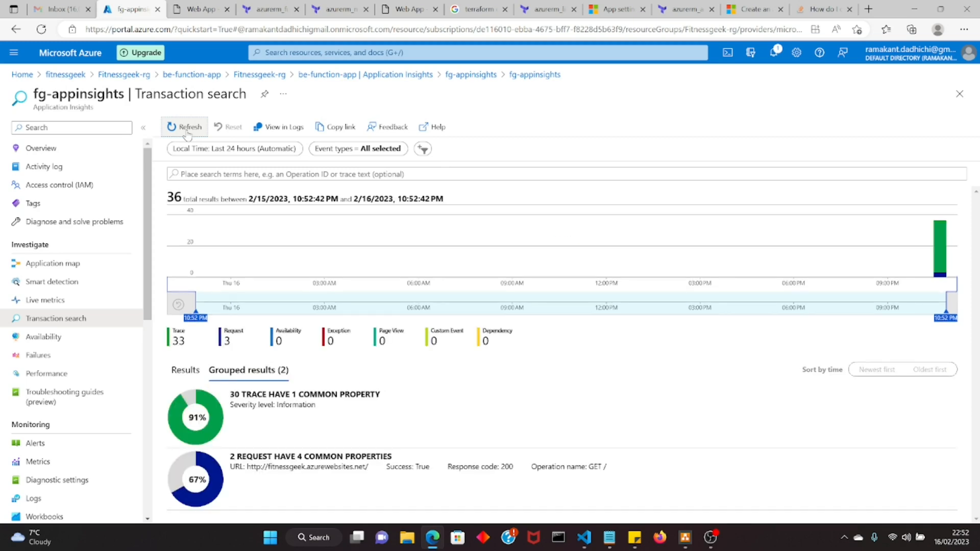
mouse_move(192, 75)
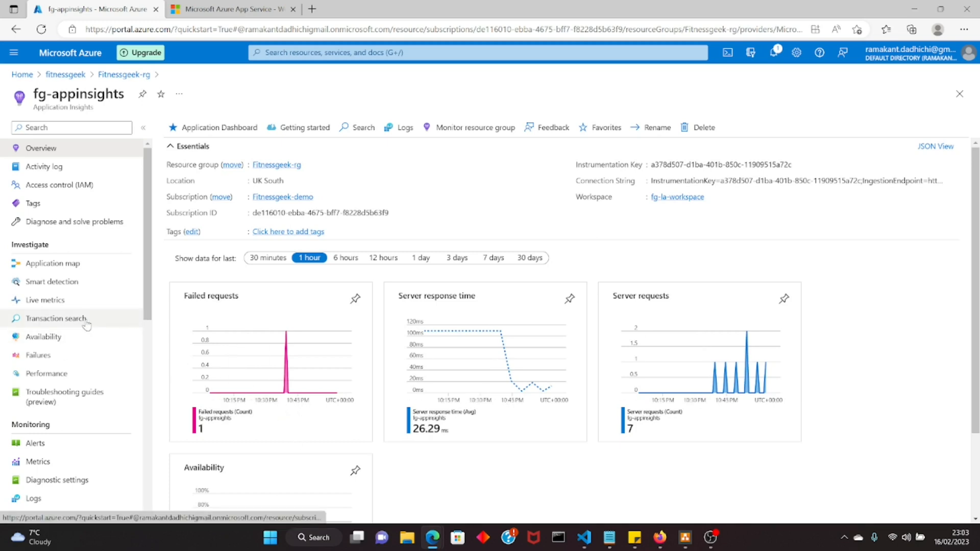
Step: Check the one-instance Web application map and 48 last-24-hour results, then open Fitnessgeek-rg
left_click(56, 318)
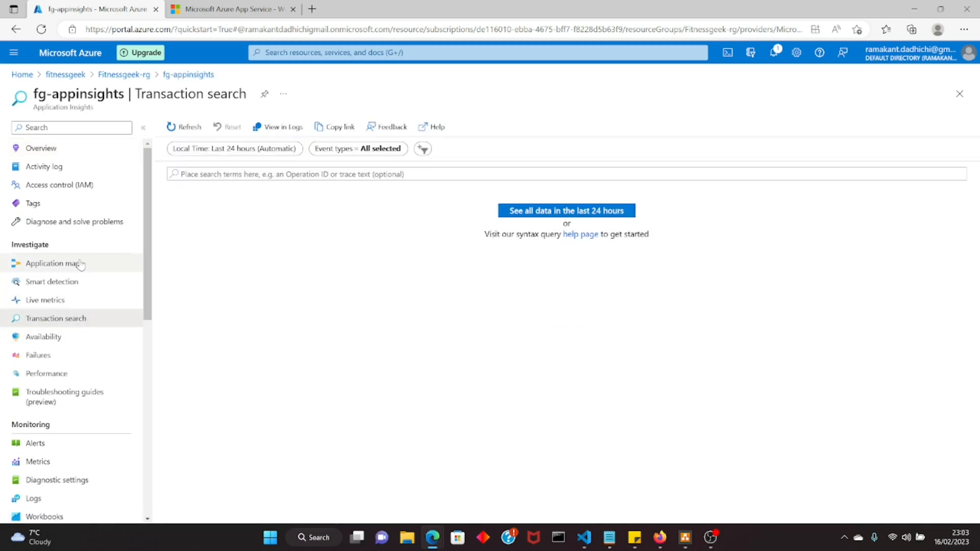
left_click(53, 263)
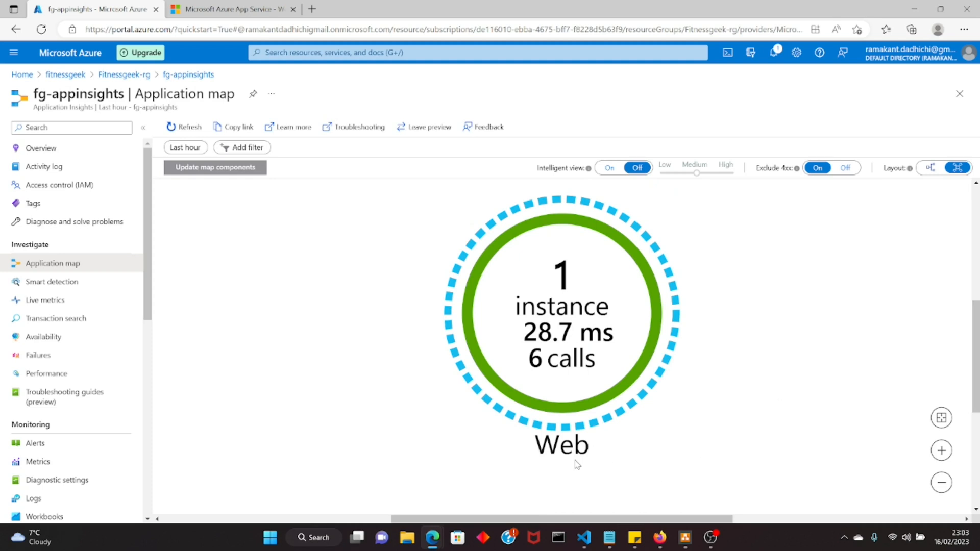
mouse_move(55, 318)
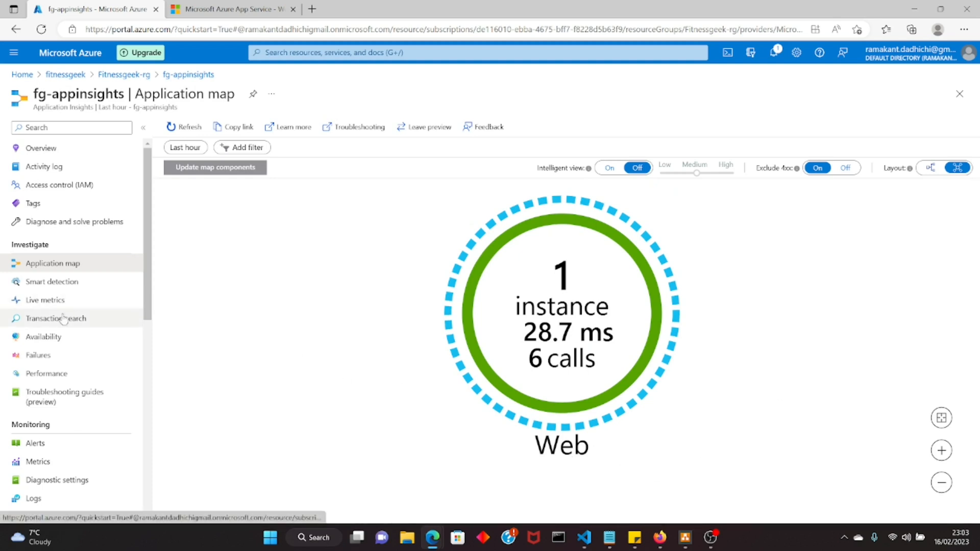
left_click(55, 318)
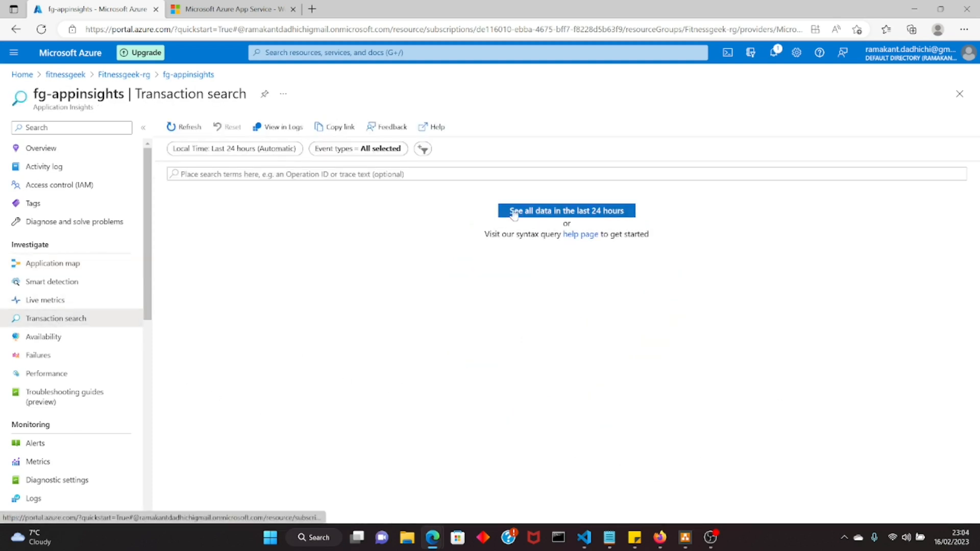
left_click(566, 211)
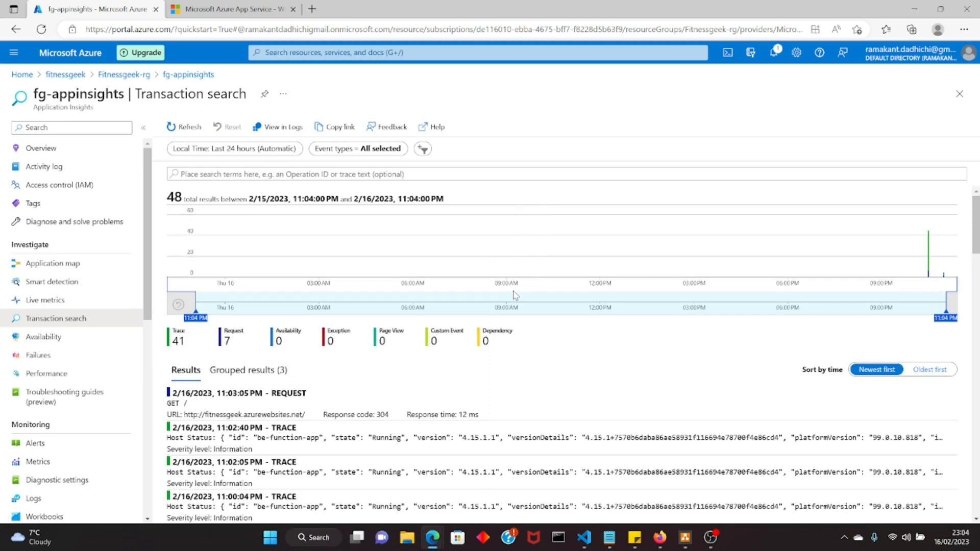
mouse_move(513, 367)
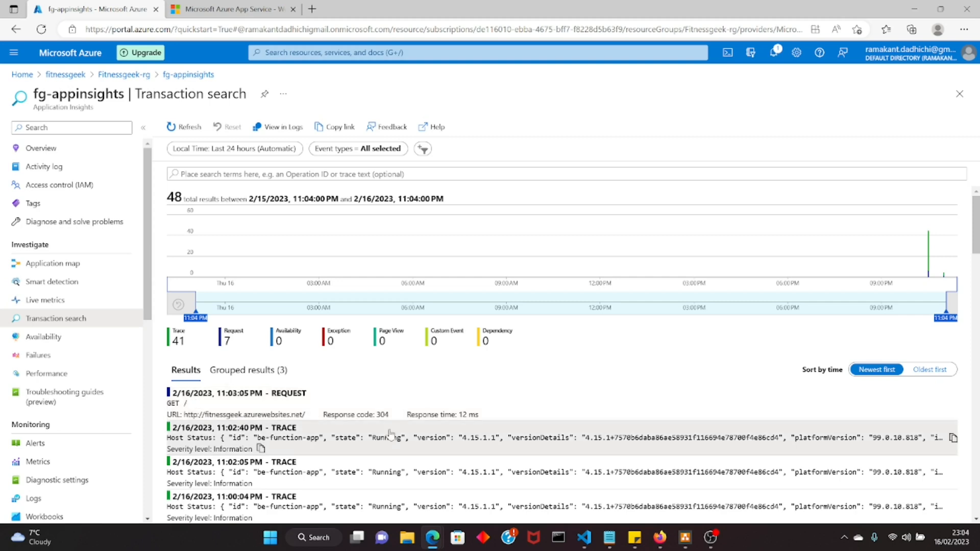
left_click(387, 437)
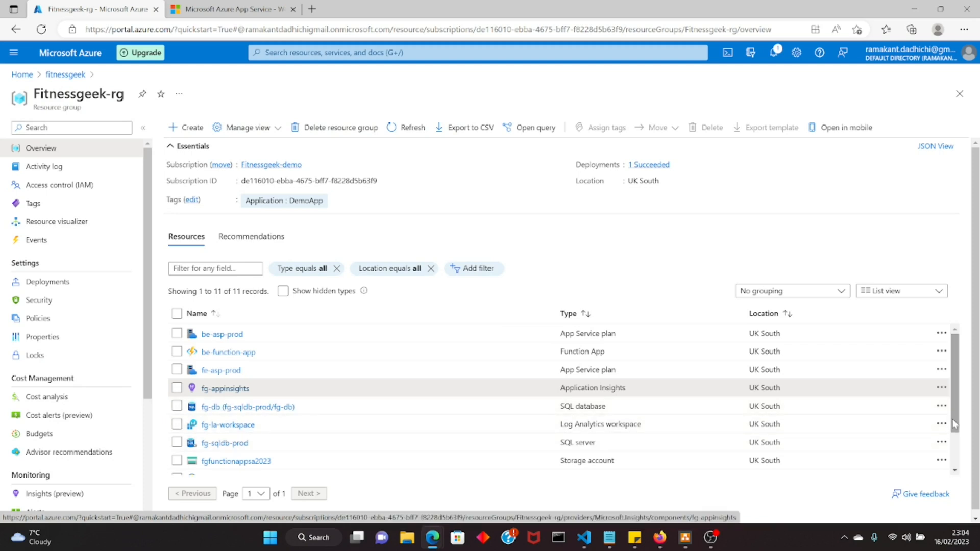
Step: Open the fg-sqldb-prod SQL server from the Fitnessgeek-rg resources list
scroll("down", 3)
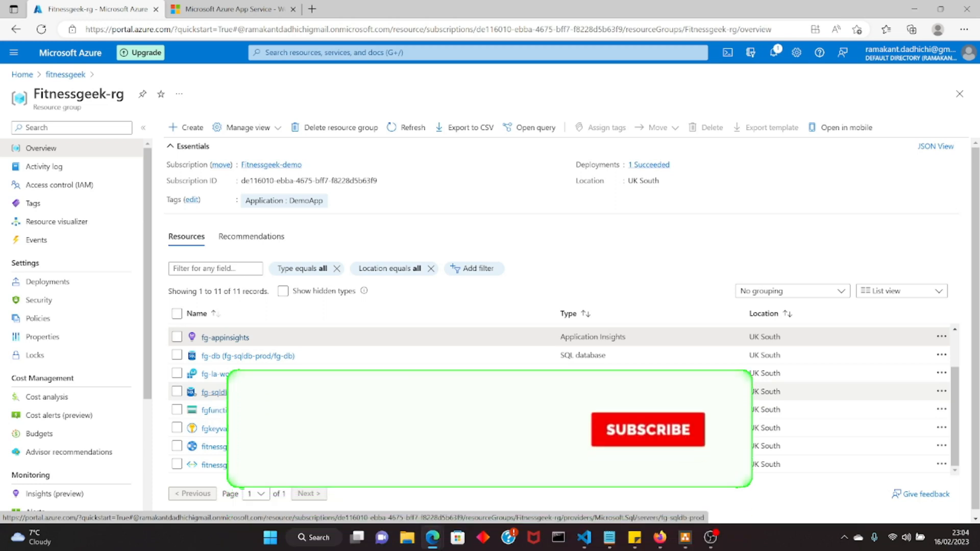
left_click(212, 392)
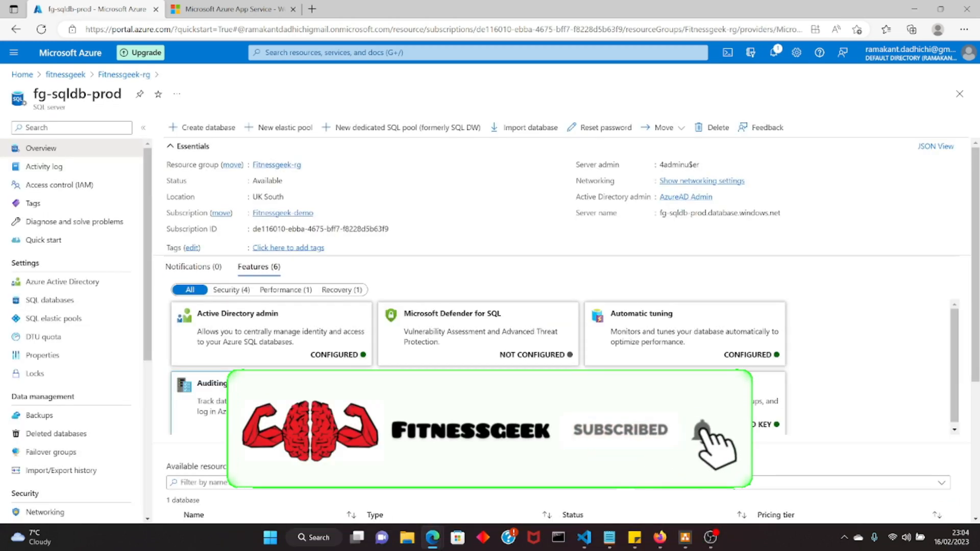